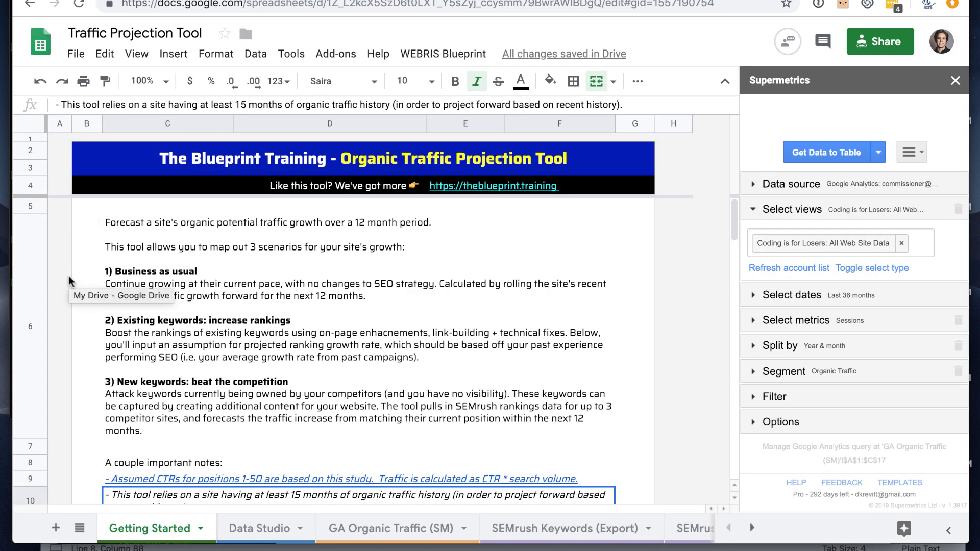
{"action": "mouse_move", "coordinate": [250, 299]}
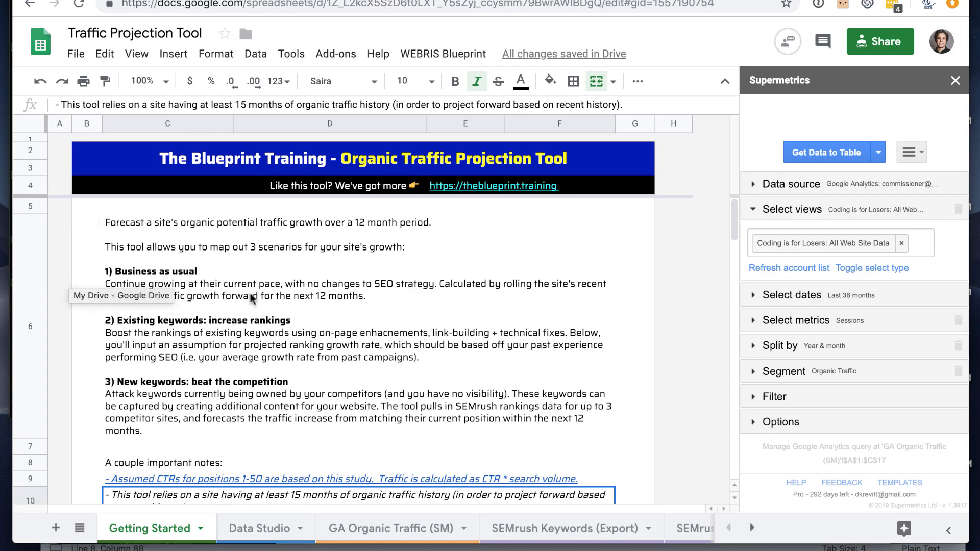
{"action": "mouse_move", "coordinate": [330, 286]}
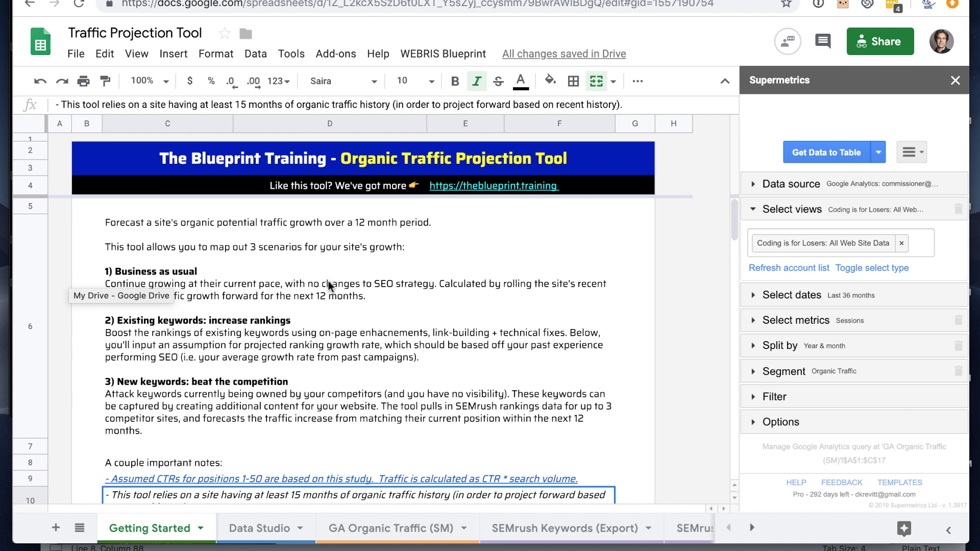
{"action": "mouse_move", "coordinate": [333, 324]}
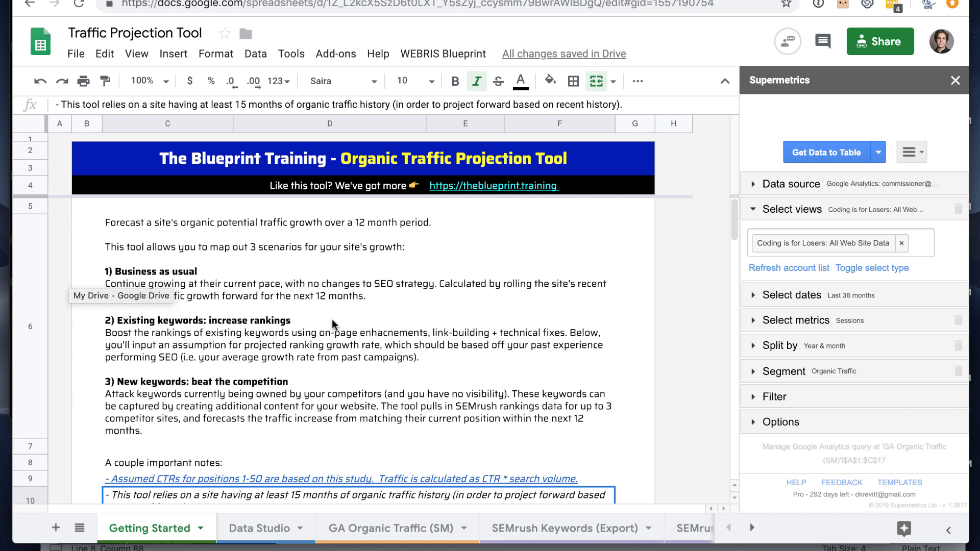
{"action": "mouse_move", "coordinate": [153, 529]}
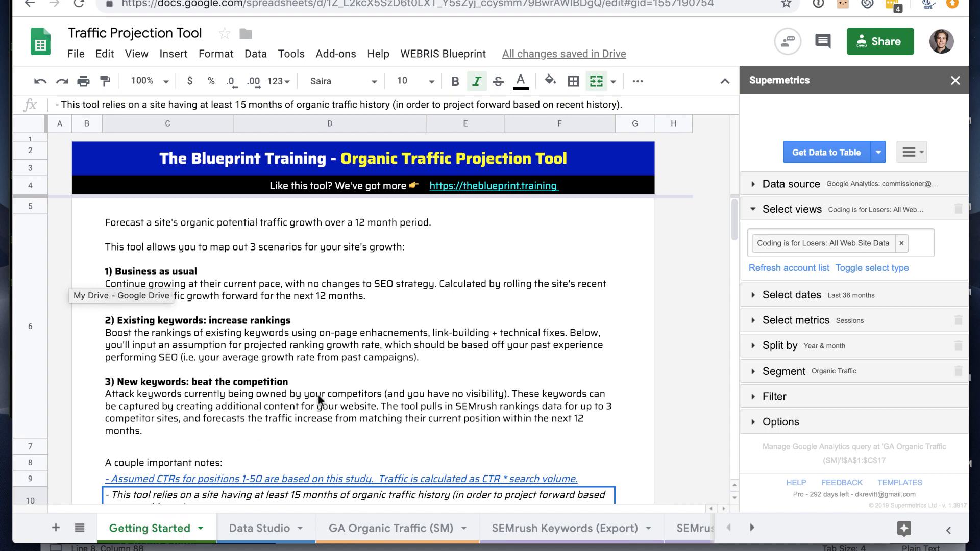
- Scroll down the sheet and bring up the installed add-ons list
{"action": "scroll", "scroll_direction": "down", "scroll_amount": 3}
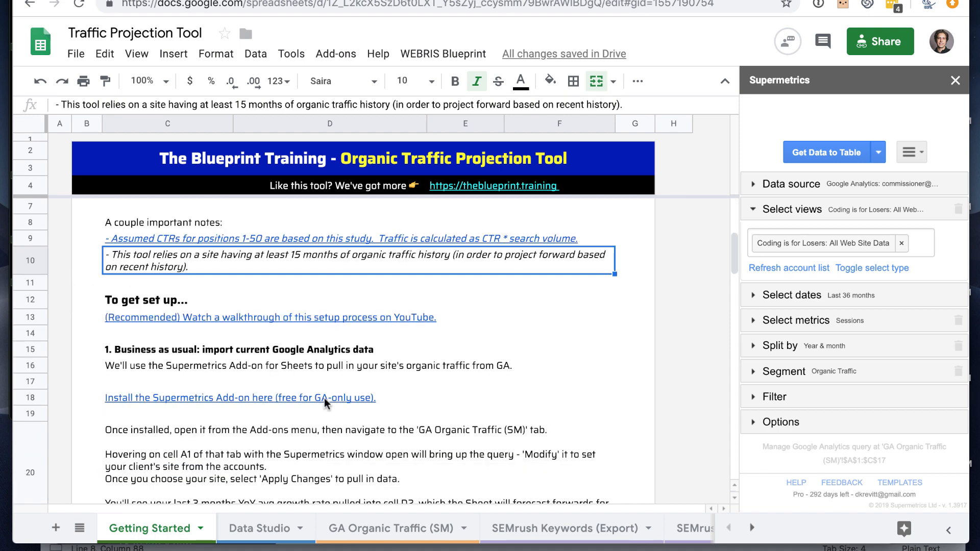
{"action": "scroll", "scroll_direction": "down", "scroll_amount": 3}
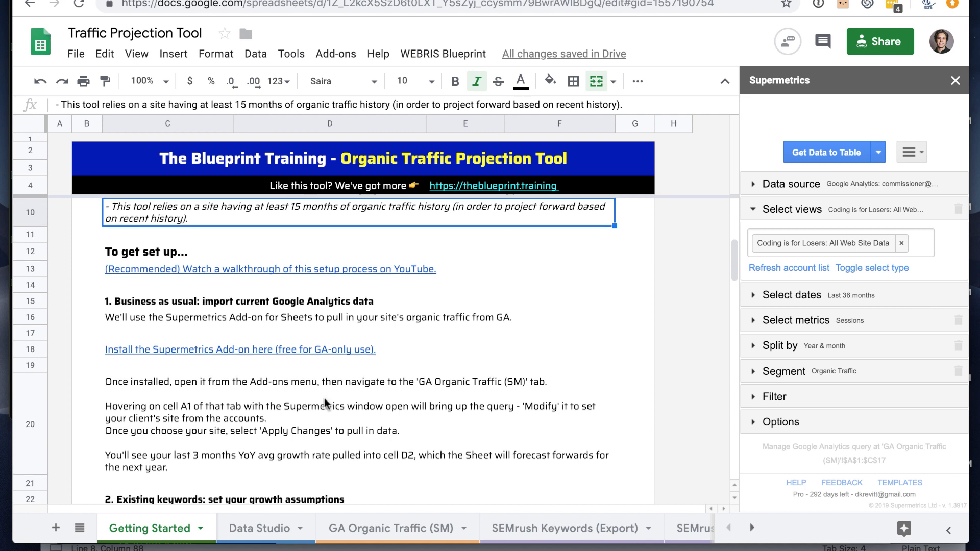
{"action": "scroll", "scroll_direction": "down", "scroll_amount": 3}
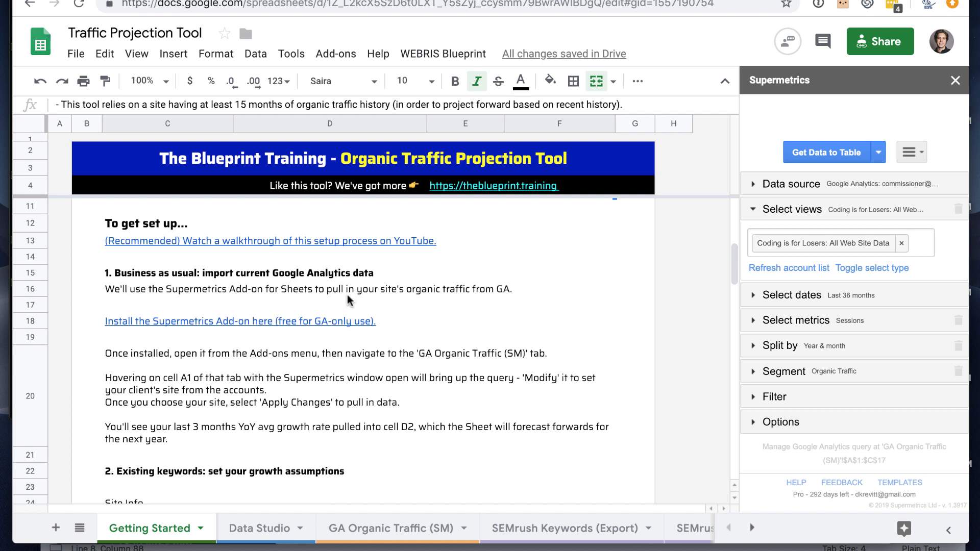
{"action": "mouse_move", "coordinate": [296, 282]}
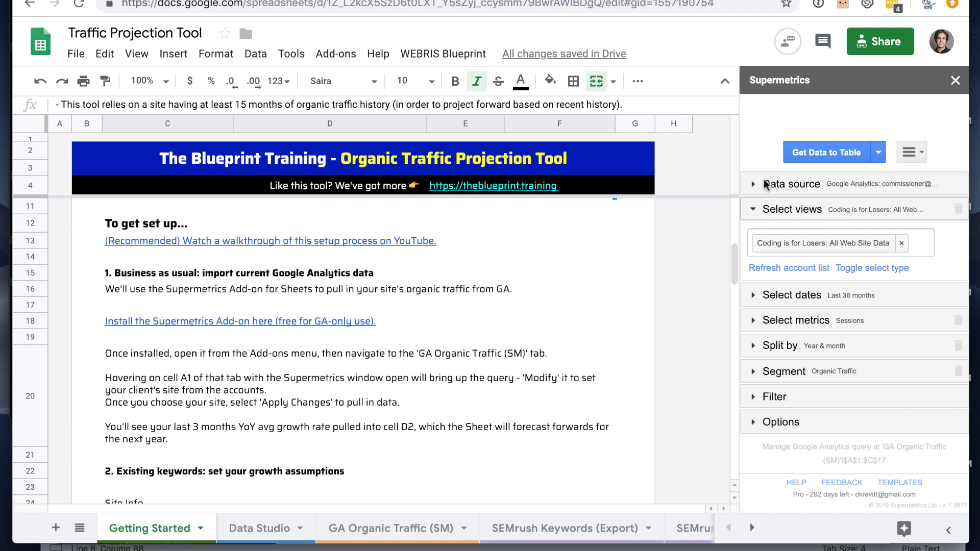
{"action": "mouse_move", "coordinate": [825, 94]}
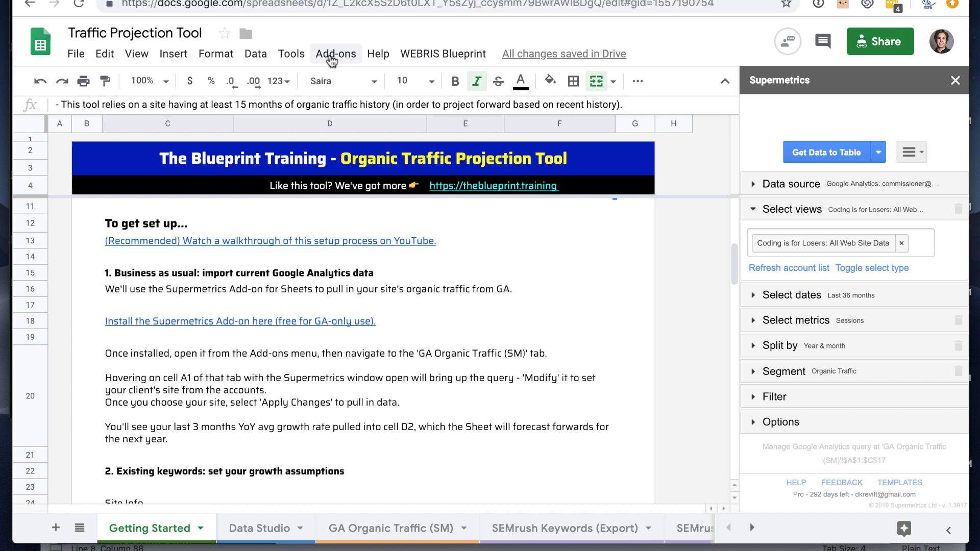
{"action": "left_click", "coordinate": [336, 53]}
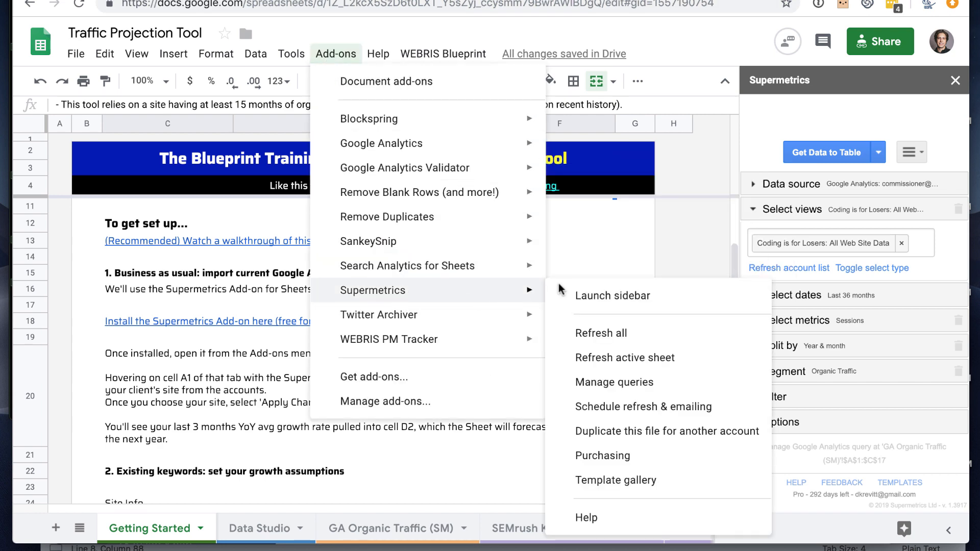
{"action": "mouse_move", "coordinate": [866, 114]}
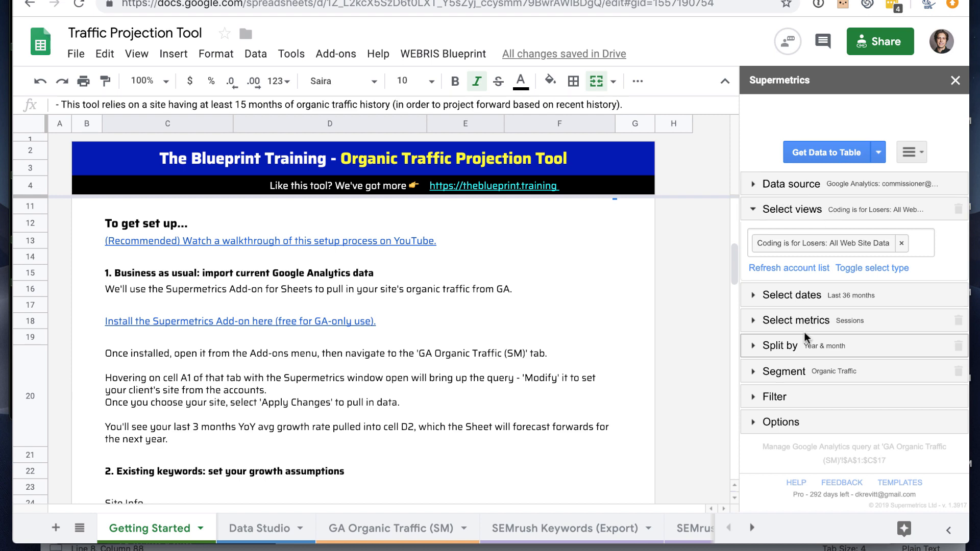
{"action": "mouse_move", "coordinate": [380, 521]}
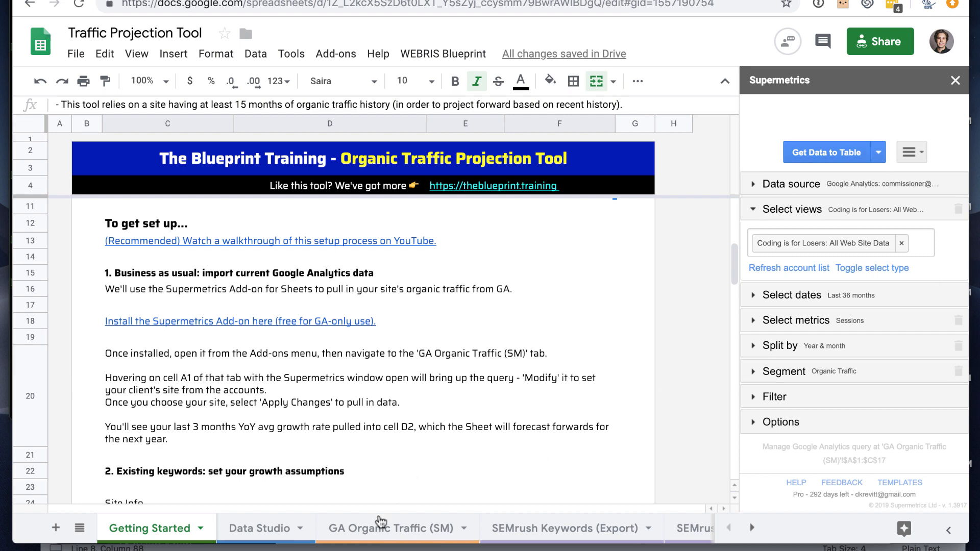
- On the GA Organic Traffic (SM) sheet, open the Supermetrics query editor and exit without changes
{"action": "left_click", "coordinate": [390, 529]}
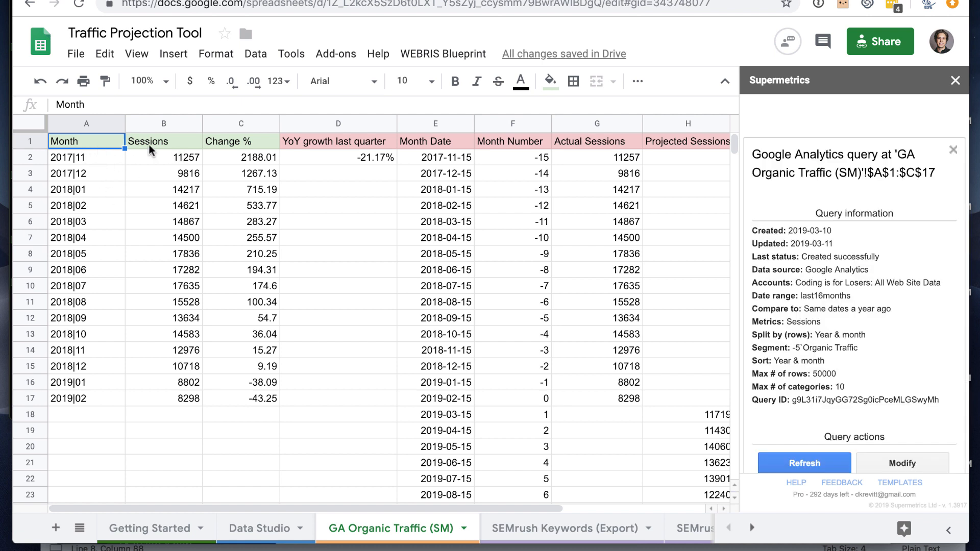
{"action": "mouse_move", "coordinate": [105, 164]}
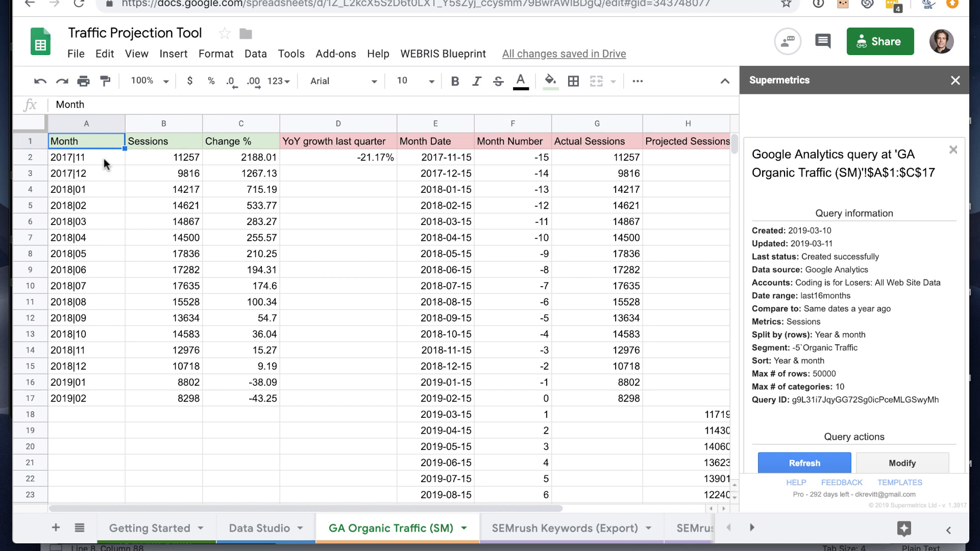
{"action": "scroll", "scroll_direction": "down", "scroll_amount": 3}
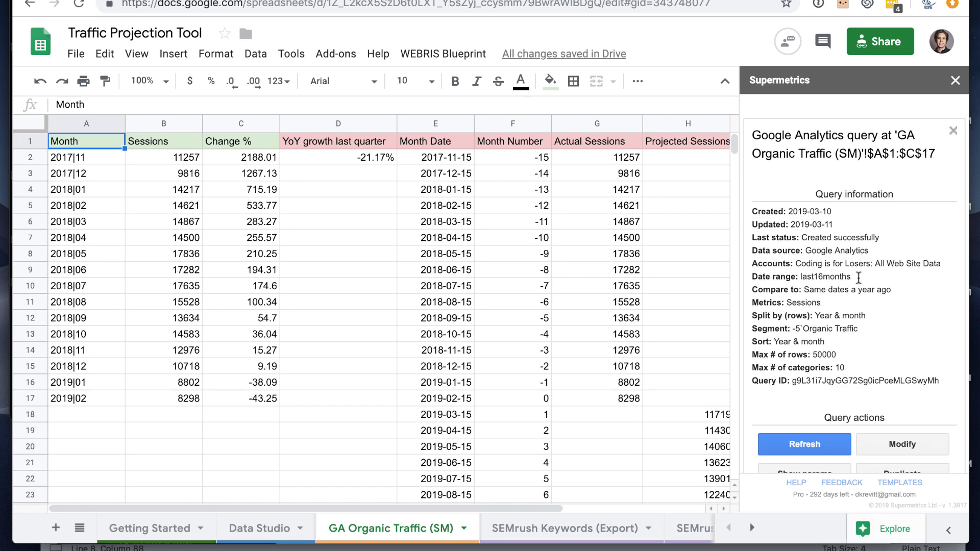
{"action": "left_click", "coordinate": [902, 444]}
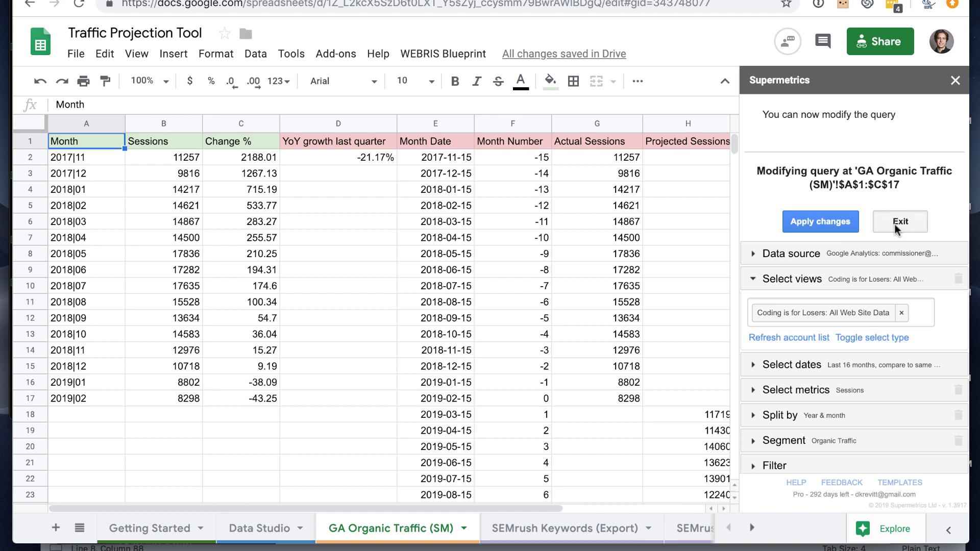
{"action": "left_click", "coordinate": [900, 221]}
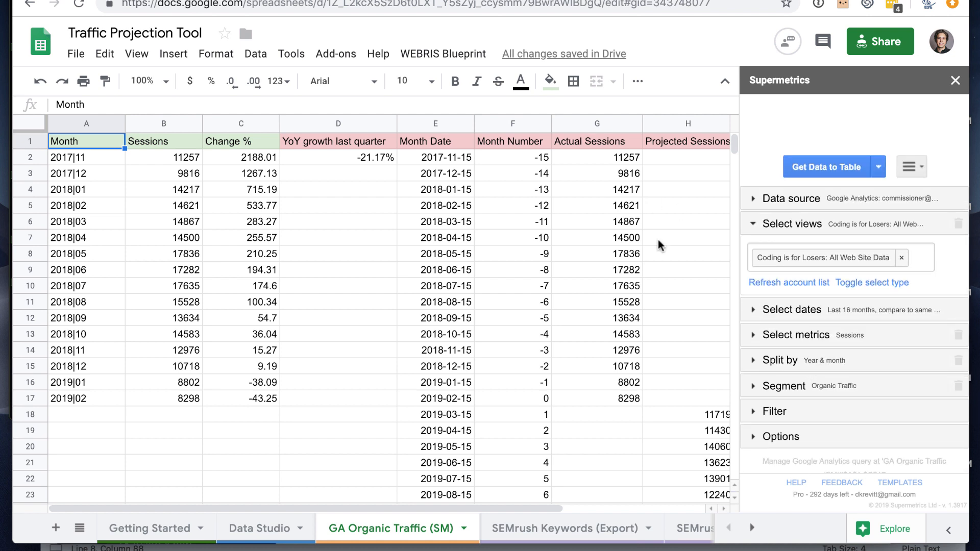
- Inspect the -21.17% YoY growth formula in D2, then close the Supermetrics sidebar
{"action": "left_click", "coordinate": [338, 157]}
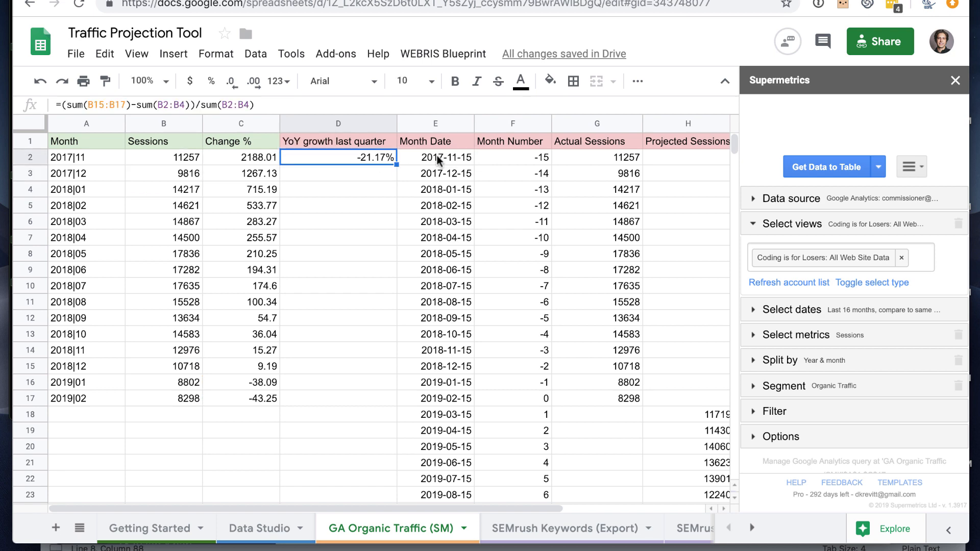
{"action": "mouse_move", "coordinate": [473, 230]}
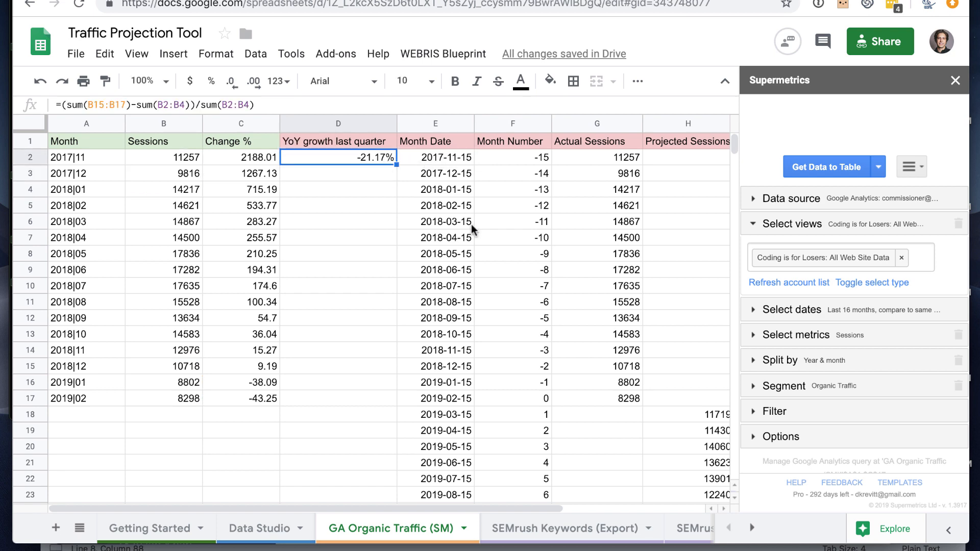
{"action": "scroll", "scroll_direction": "right", "scroll_amount": 3}
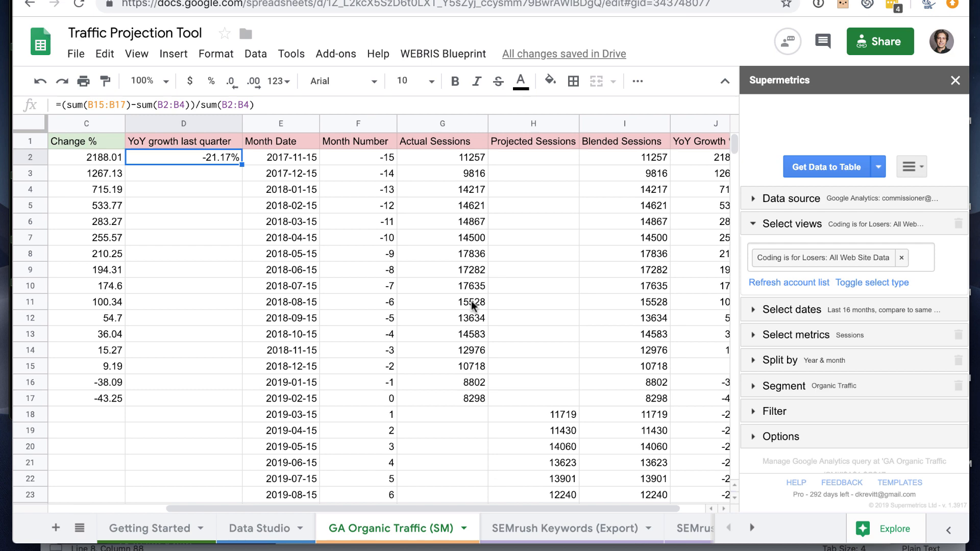
{"action": "scroll", "scroll_direction": "down", "scroll_amount": 3}
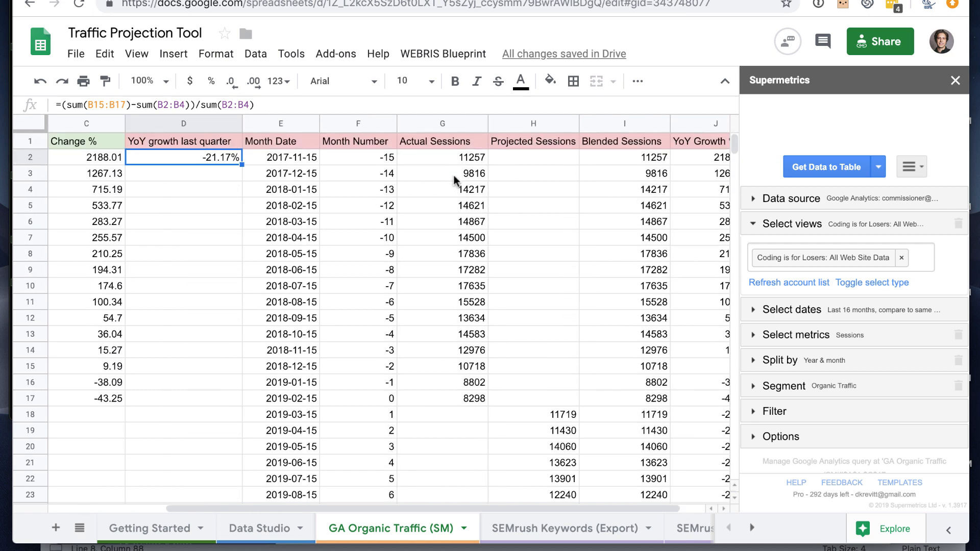
{"action": "mouse_move", "coordinate": [468, 264]}
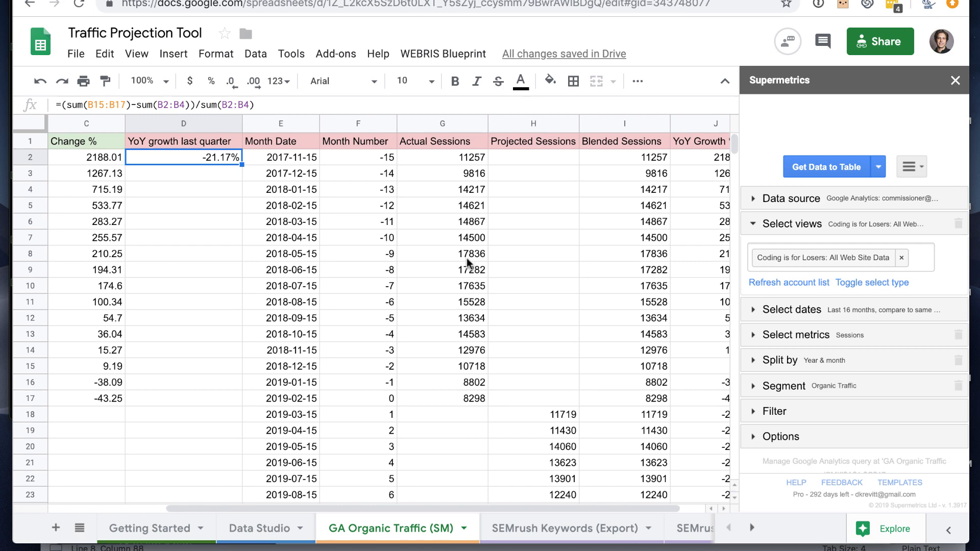
{"action": "mouse_move", "coordinate": [392, 258]}
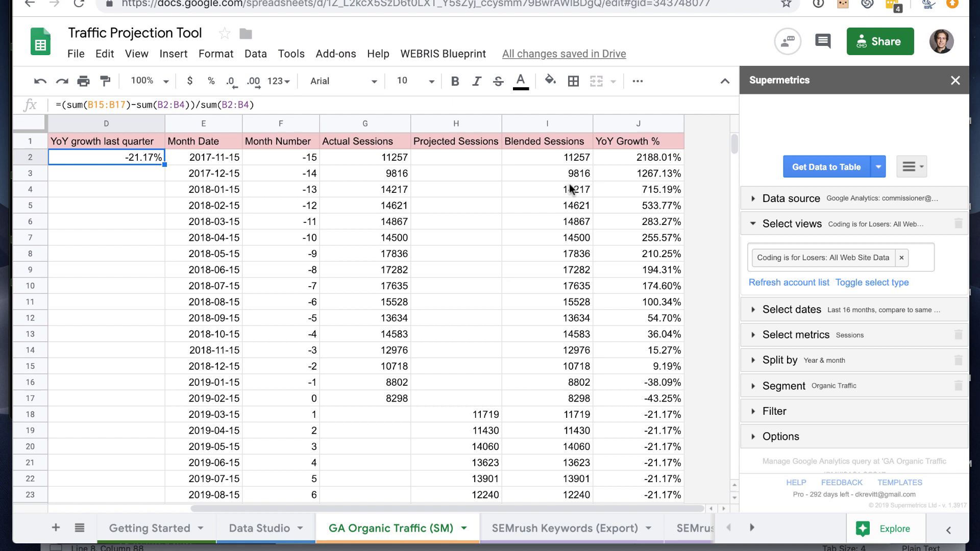
{"action": "mouse_move", "coordinate": [574, 317]}
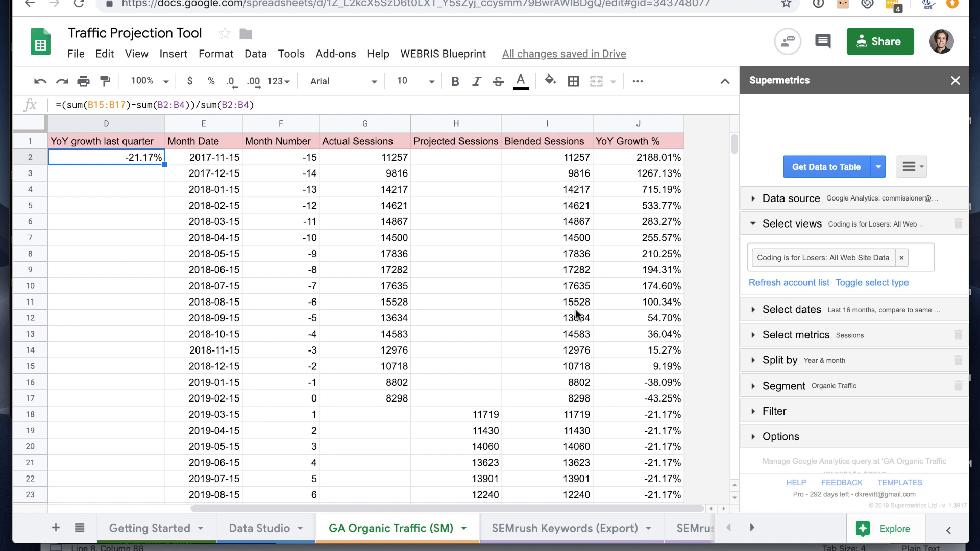
{"action": "mouse_move", "coordinate": [575, 331]}
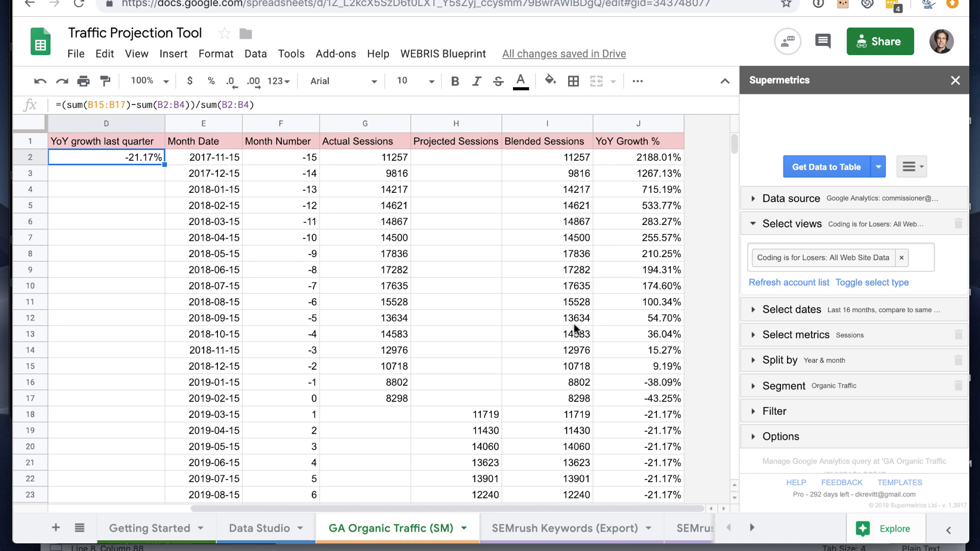
{"action": "left_click", "coordinate": [956, 80]}
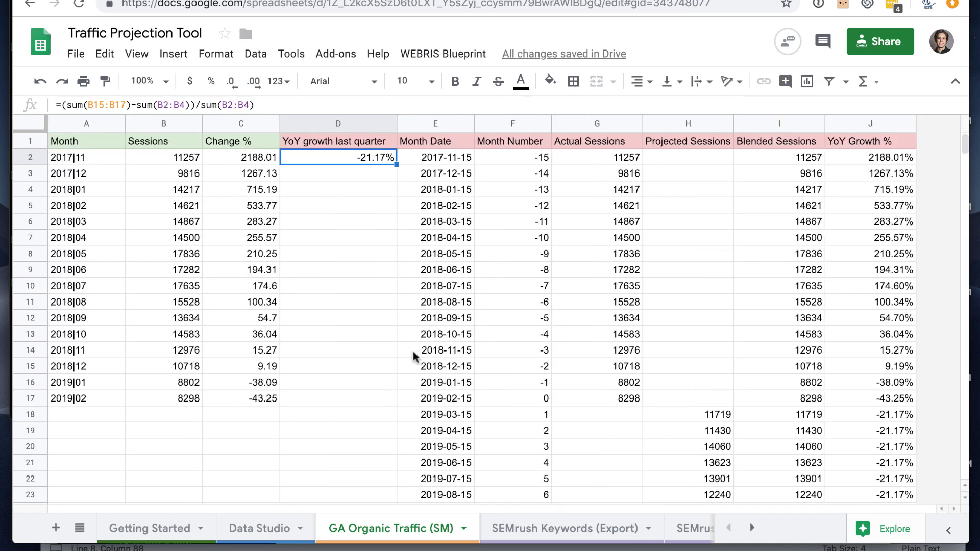
{"action": "left_click", "coordinate": [150, 528]}
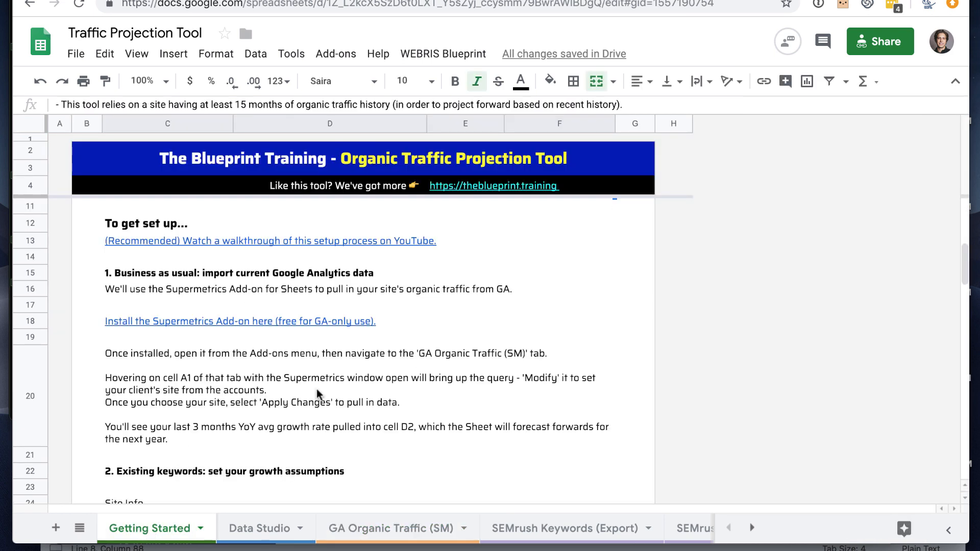
{"action": "scroll", "scroll_direction": "down", "scroll_amount": 3}
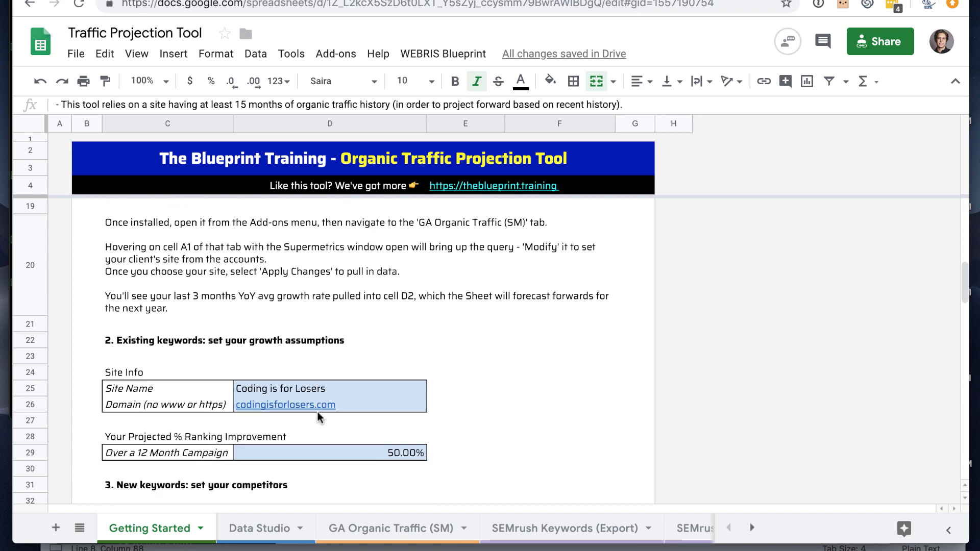
{"action": "scroll", "scroll_direction": "down", "scroll_amount": 3}
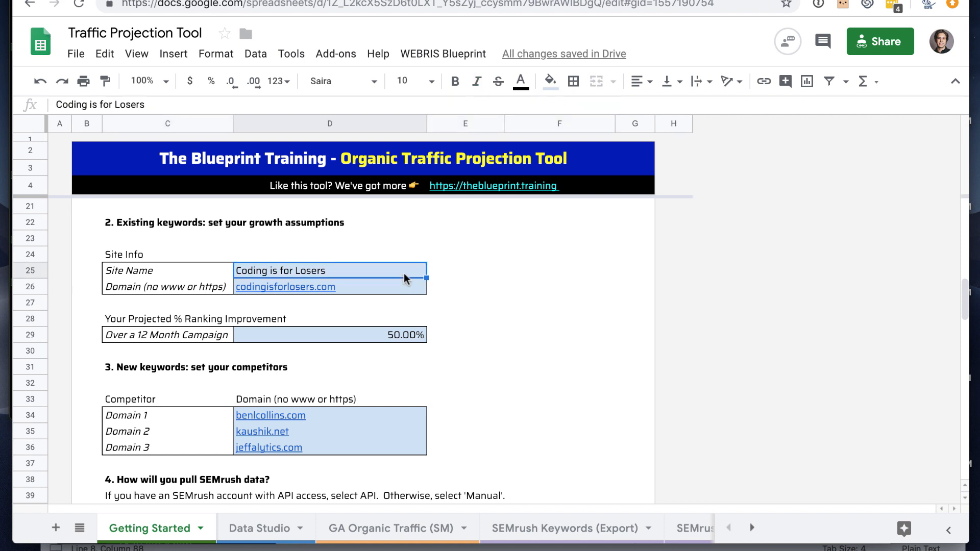
{"action": "left_click", "coordinate": [330, 287]}
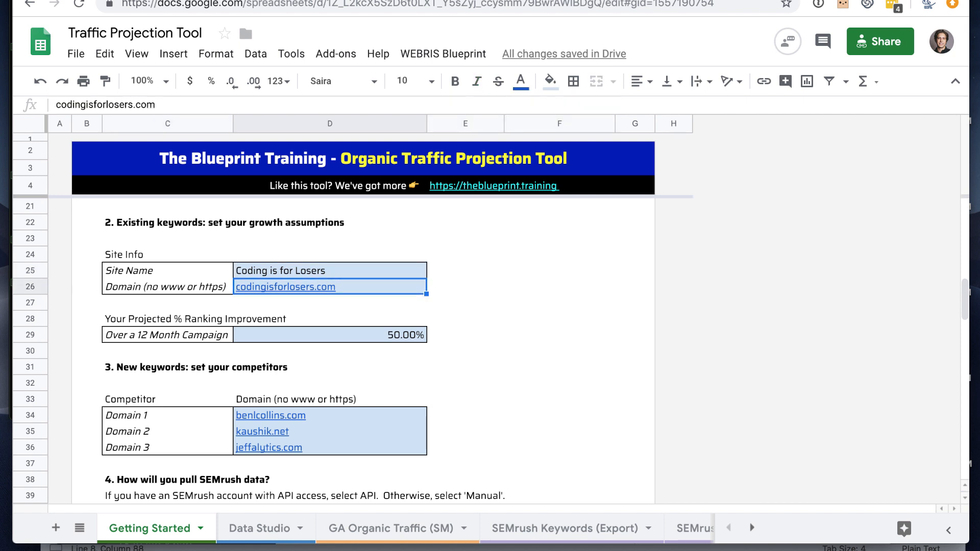
{"action": "left_click", "coordinate": [330, 334]}
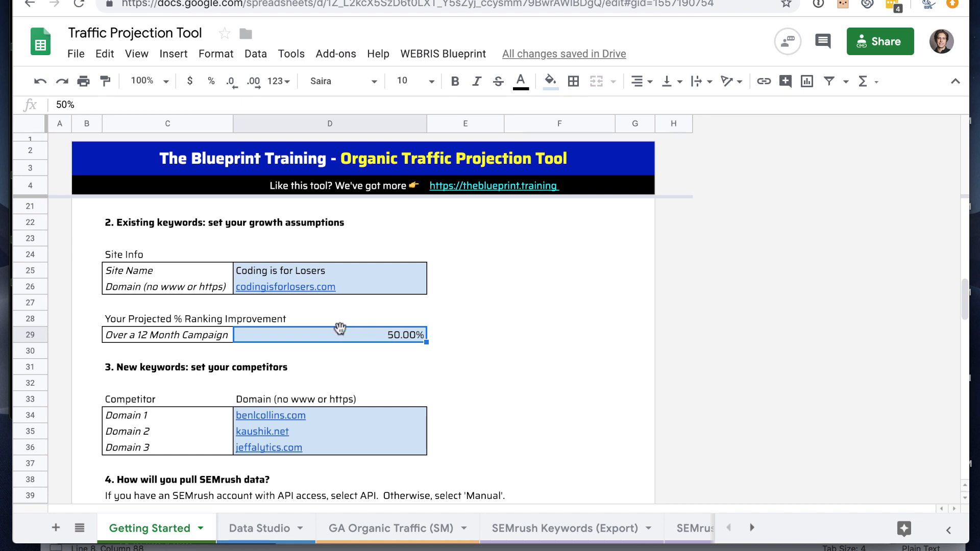
{"action": "mouse_move", "coordinate": [343, 328]}
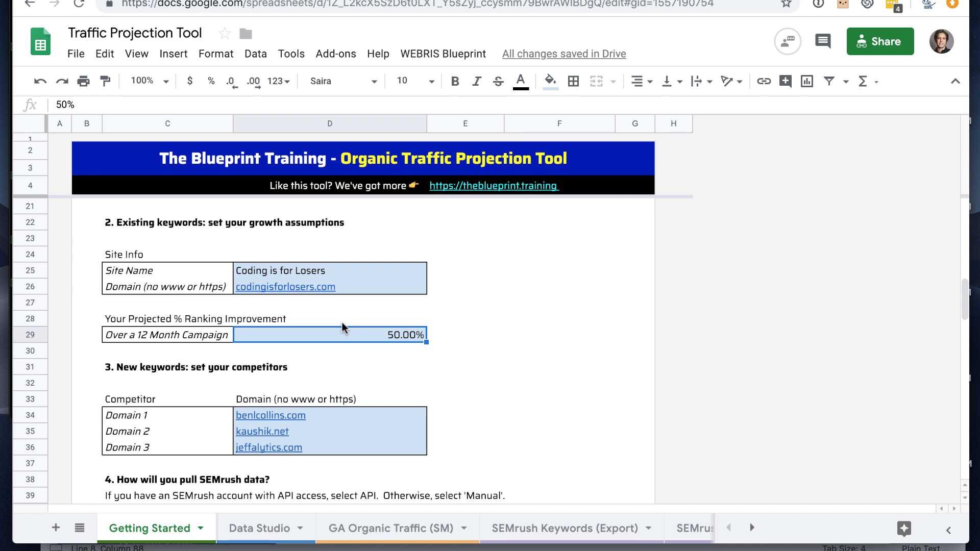
{"action": "left_click", "coordinate": [465, 319]}
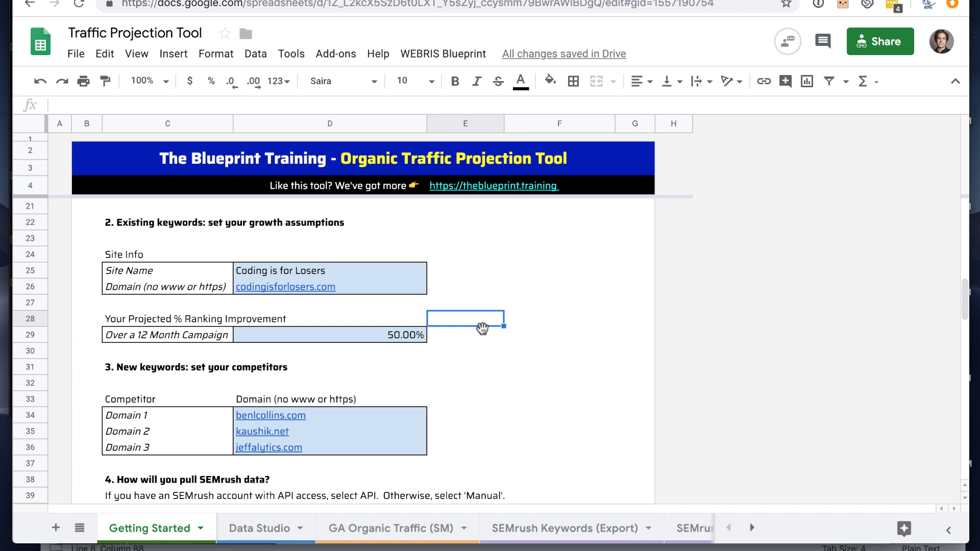
{"action": "mouse_move", "coordinate": [481, 370]}
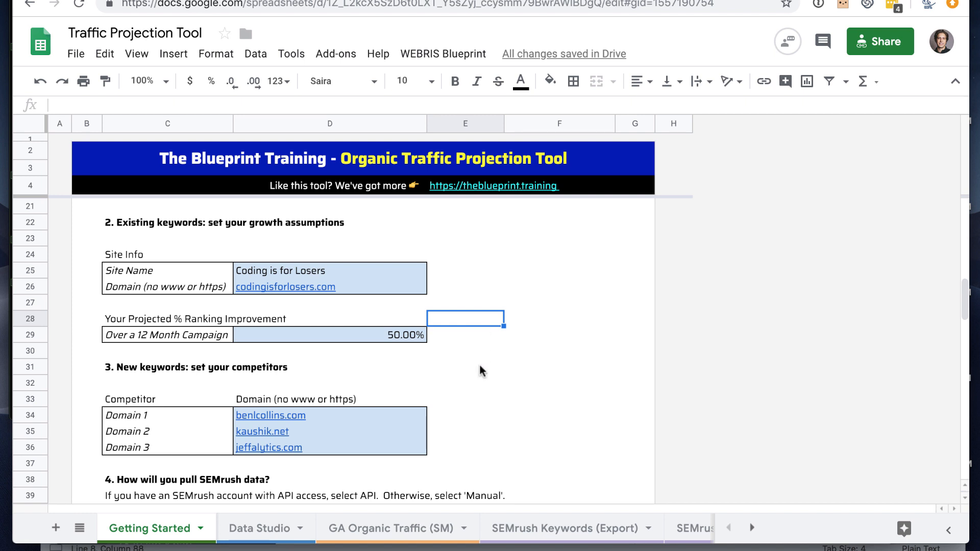
{"action": "mouse_move", "coordinate": [315, 350]}
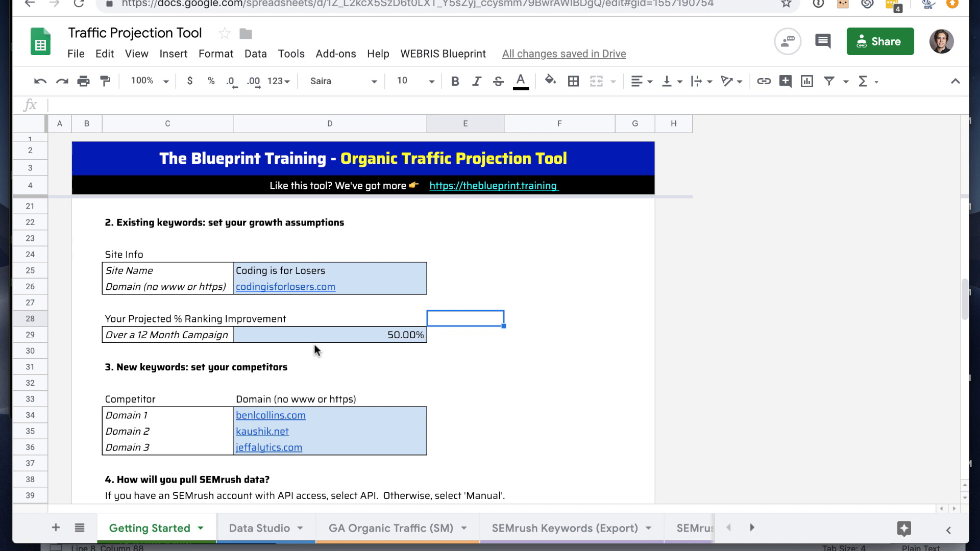
{"action": "scroll", "scroll_direction": "down", "scroll_amount": 3}
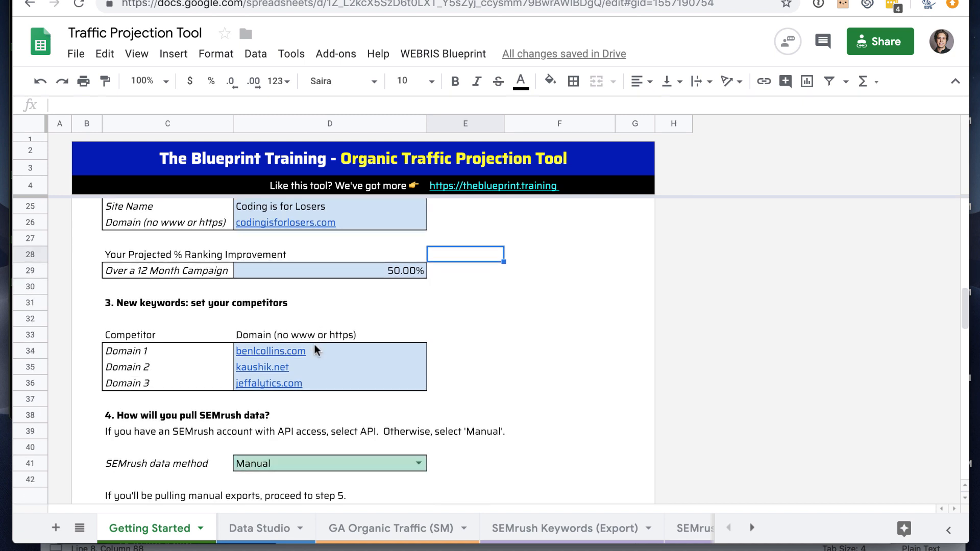
{"action": "scroll", "scroll_direction": "down", "scroll_amount": 3}
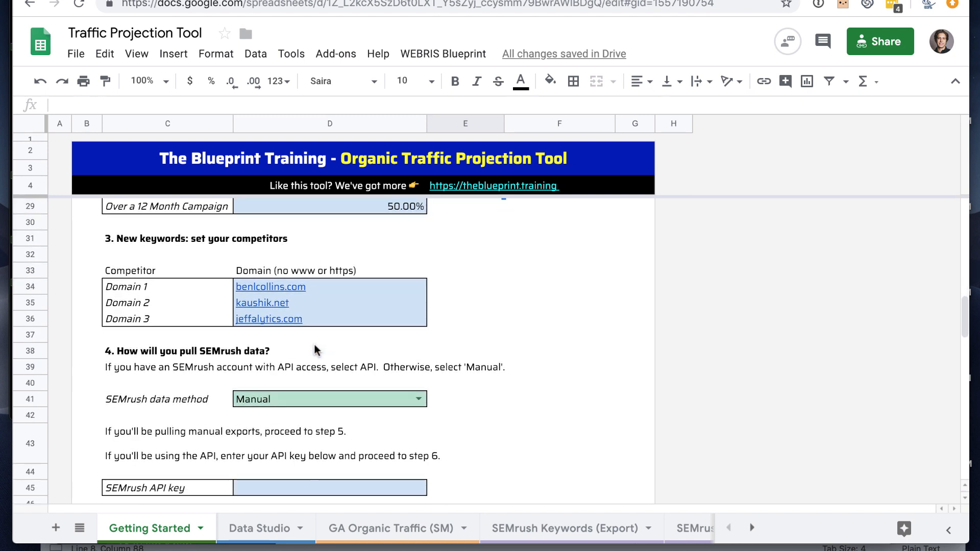
{"action": "mouse_move", "coordinate": [455, 293]}
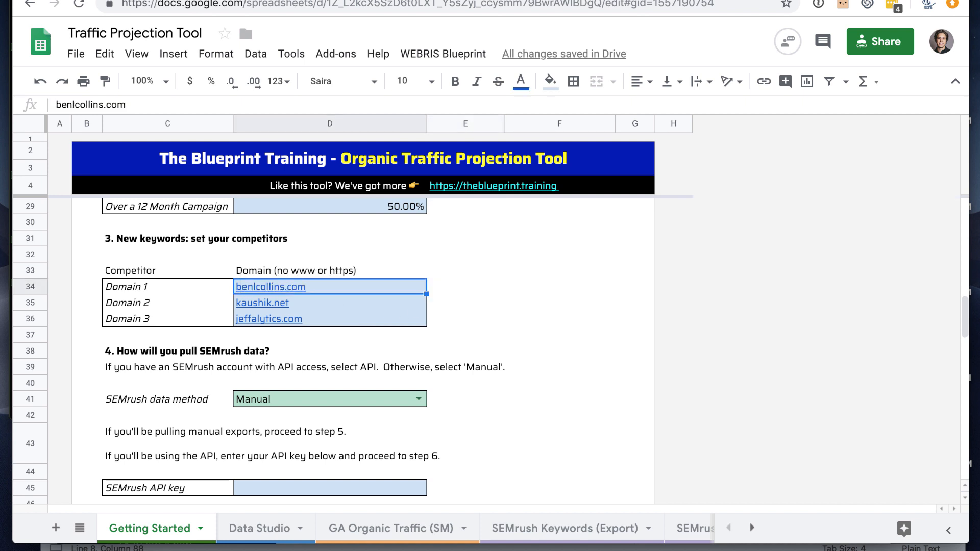
{"action": "mouse_move", "coordinate": [454, 292]}
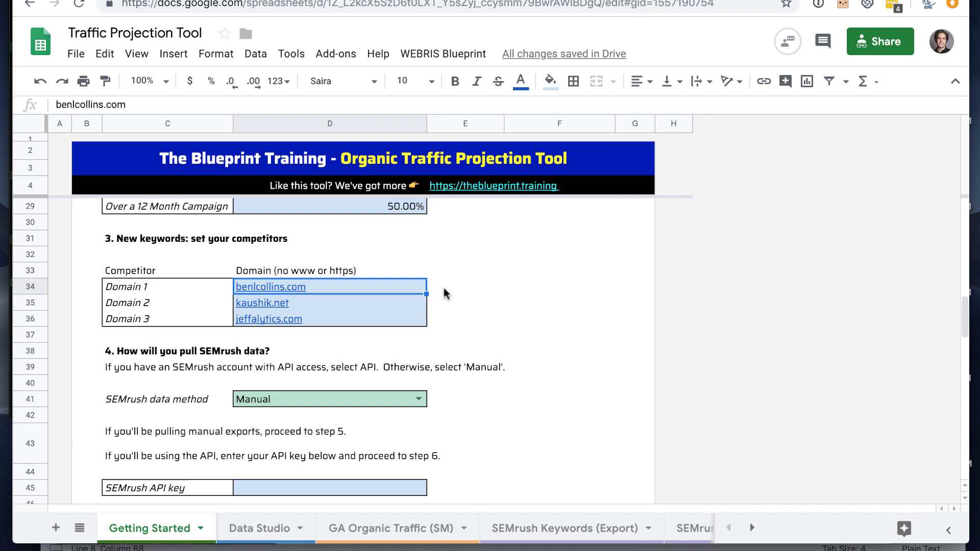
{"action": "left_click", "coordinate": [465, 303]}
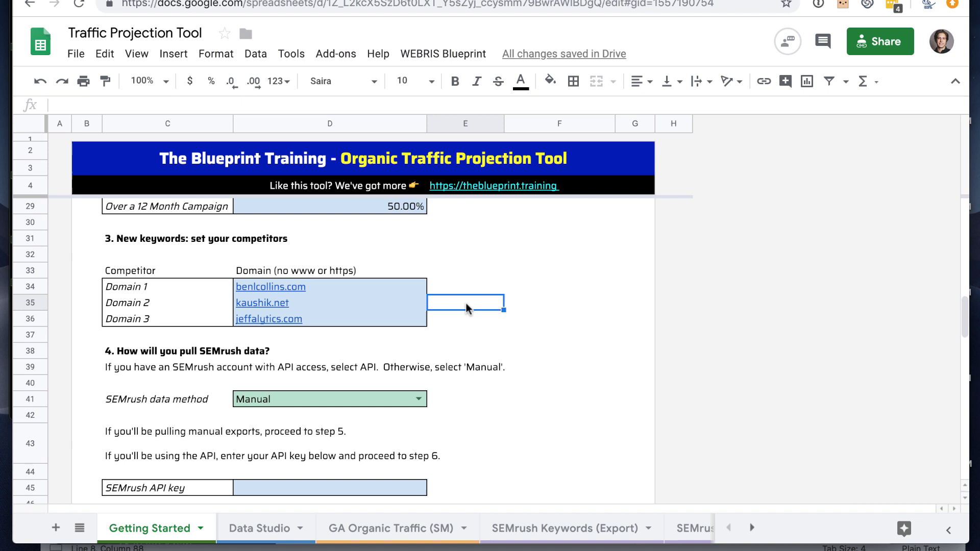
{"action": "mouse_move", "coordinate": [453, 301]}
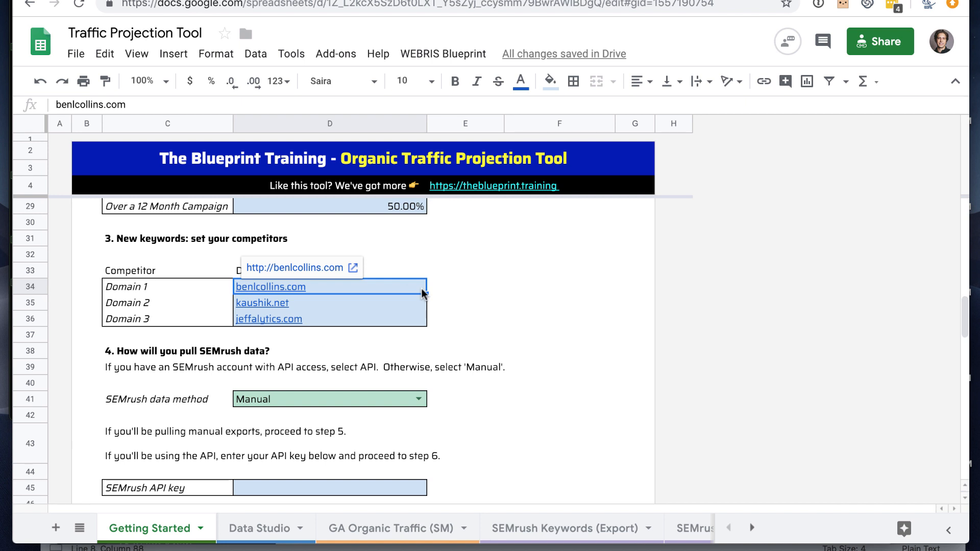
{"action": "mouse_move", "coordinate": [357, 294]}
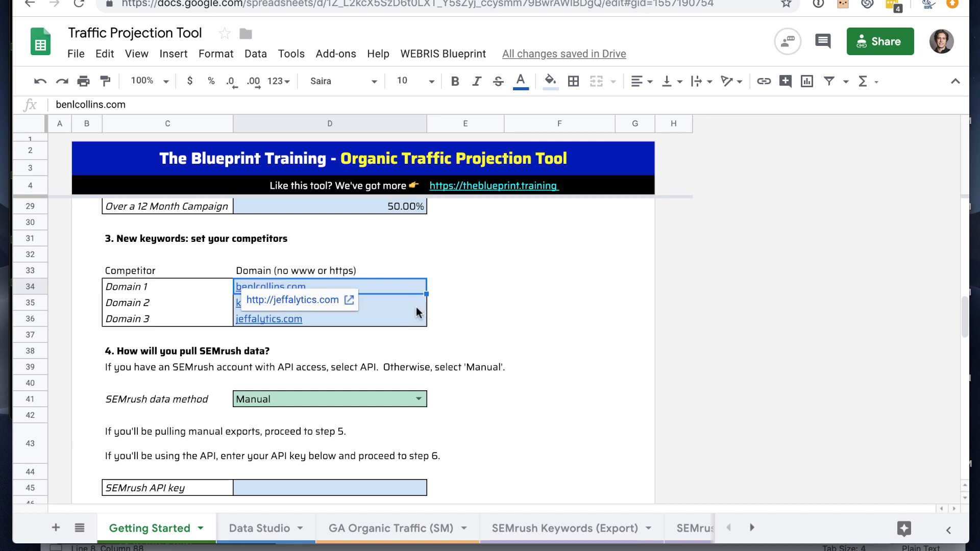
{"action": "left_click", "coordinate": [285, 319]}
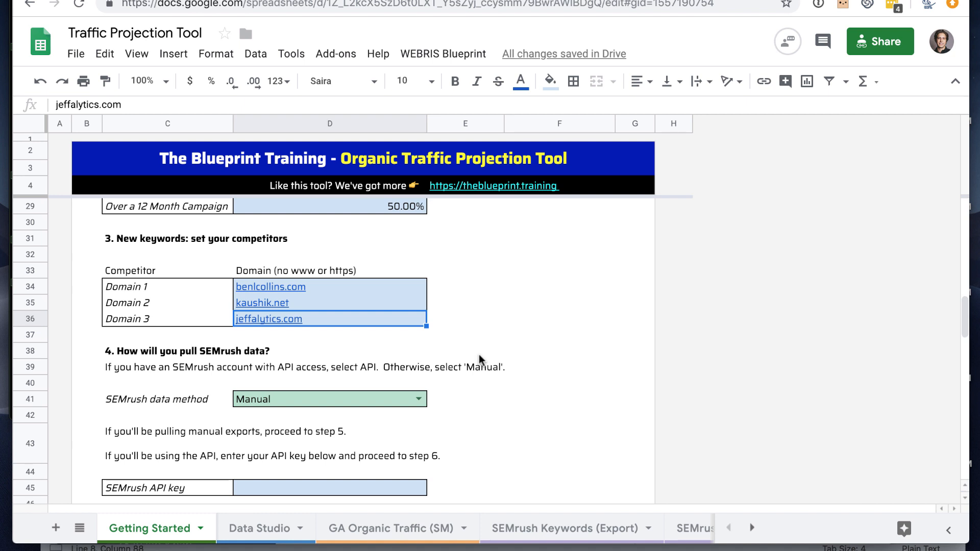
{"action": "mouse_move", "coordinate": [488, 361]}
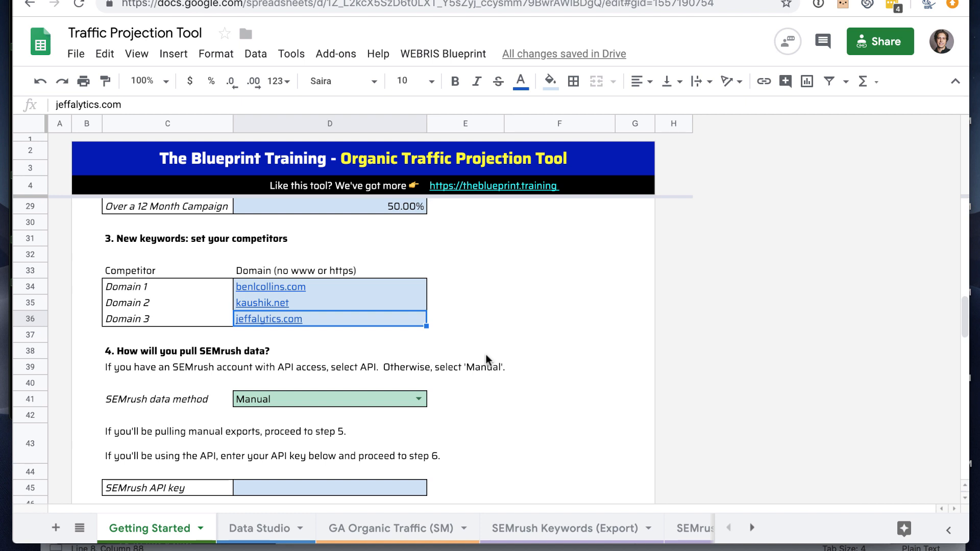
{"action": "mouse_move", "coordinate": [489, 414]}
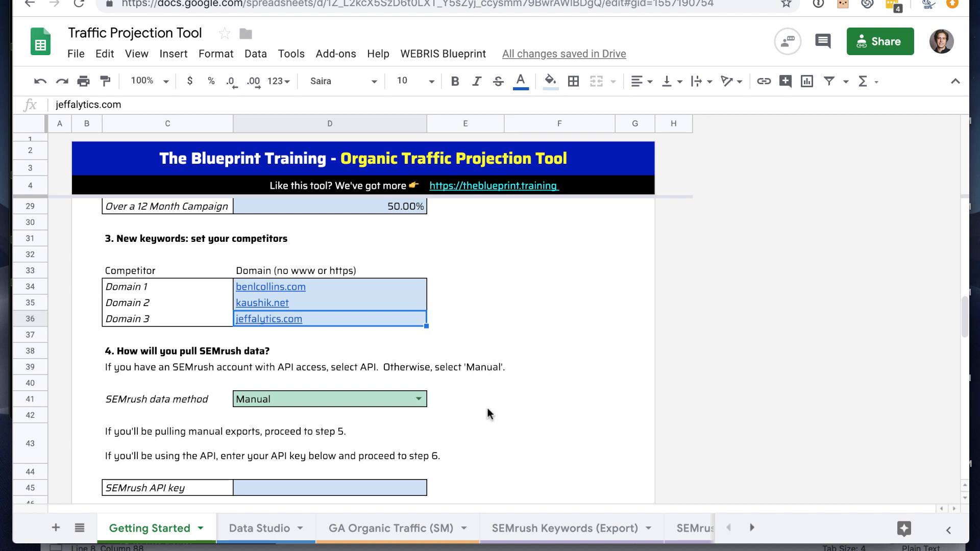
{"action": "mouse_move", "coordinate": [251, 289]}
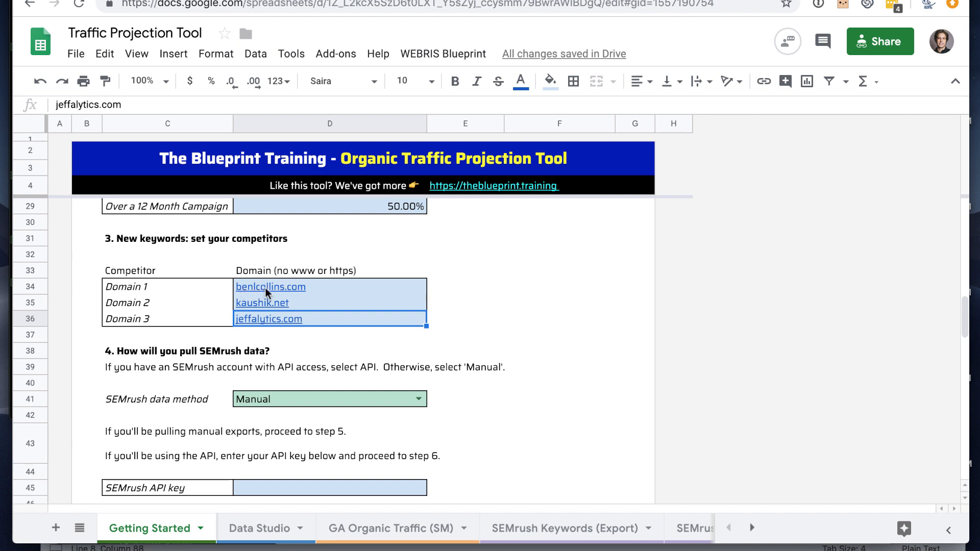
{"action": "mouse_move", "coordinate": [347, 276]}
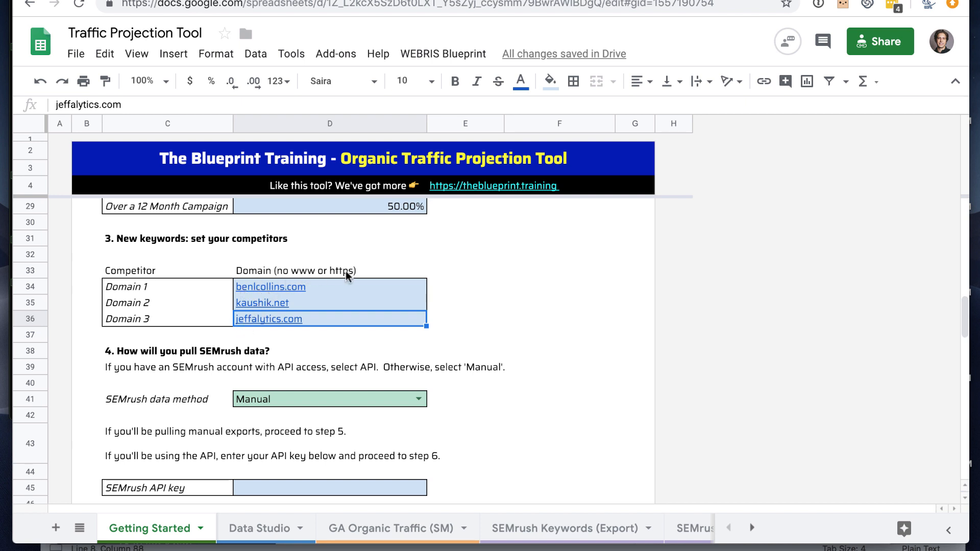
{"action": "scroll", "scroll_direction": "down", "scroll_amount": 3}
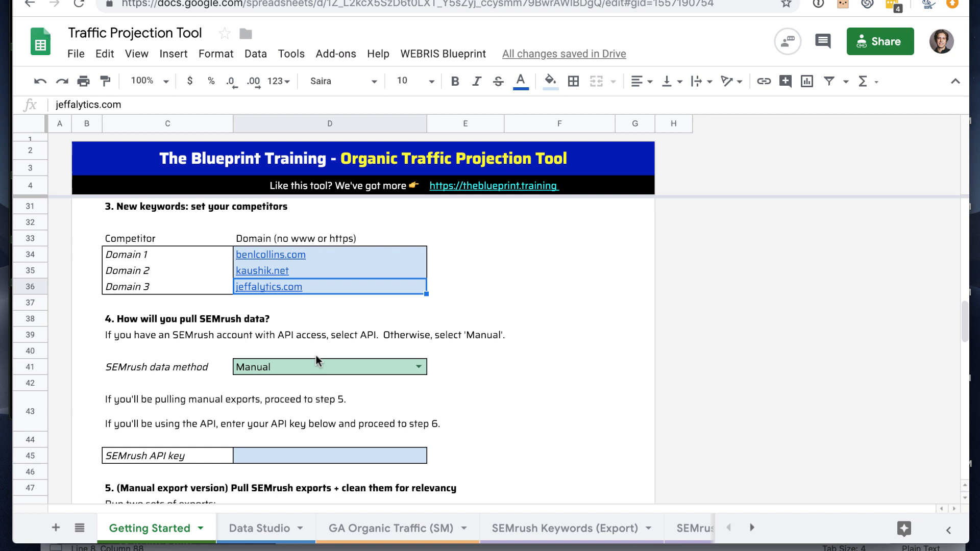
{"action": "scroll", "scroll_direction": "down", "scroll_amount": 3}
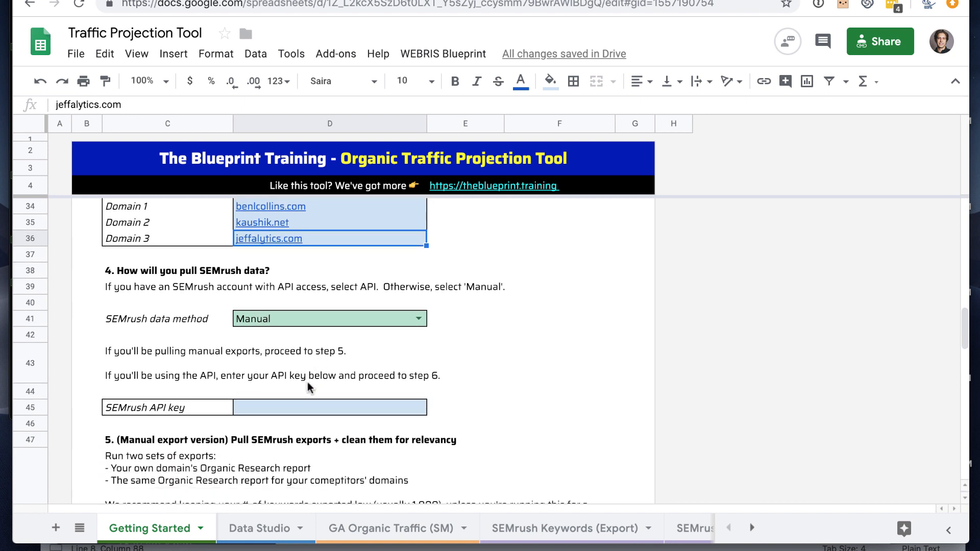
{"action": "scroll", "scroll_direction": "down", "scroll_amount": 3}
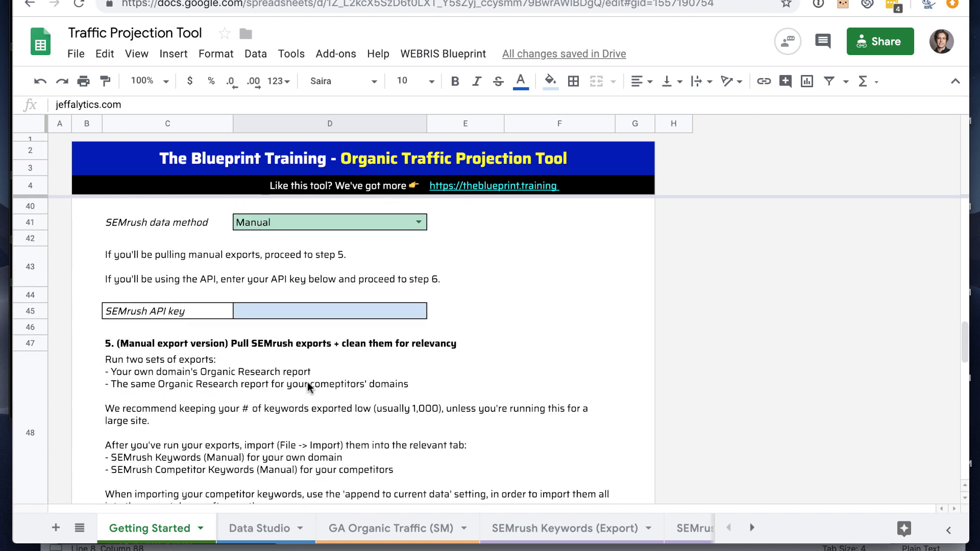
{"action": "scroll", "scroll_direction": "up", "scroll_amount": 3}
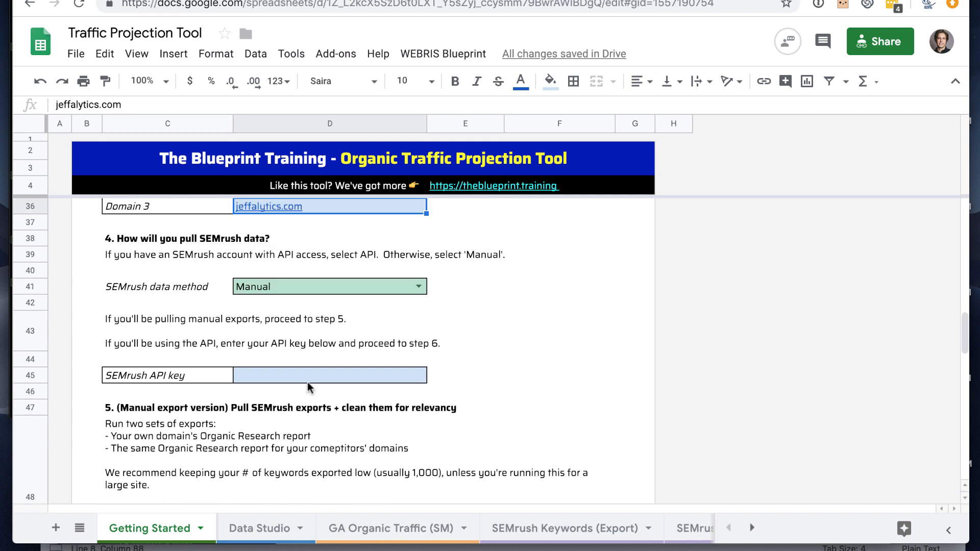
{"action": "mouse_move", "coordinate": [348, 294]}
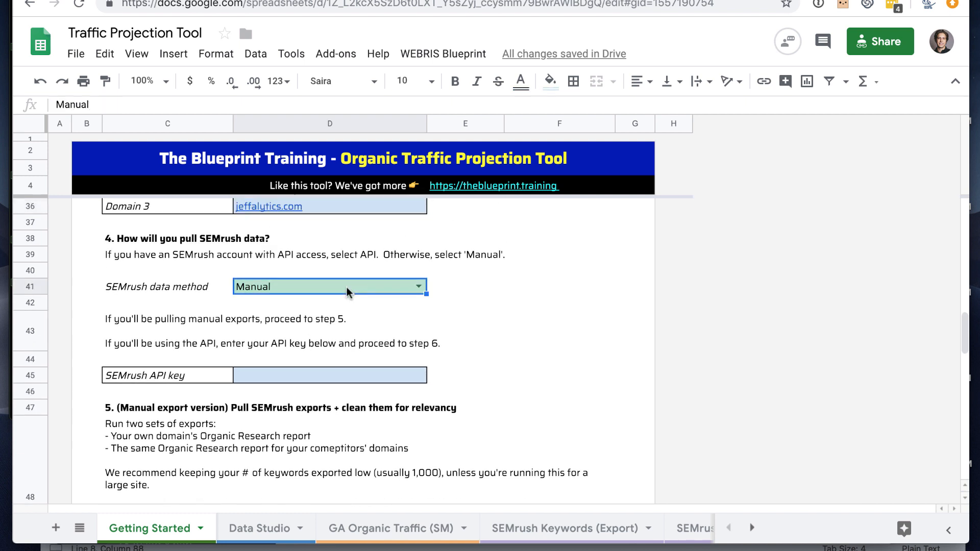
{"action": "left_click", "coordinate": [418, 286]}
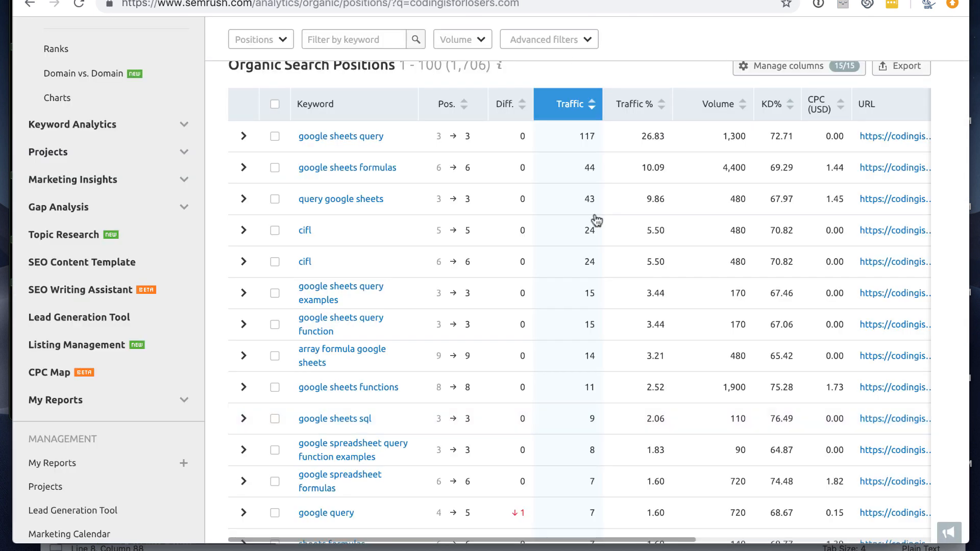
- Scroll up through the SEMrush Organic Research positions report for codingisforlosers.com
{"action": "scroll", "scroll_direction": "up", "scroll_amount": 3}
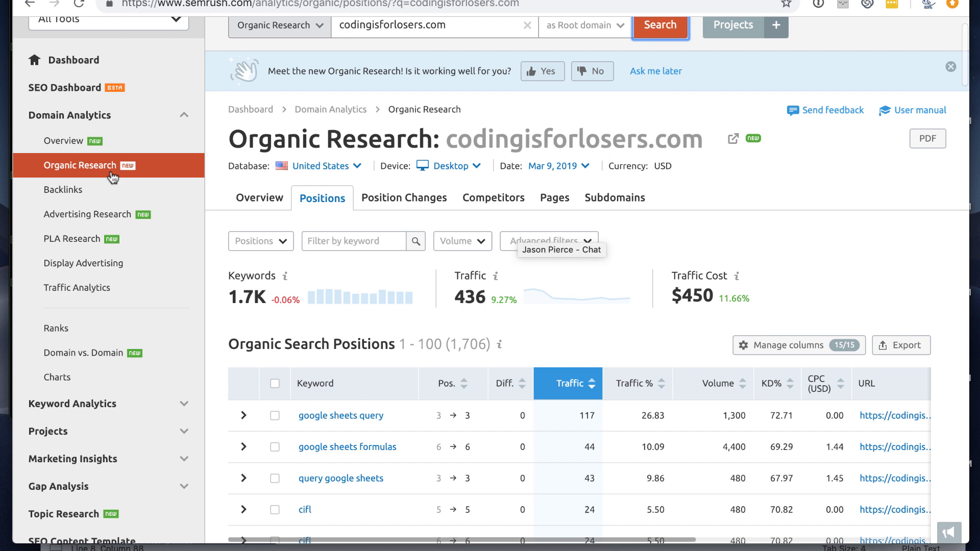
{"action": "scroll", "scroll_direction": "up", "scroll_amount": 3}
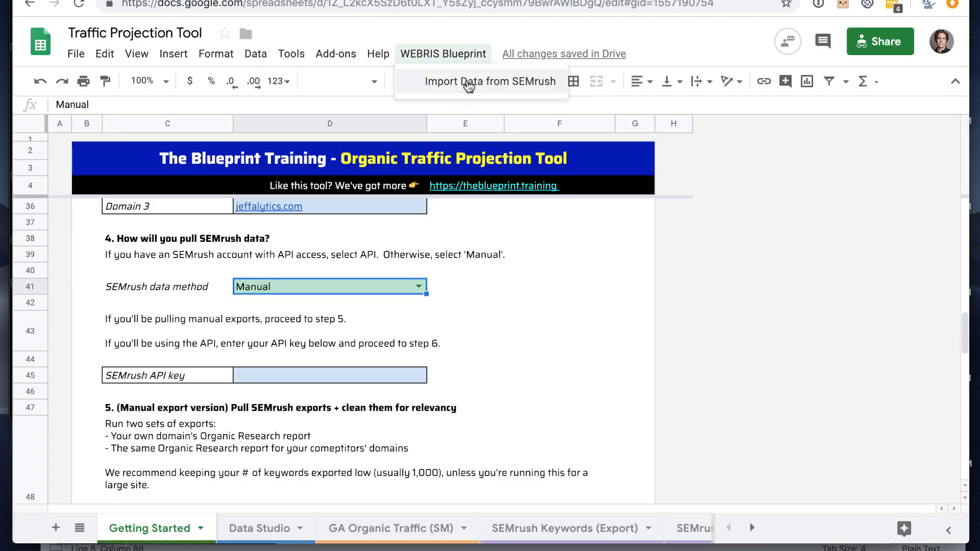
{"action": "left_click", "coordinate": [465, 376]}
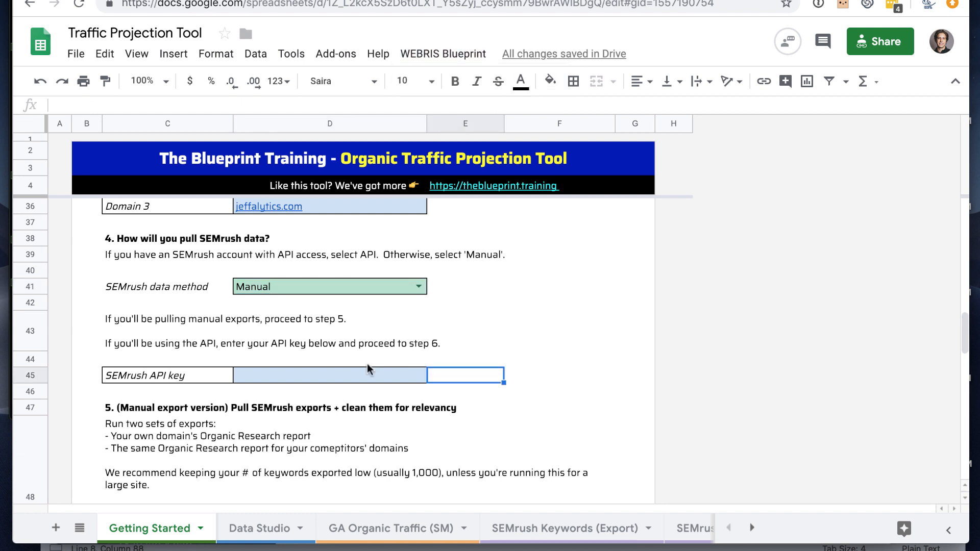
{"action": "mouse_move", "coordinate": [285, 381]}
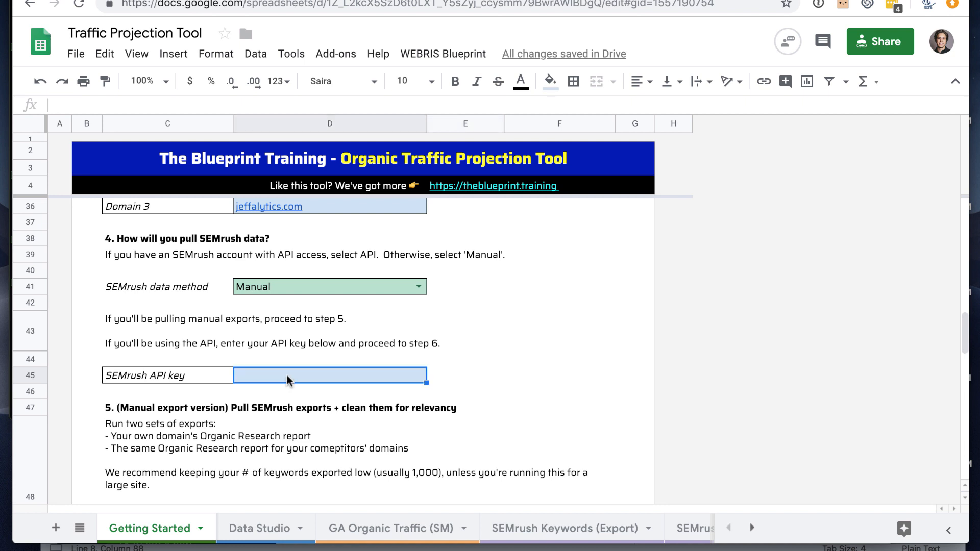
{"action": "mouse_move", "coordinate": [284, 384]}
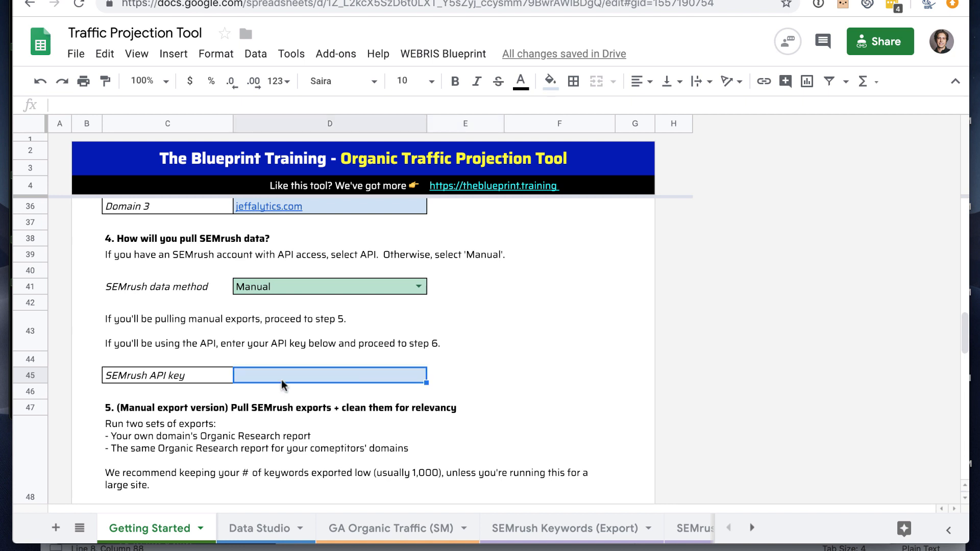
{"action": "mouse_move", "coordinate": [298, 378]}
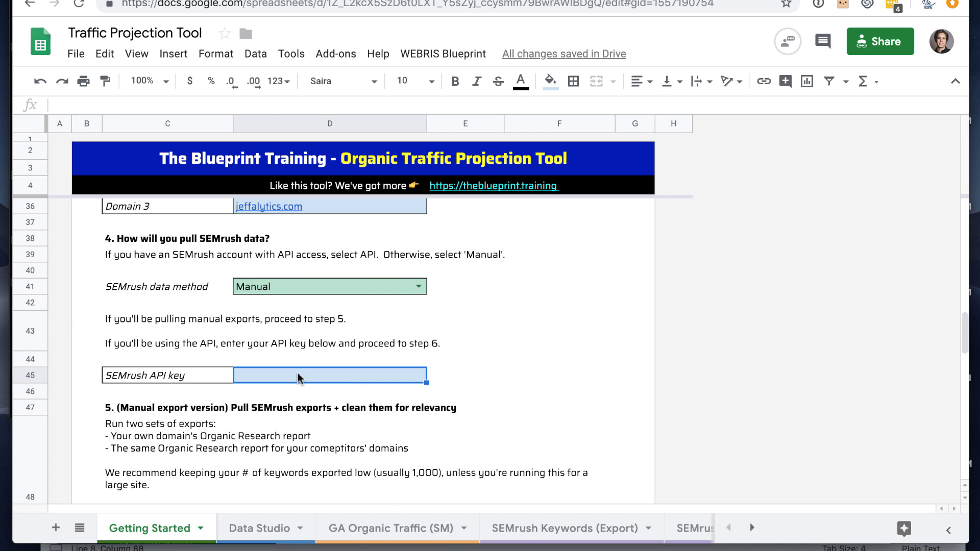
{"action": "scroll", "scroll_direction": "down", "scroll_amount": 3}
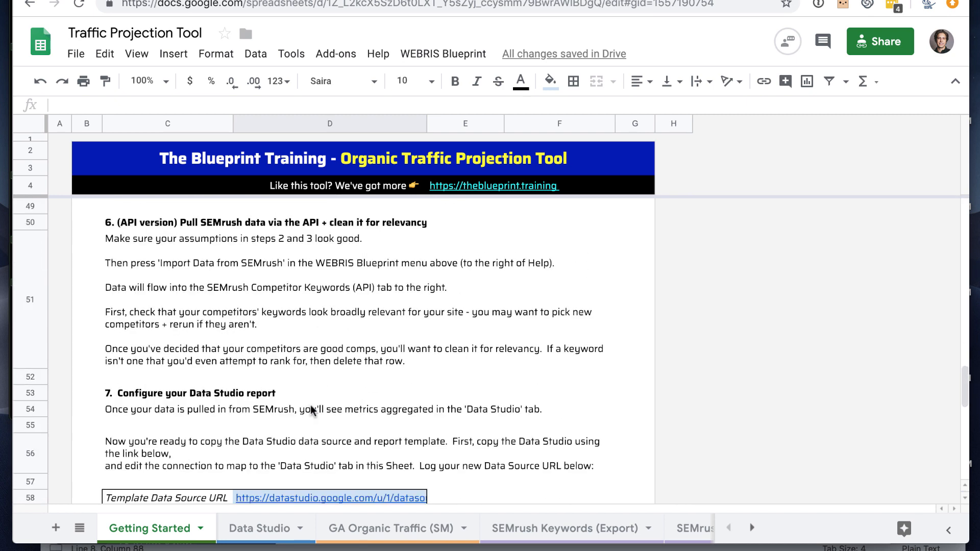
{"action": "mouse_move", "coordinate": [451, 37]}
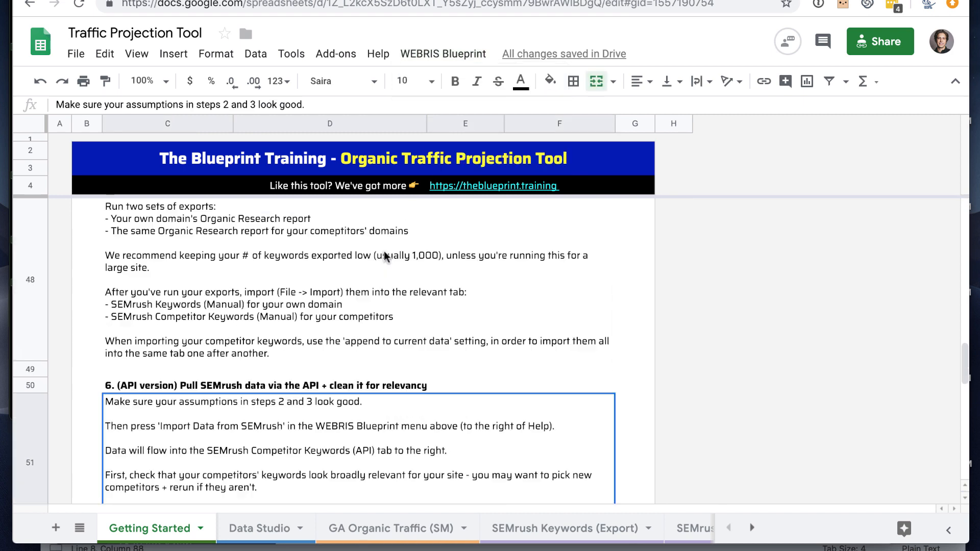
{"action": "scroll", "scroll_direction": "up", "scroll_amount": 3}
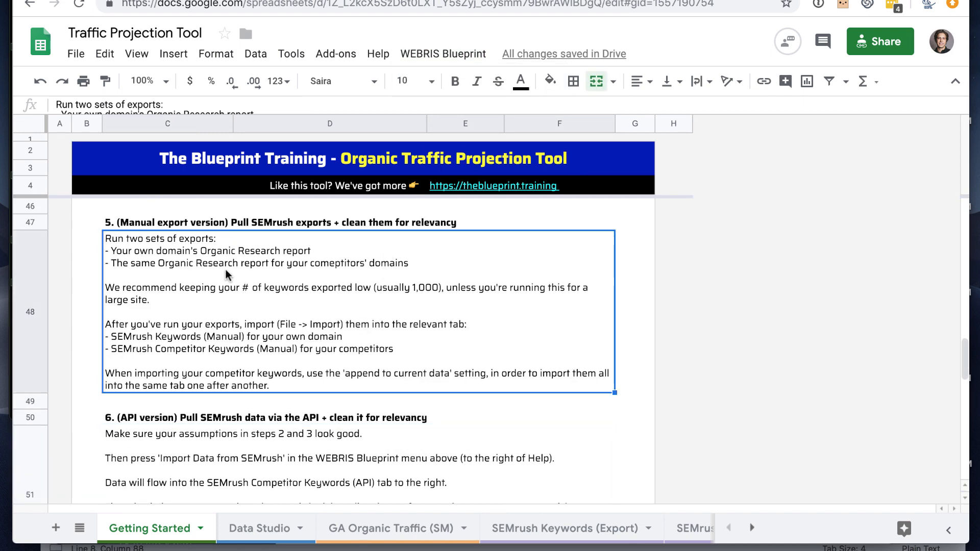
{"action": "scroll", "scroll_direction": "up", "scroll_amount": 3}
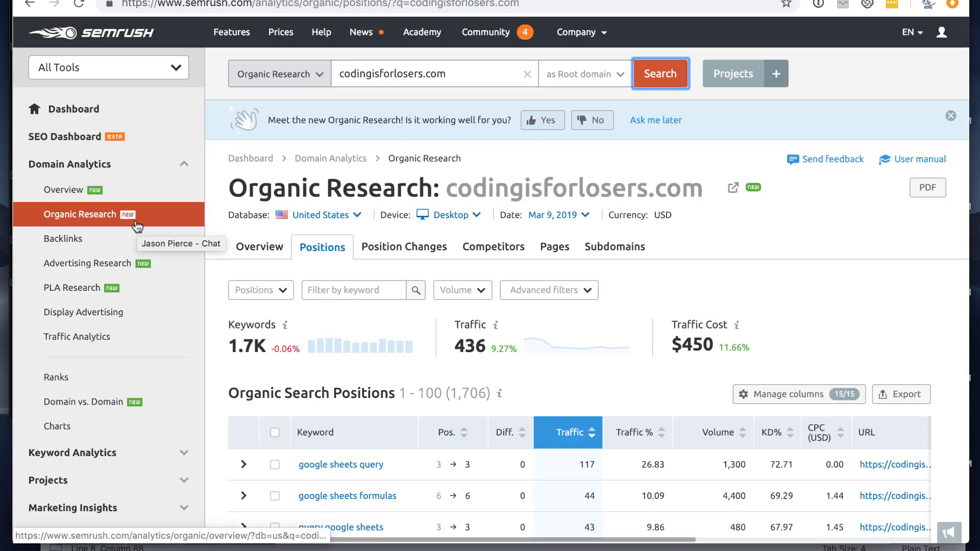
{"action": "mouse_move", "coordinate": [501, 67]}
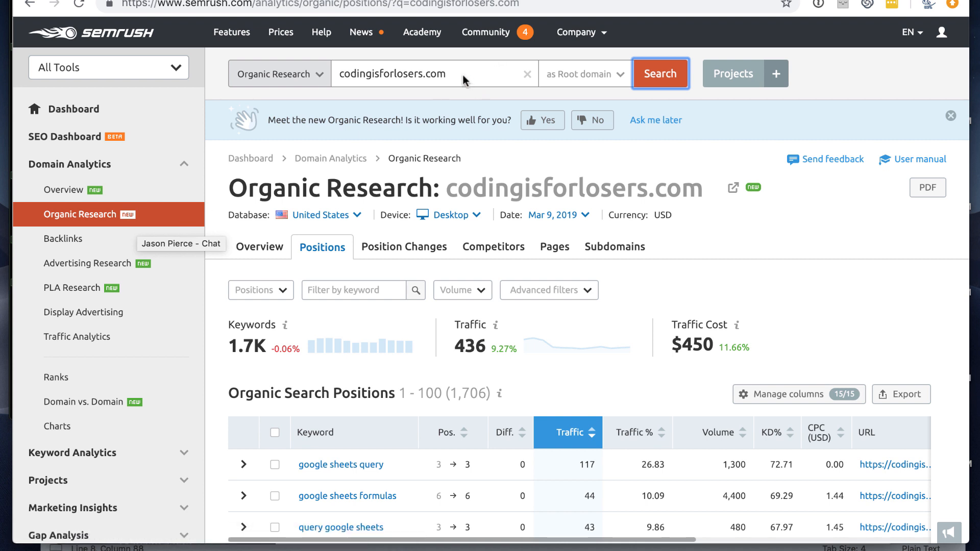
{"action": "mouse_move", "coordinate": [905, 399]}
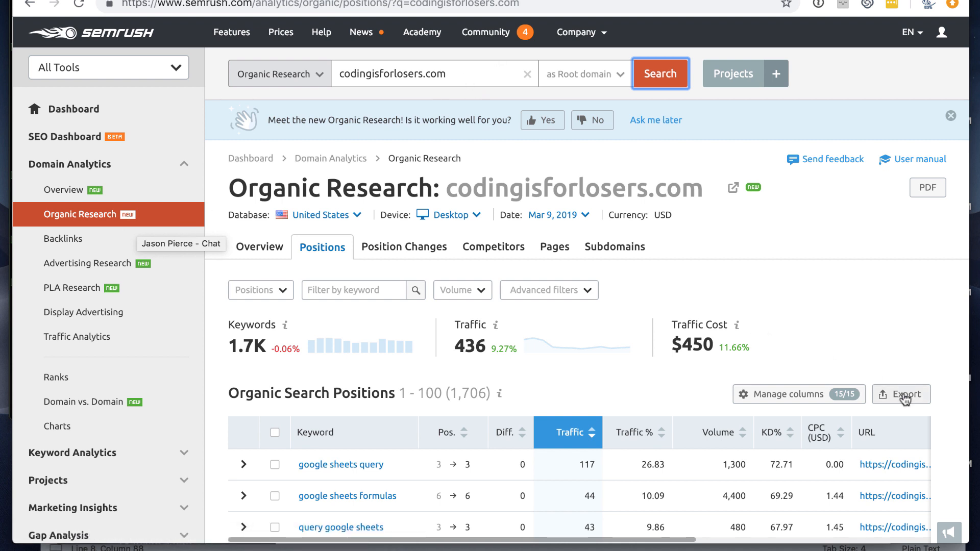
- Open SEMrush export options for keyword positions, trying All 1,706 then choosing First 1,000
{"action": "left_click", "coordinate": [900, 394]}
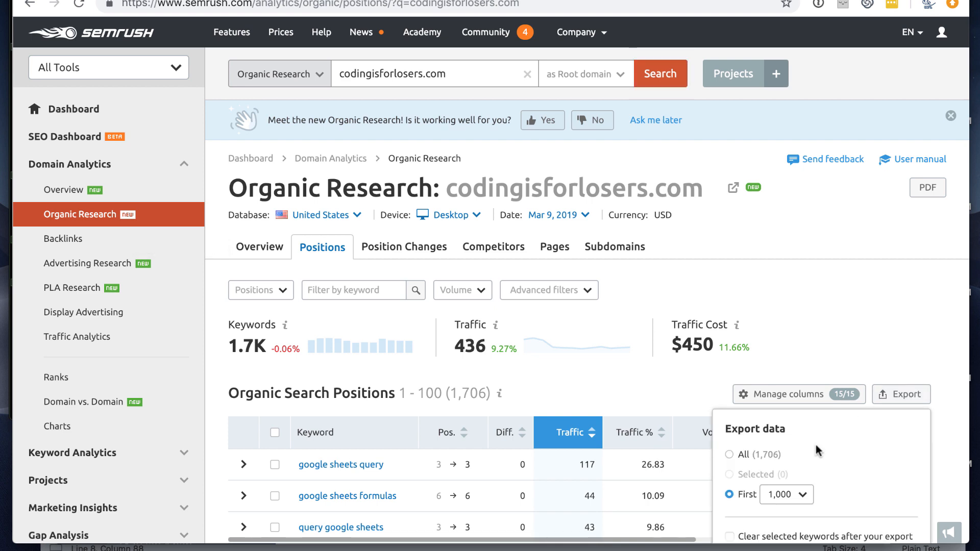
{"action": "scroll", "scroll_direction": "down", "scroll_amount": 3}
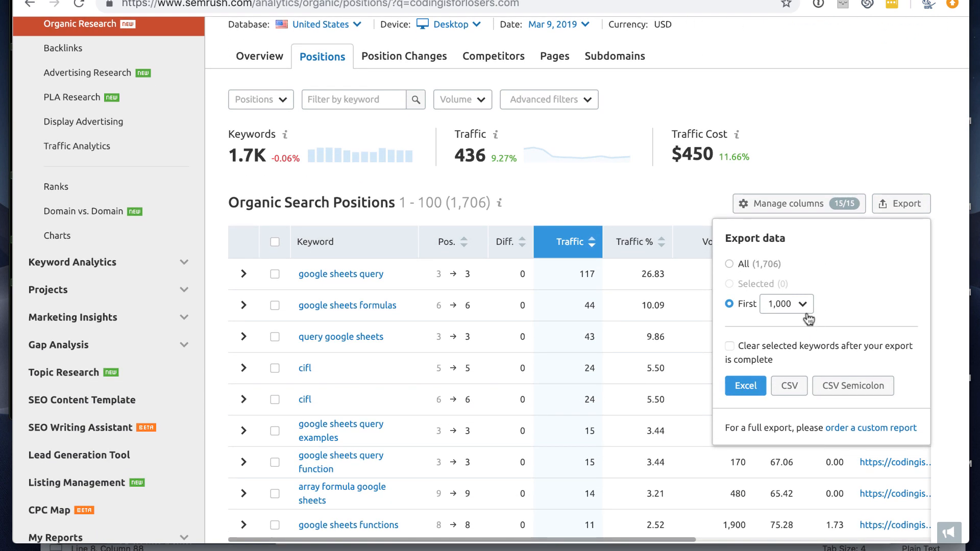
{"action": "left_click", "coordinate": [730, 264]}
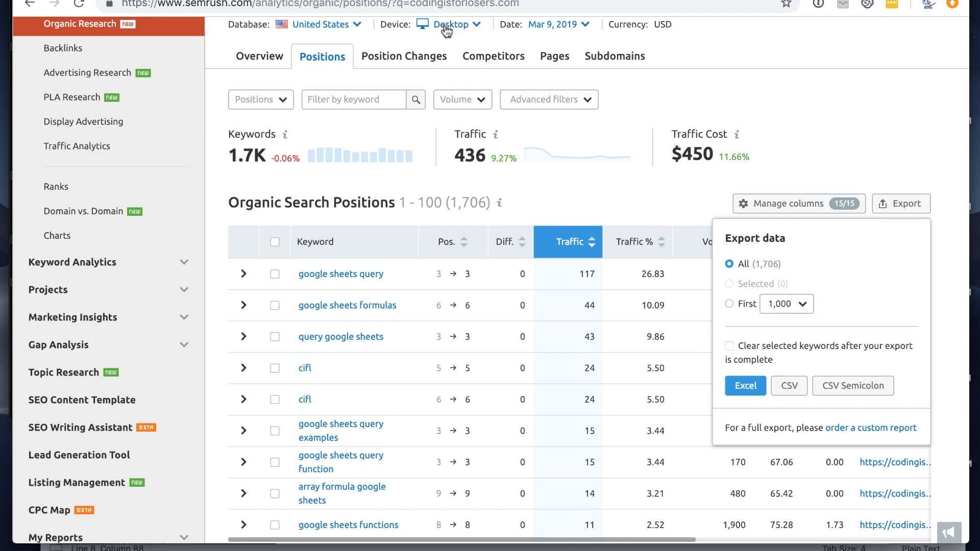
{"action": "scroll", "scroll_direction": "up", "scroll_amount": 3}
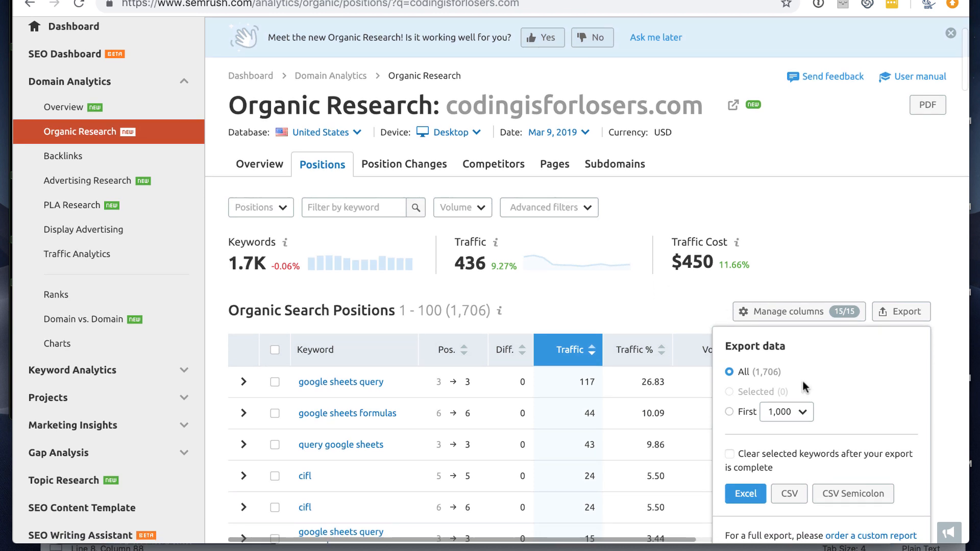
{"action": "left_click", "coordinate": [729, 411]}
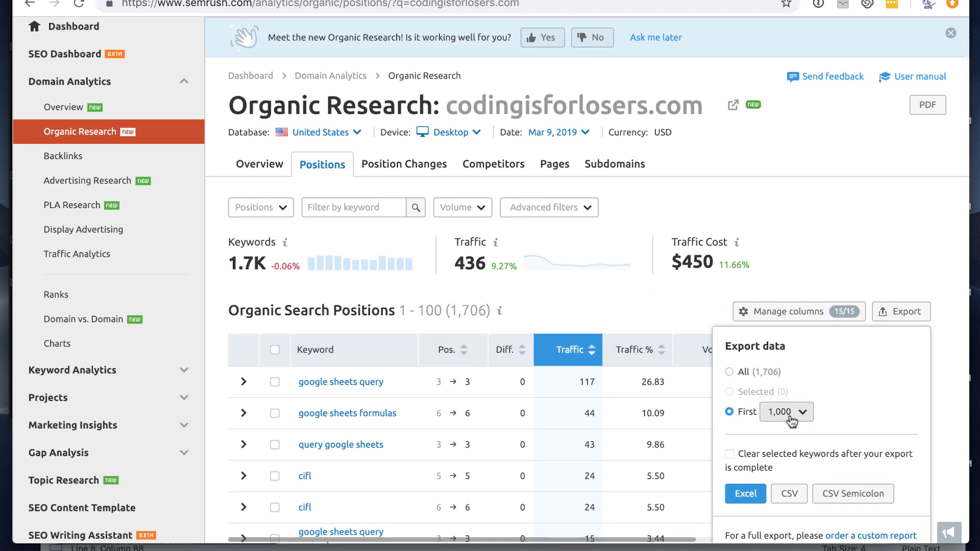
{"action": "mouse_move", "coordinate": [811, 424]}
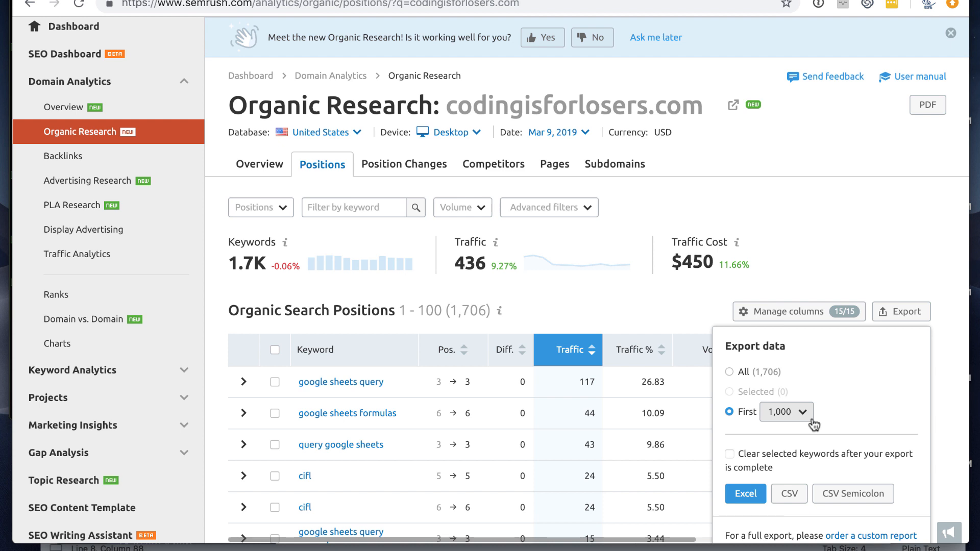
{"action": "mouse_move", "coordinate": [545, 211]}
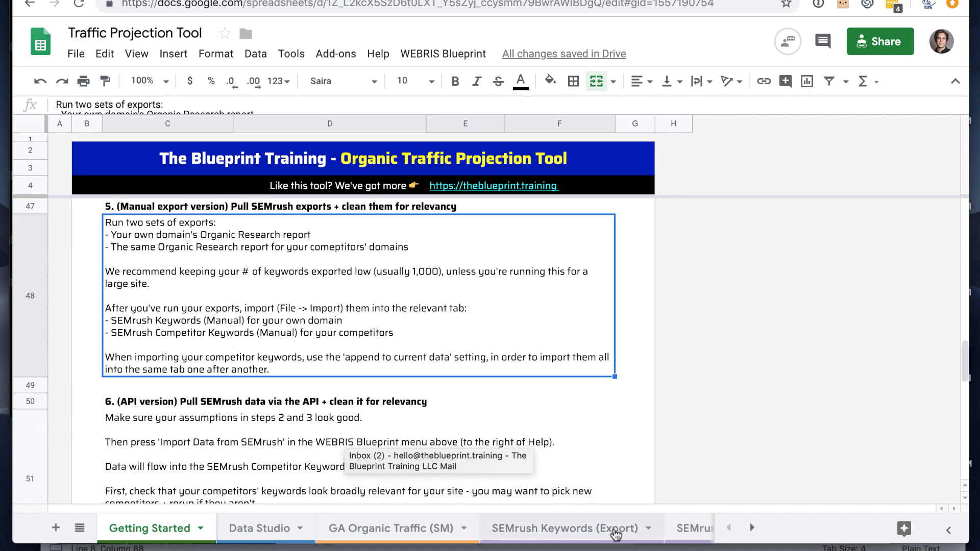
- Switch to the SEMrush Keywords (Export) sheet, briefly revisiting Getting Started along the way
{"action": "left_click", "coordinate": [563, 529]}
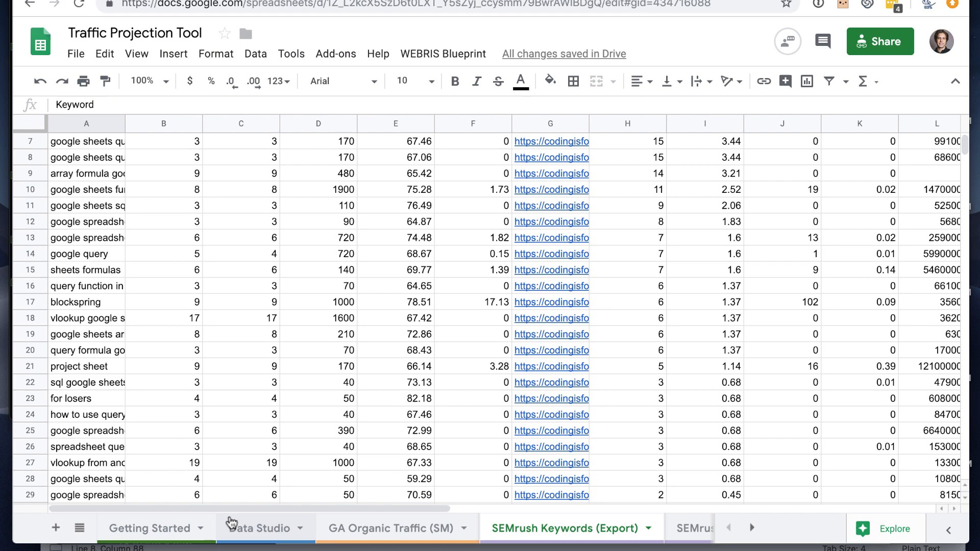
{"action": "left_click", "coordinate": [150, 528]}
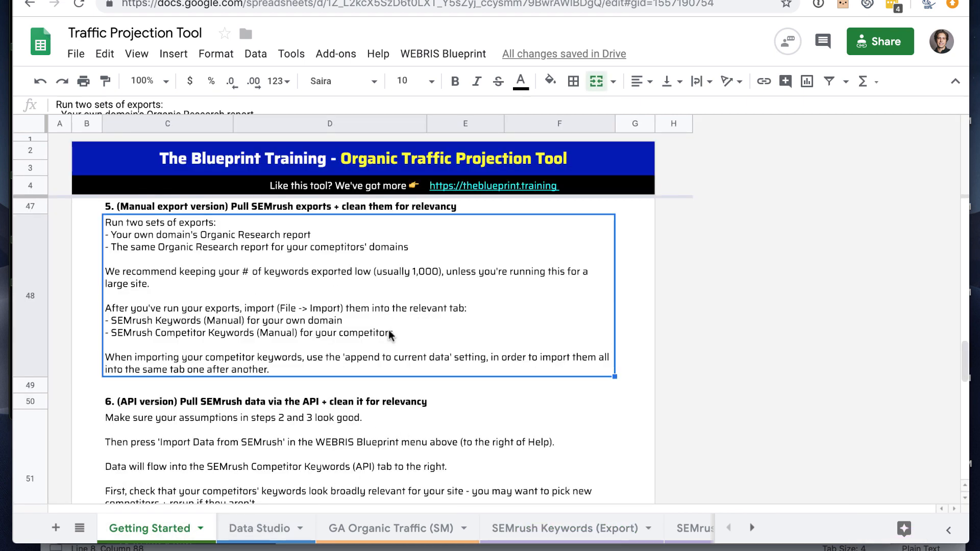
{"action": "left_click", "coordinate": [562, 529]}
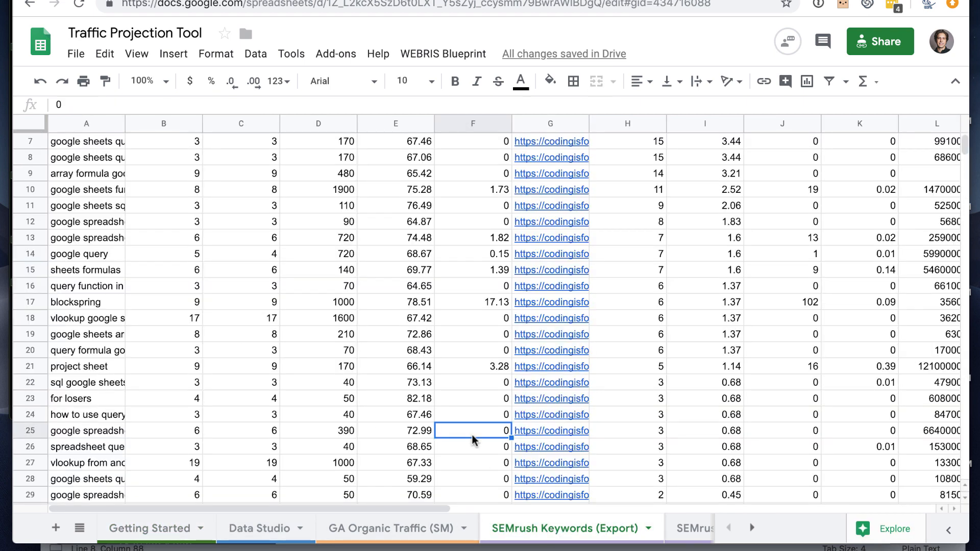
{"action": "scroll", "scroll_direction": "up", "scroll_amount": 3}
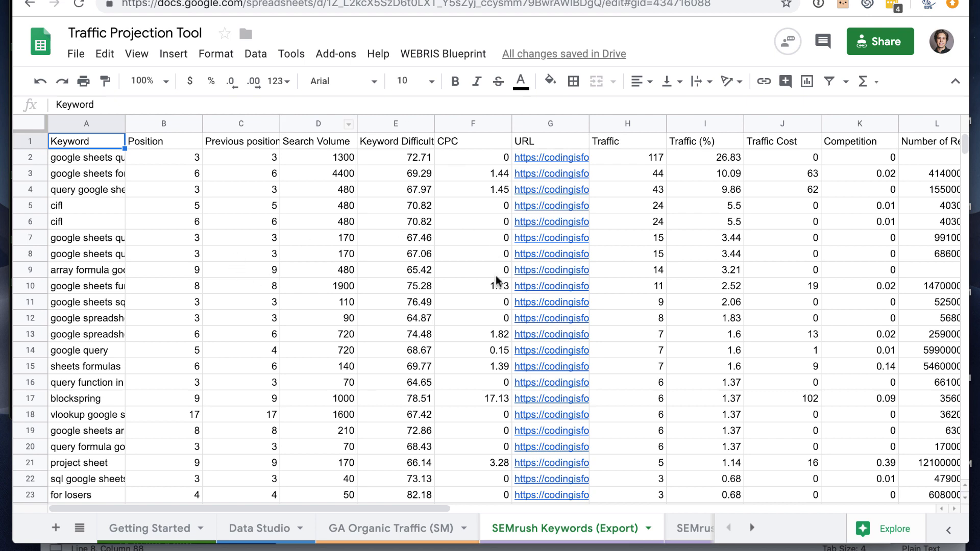
{"action": "mouse_move", "coordinate": [551, 254]}
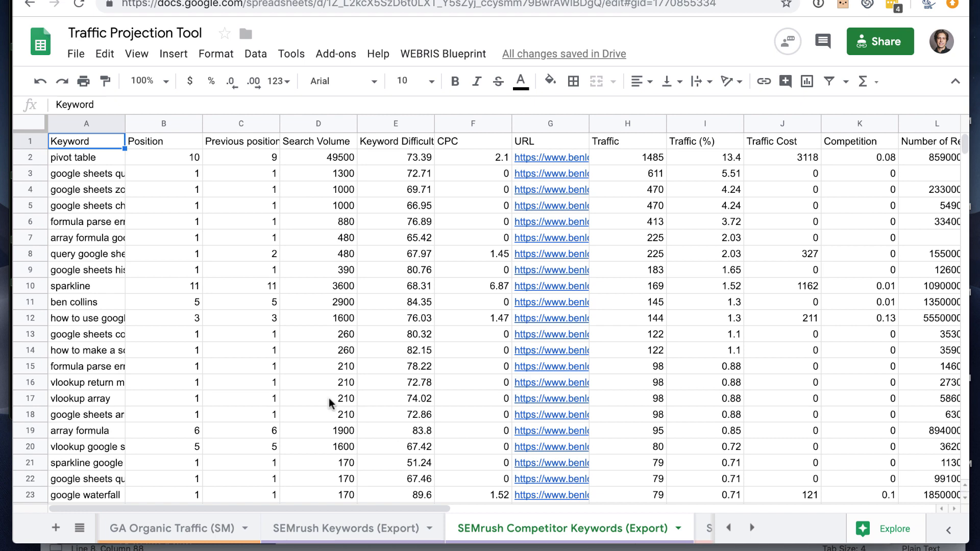
{"action": "mouse_move", "coordinate": [493, 529]}
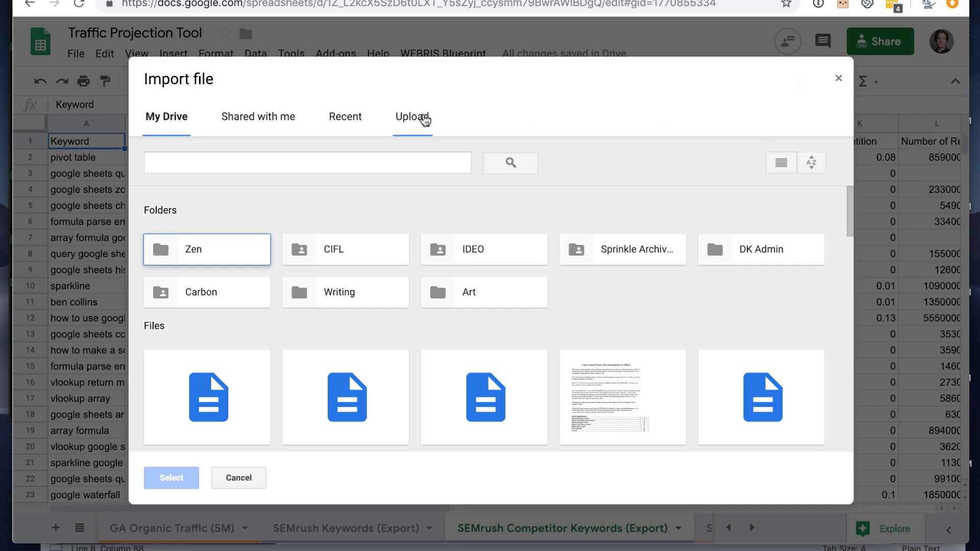
{"action": "left_click", "coordinate": [239, 478]}
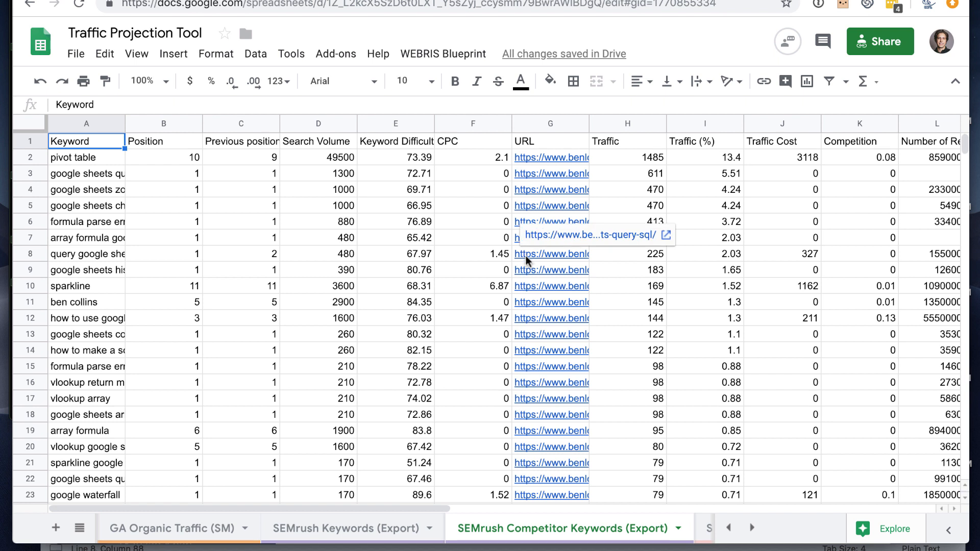
{"action": "left_click", "coordinate": [729, 528]}
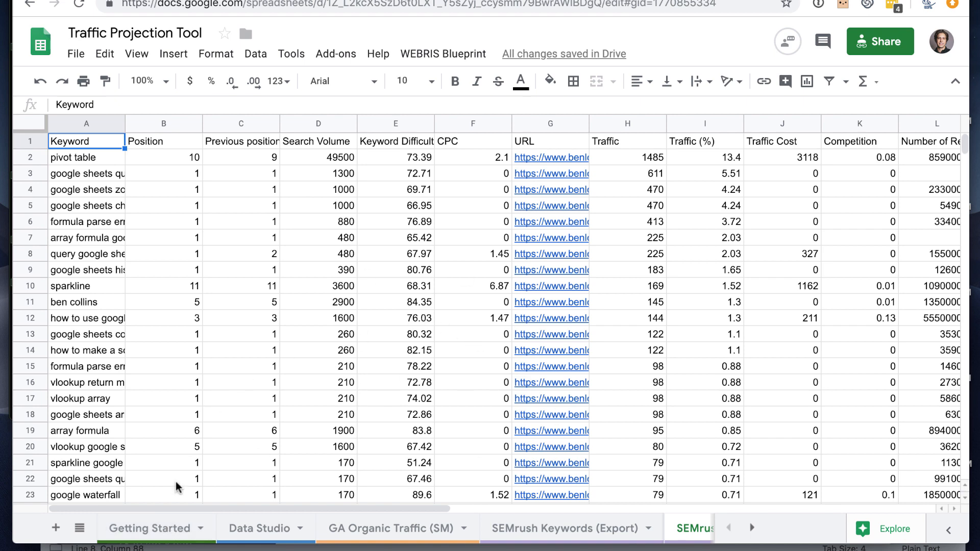
{"action": "left_click", "coordinate": [148, 528]}
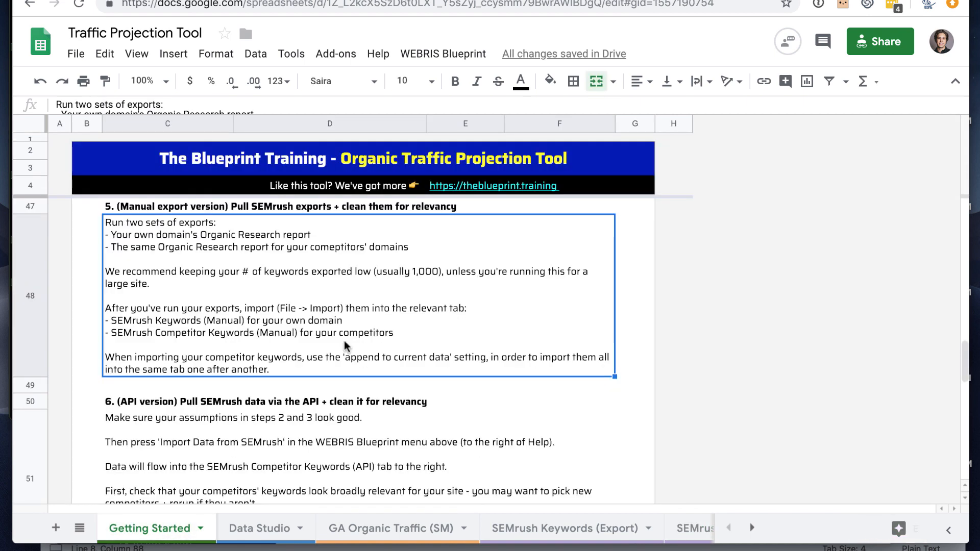
{"action": "scroll", "scroll_direction": "down", "scroll_amount": 3}
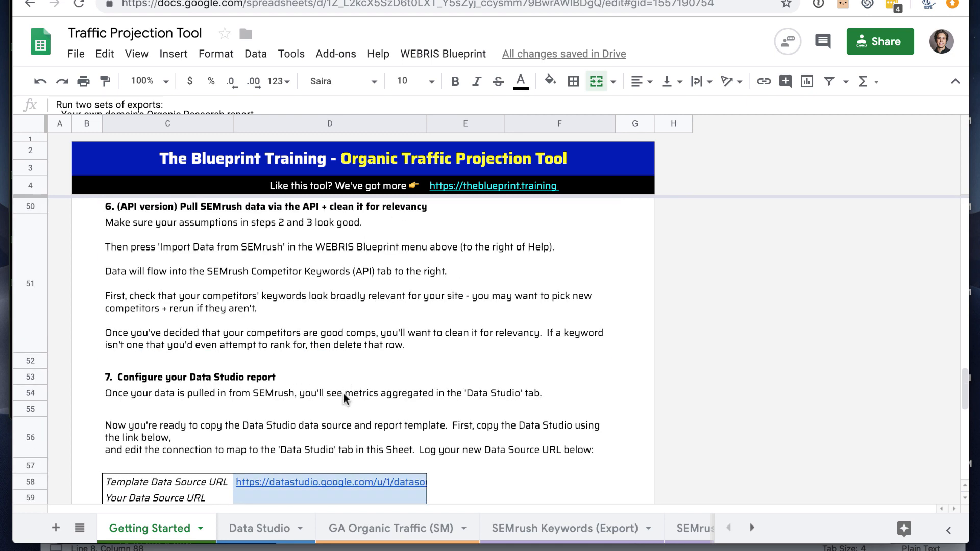
{"action": "scroll", "scroll_direction": "down", "scroll_amount": 3}
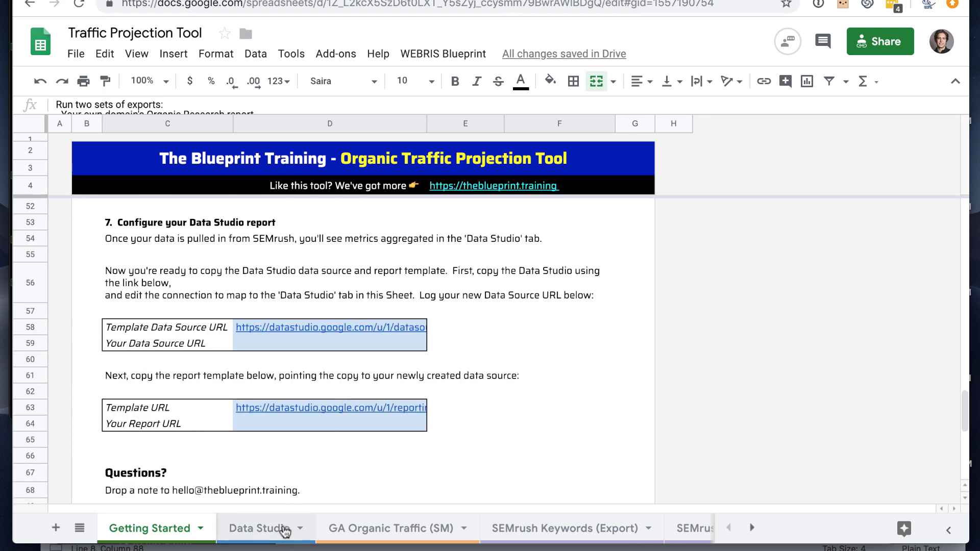
- Open the Data Studio sheet and scroll across Scenario 1–3 and competitor traffic columns
{"action": "left_click", "coordinate": [257, 528]}
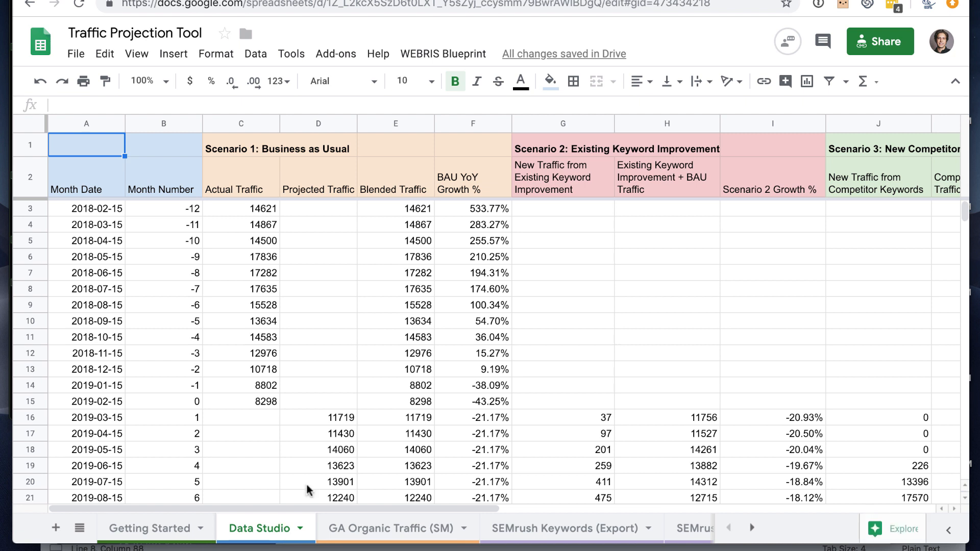
{"action": "mouse_move", "coordinate": [523, 295]}
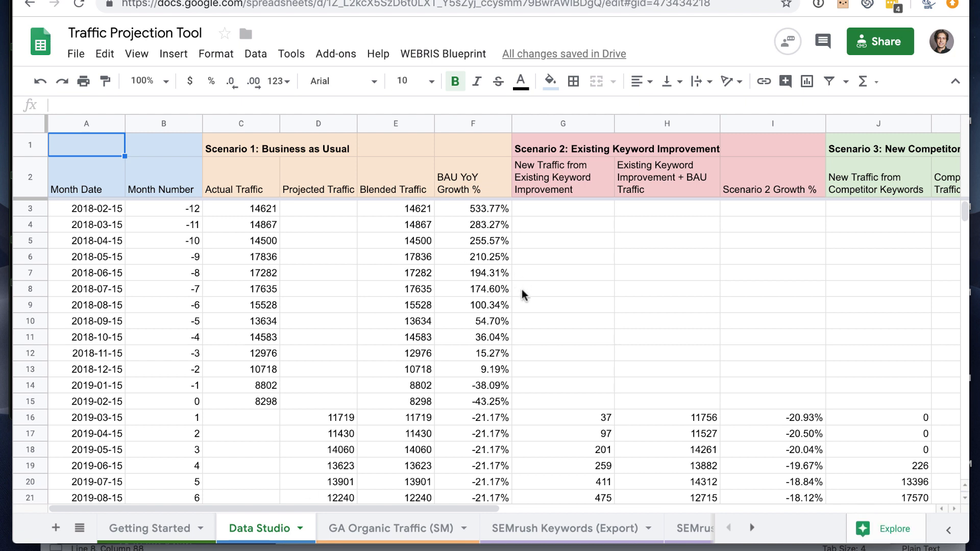
{"action": "mouse_move", "coordinate": [476, 184]}
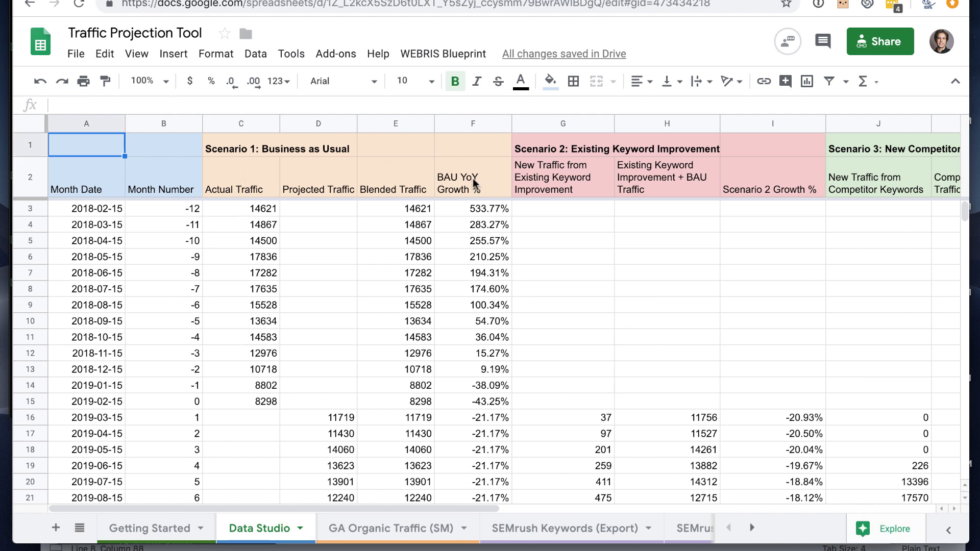
{"action": "mouse_move", "coordinate": [324, 177]}
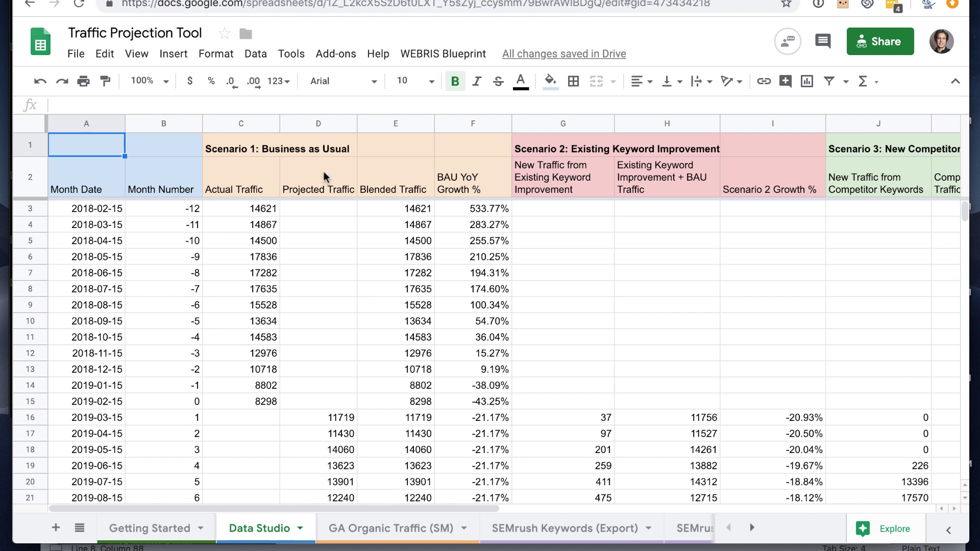
{"action": "mouse_move", "coordinate": [51, 305]}
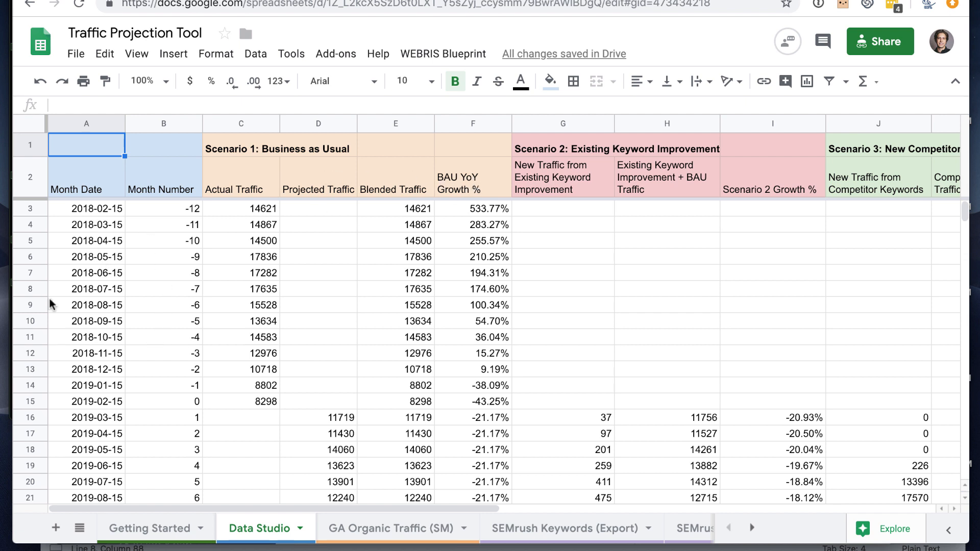
{"action": "scroll", "scroll_direction": "down", "scroll_amount": 3}
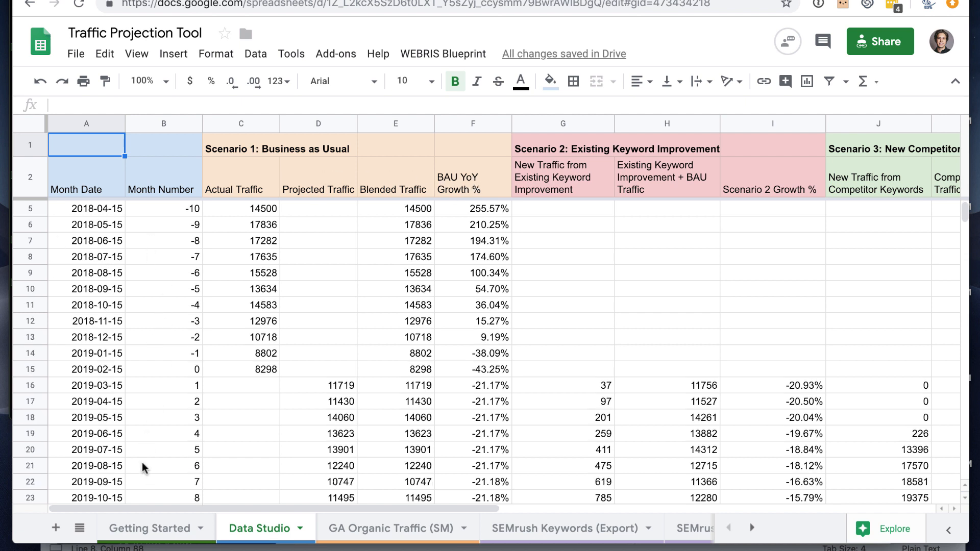
{"action": "scroll", "scroll_direction": "up", "scroll_amount": 3}
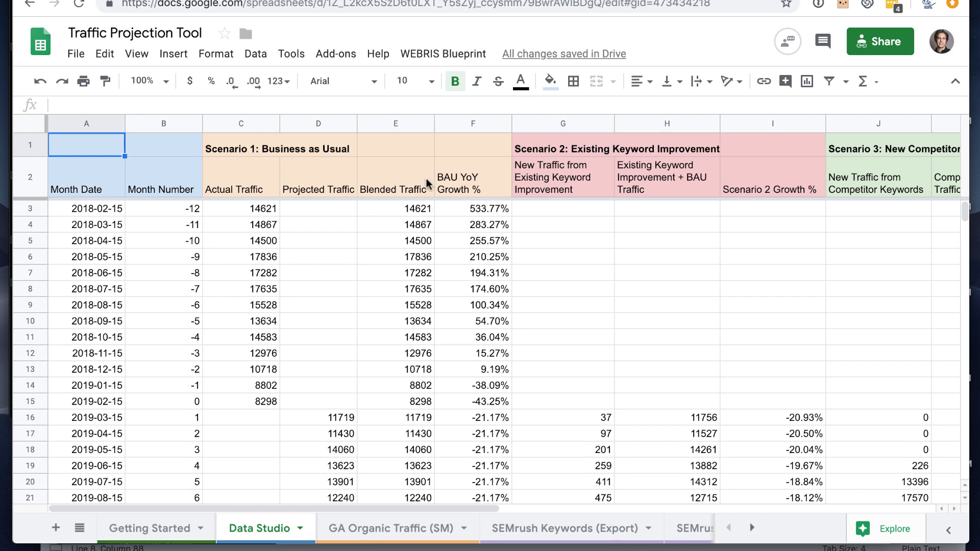
{"action": "scroll", "scroll_direction": "right", "scroll_amount": 3}
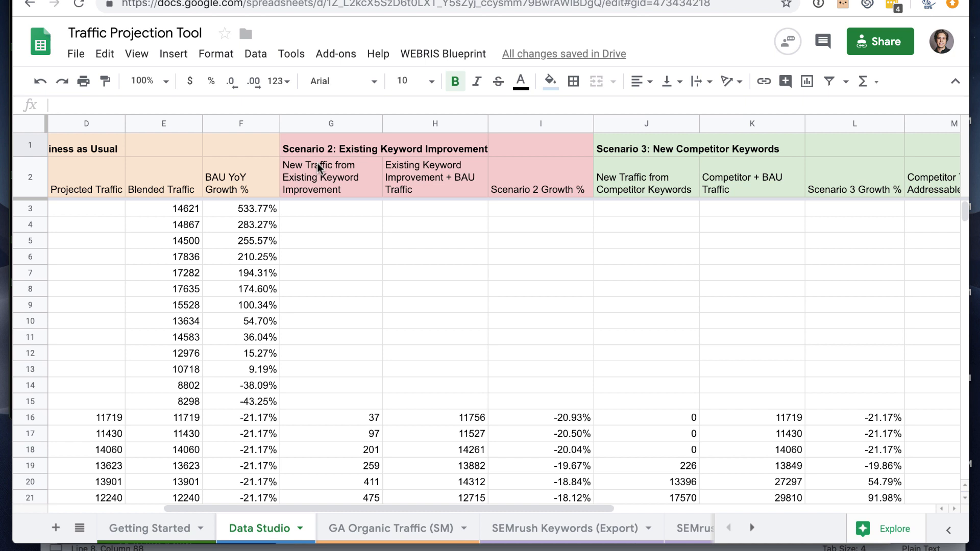
{"action": "mouse_move", "coordinate": [338, 271]}
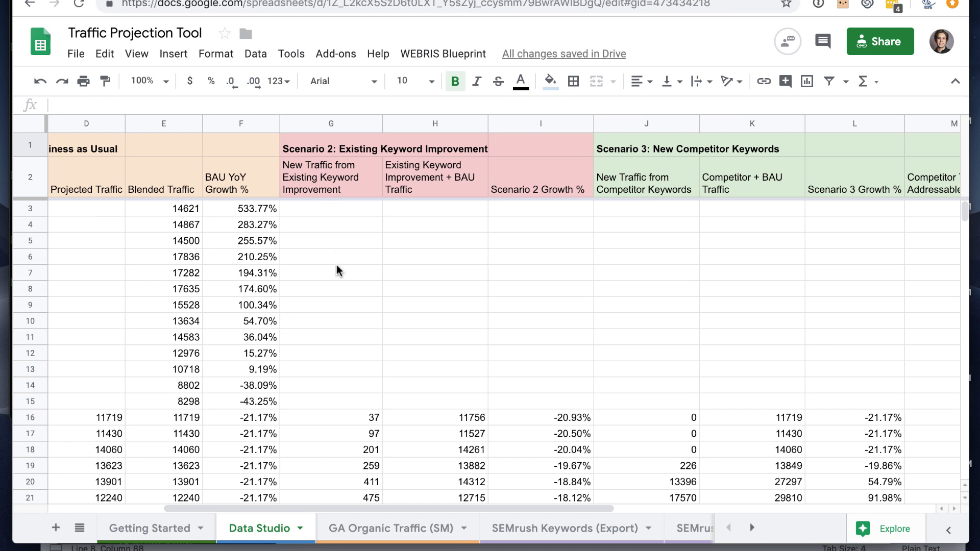
{"action": "mouse_move", "coordinate": [370, 406]}
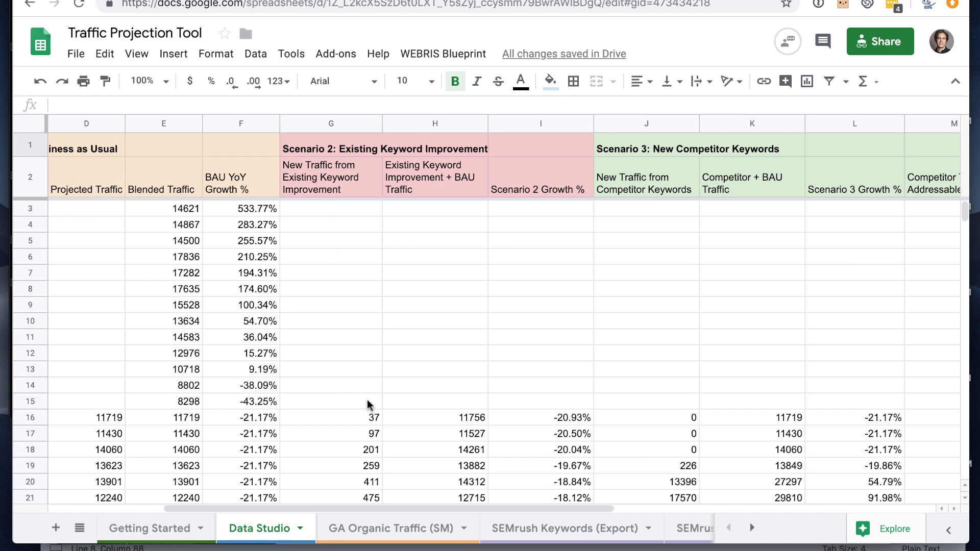
{"action": "scroll", "scroll_direction": "down", "scroll_amount": 3}
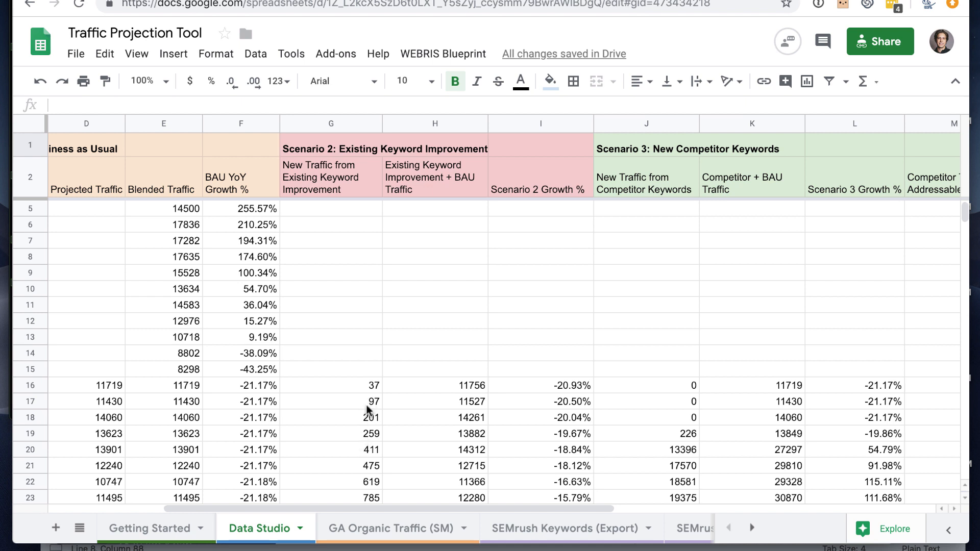
{"action": "mouse_move", "coordinate": [464, 405]}
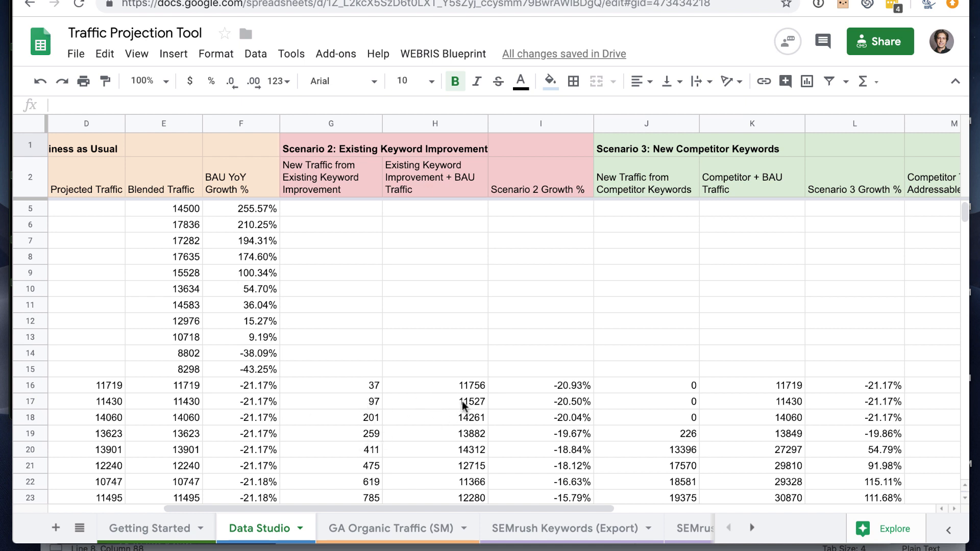
{"action": "mouse_move", "coordinate": [361, 424]}
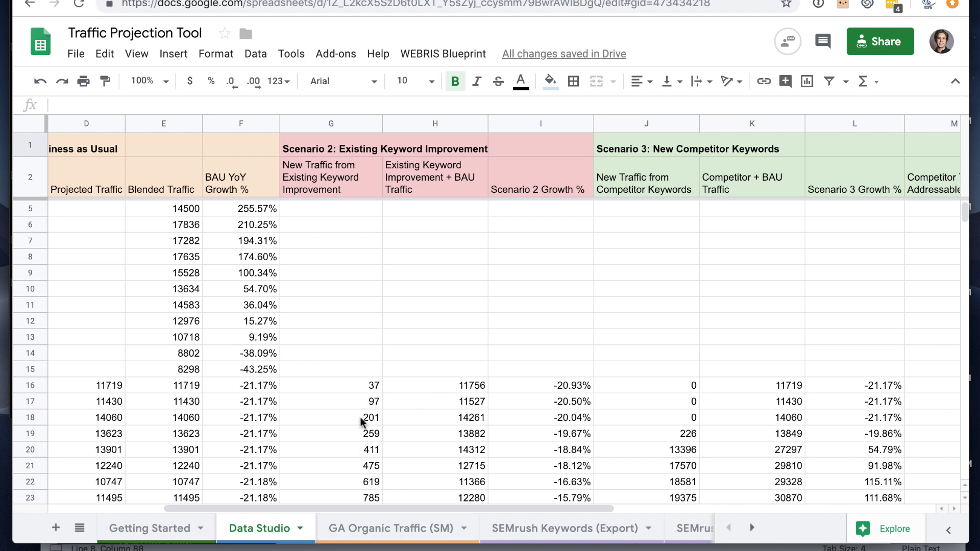
{"action": "mouse_move", "coordinate": [107, 169]}
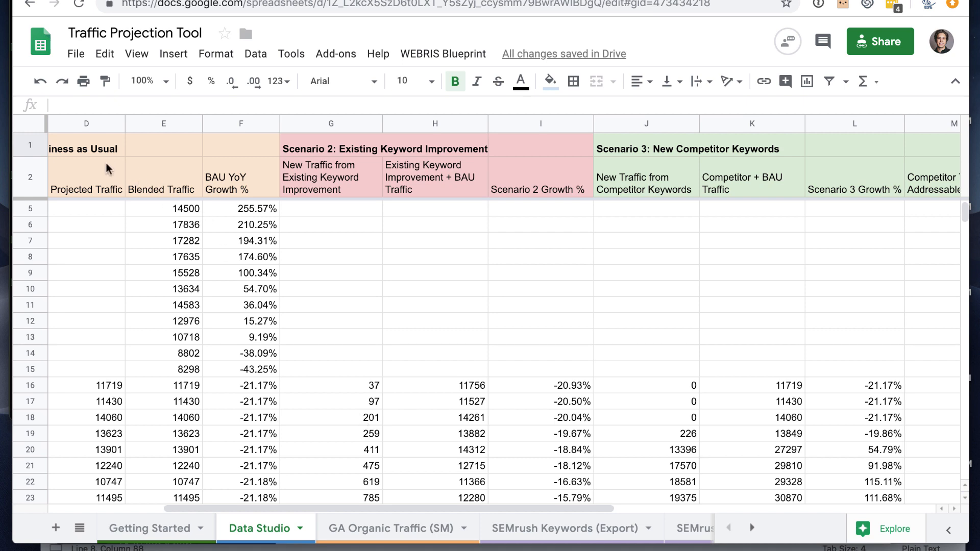
{"action": "mouse_move", "coordinate": [349, 165]}
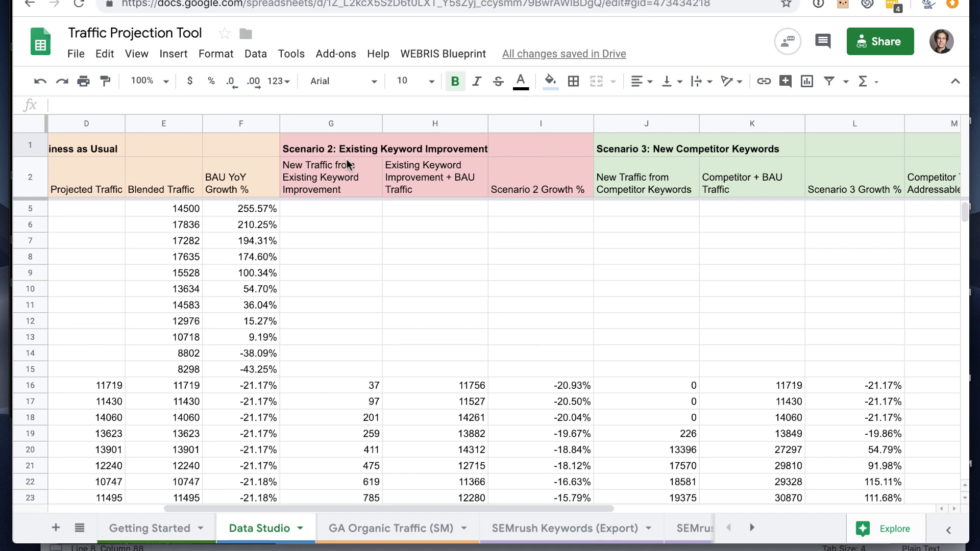
{"action": "scroll", "scroll_direction": "right", "scroll_amount": 3}
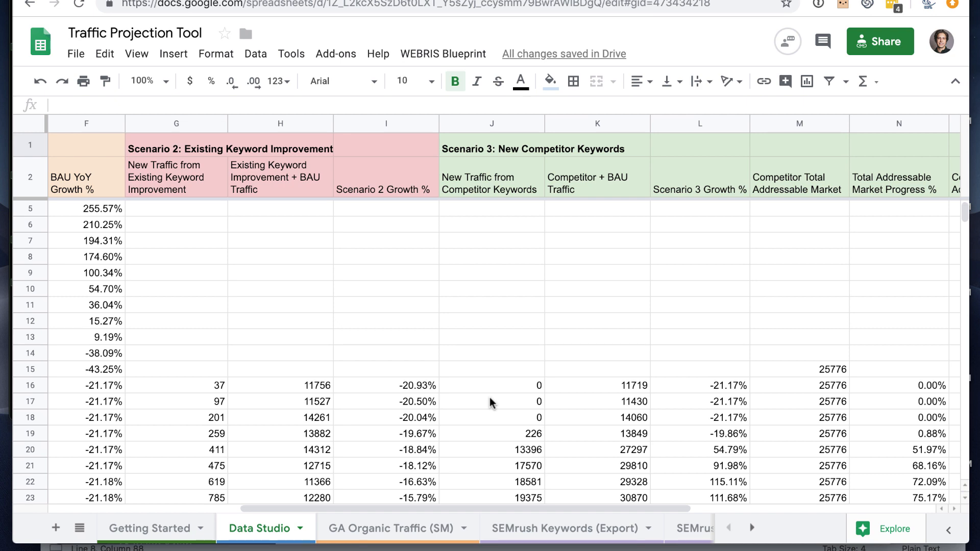
{"action": "scroll", "scroll_direction": "right", "scroll_amount": 3}
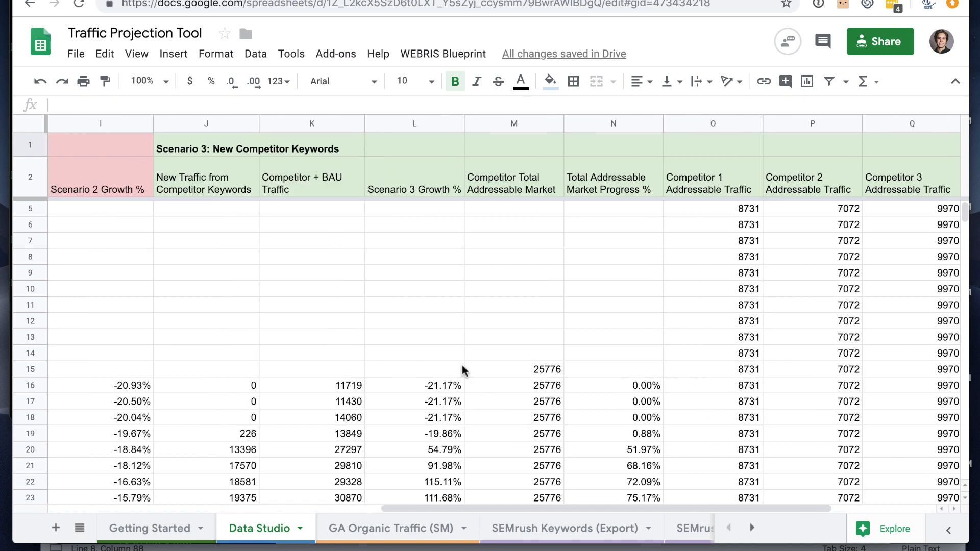
{"action": "mouse_move", "coordinate": [355, 363]}
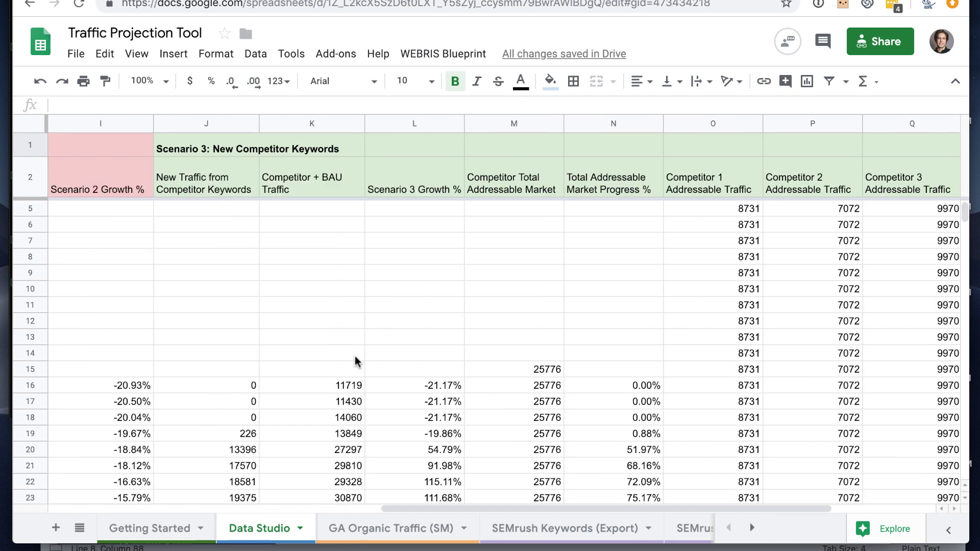
{"action": "left_click", "coordinate": [751, 528]}
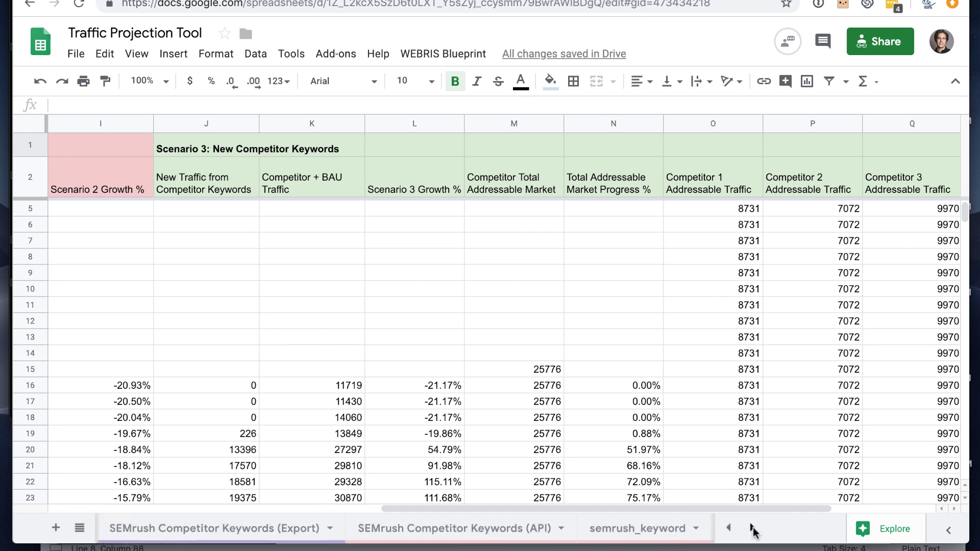
{"action": "left_click", "coordinate": [216, 529]}
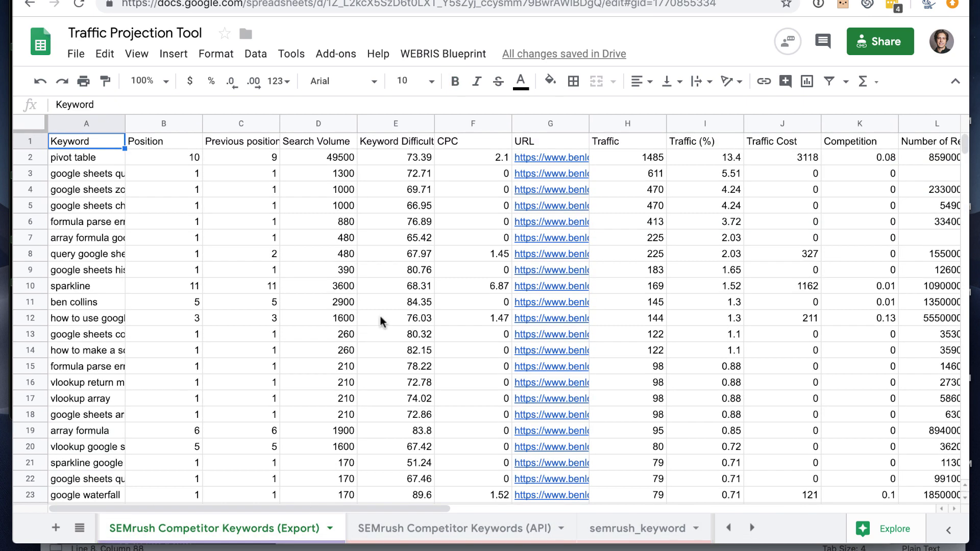
{"action": "mouse_move", "coordinate": [244, 210]}
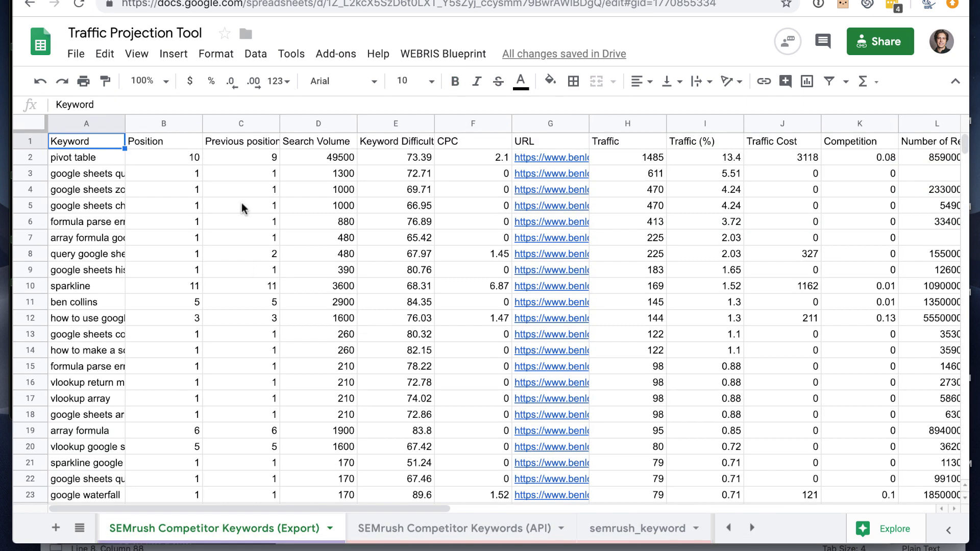
{"action": "mouse_move", "coordinate": [176, 251]}
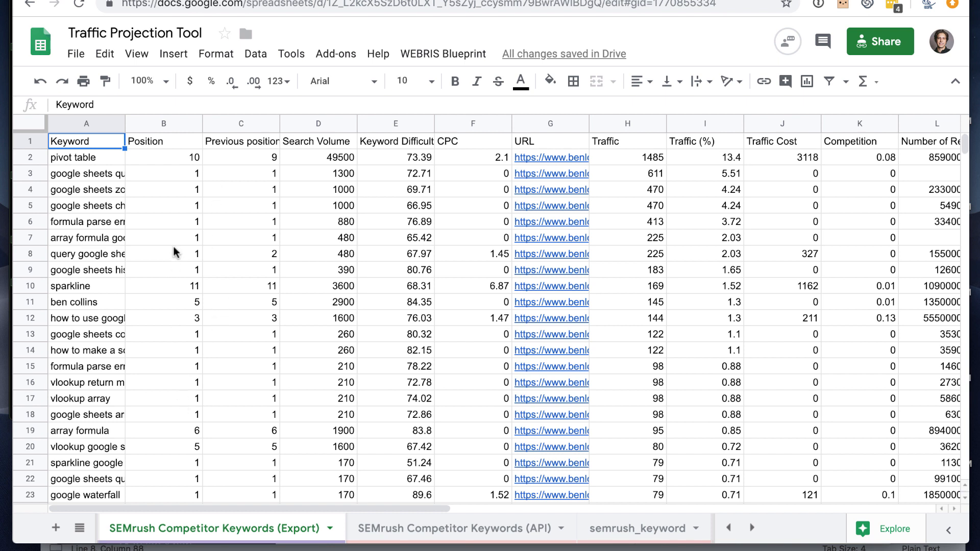
{"action": "left_click", "coordinate": [86, 302]}
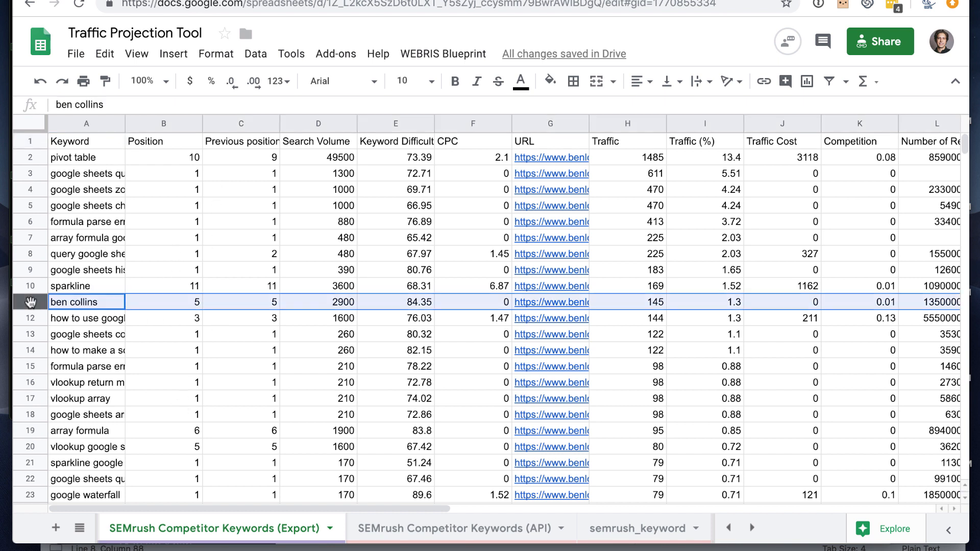
{"action": "right_click", "coordinate": [28, 302]}
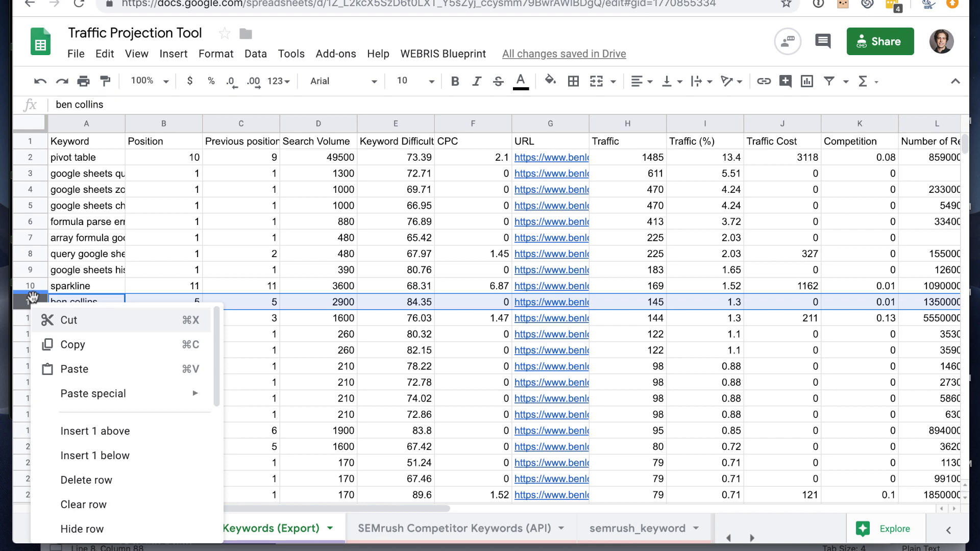
{"action": "left_click", "coordinate": [86, 480]}
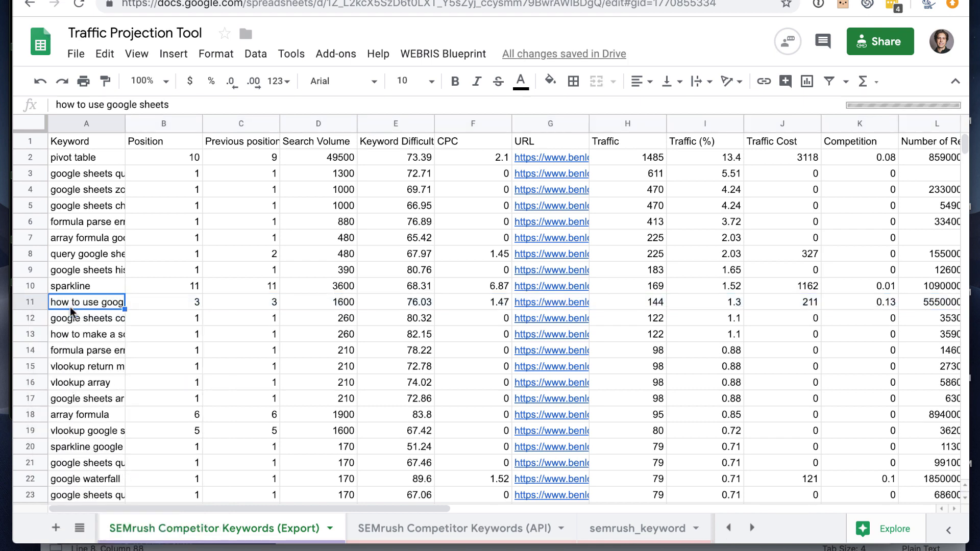
{"action": "left_click", "coordinate": [86, 269]}
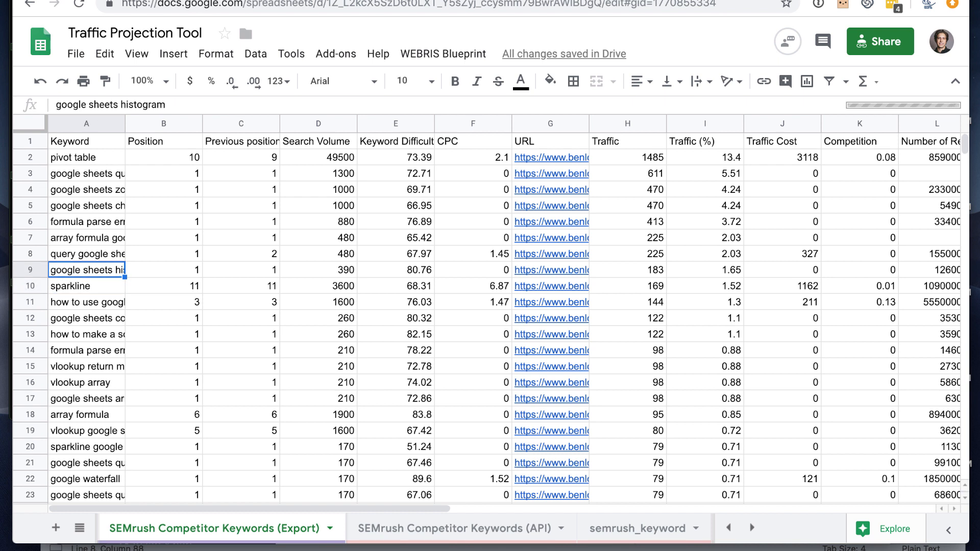
{"action": "left_click", "coordinate": [86, 173]}
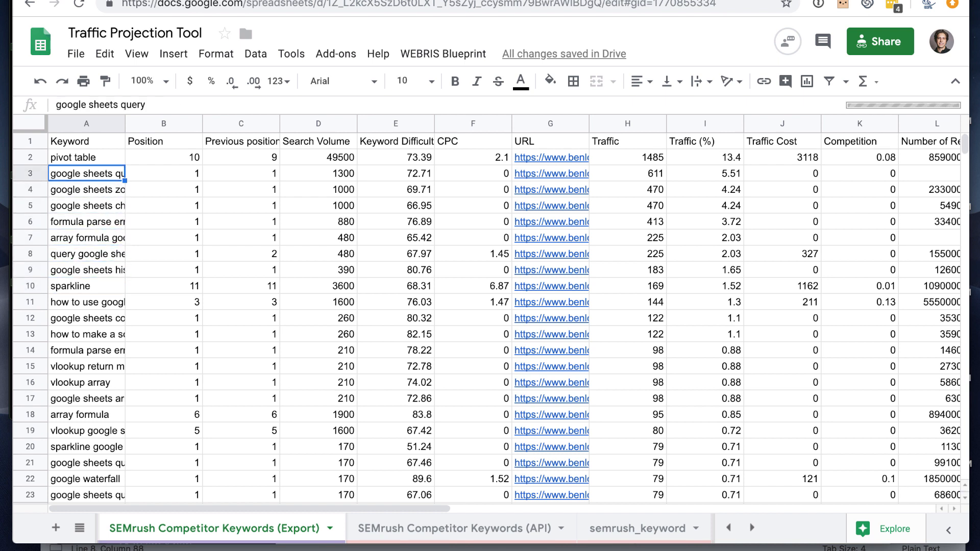
{"action": "left_click", "coordinate": [87, 270]}
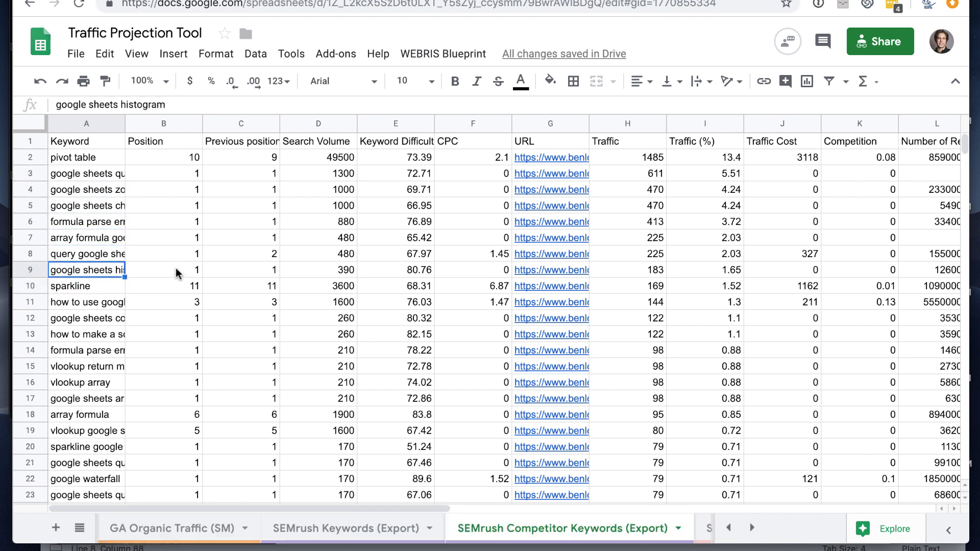
{"action": "mouse_move", "coordinate": [302, 327]}
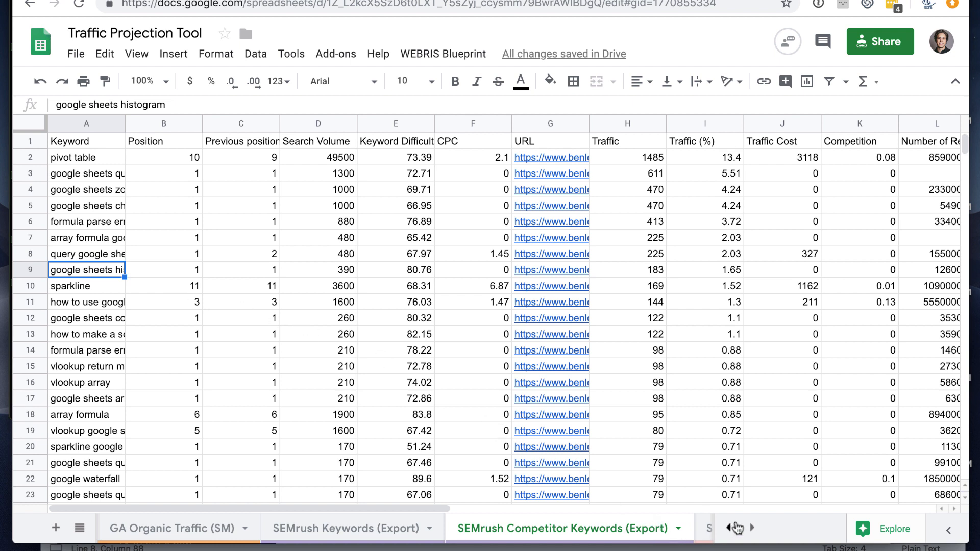
{"action": "left_click", "coordinate": [751, 529]}
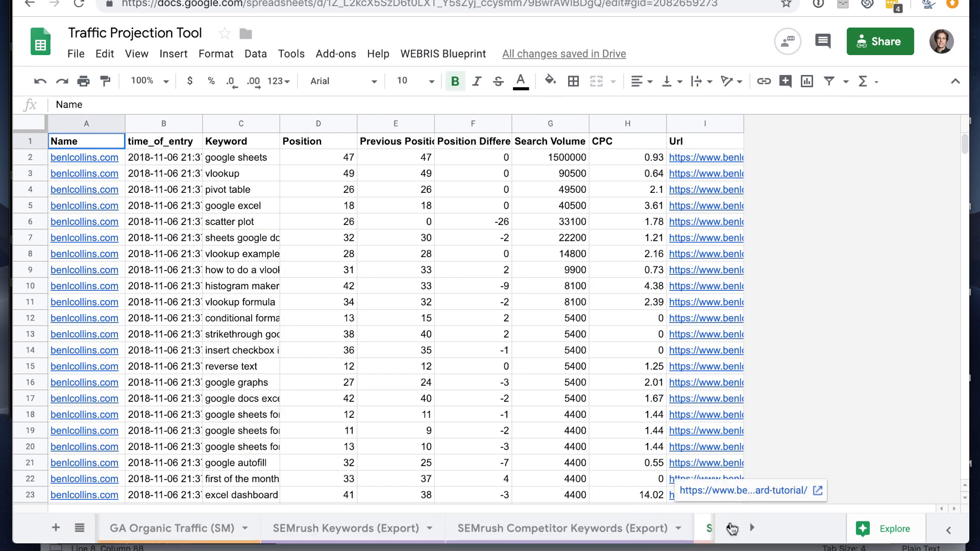
{"action": "left_click", "coordinate": [565, 528]}
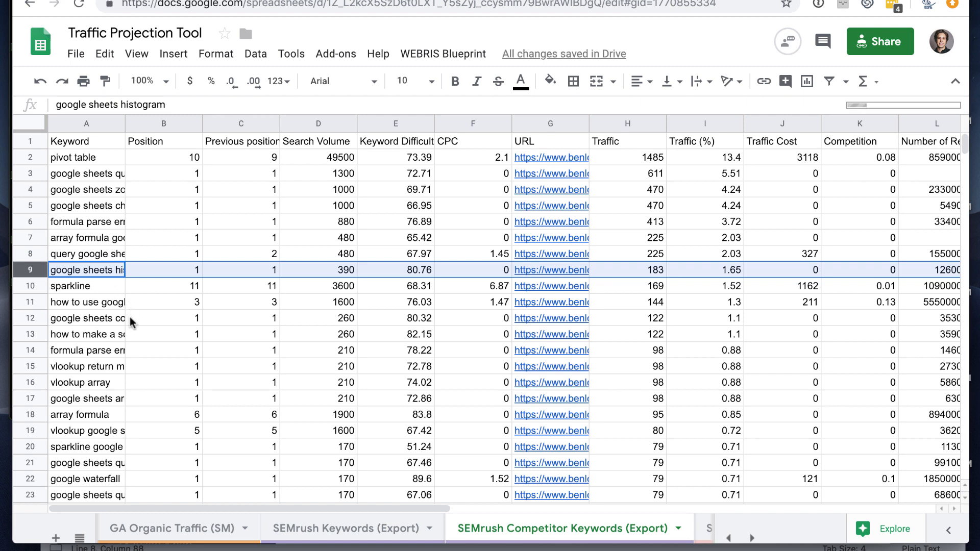
{"action": "mouse_move", "coordinate": [465, 328]}
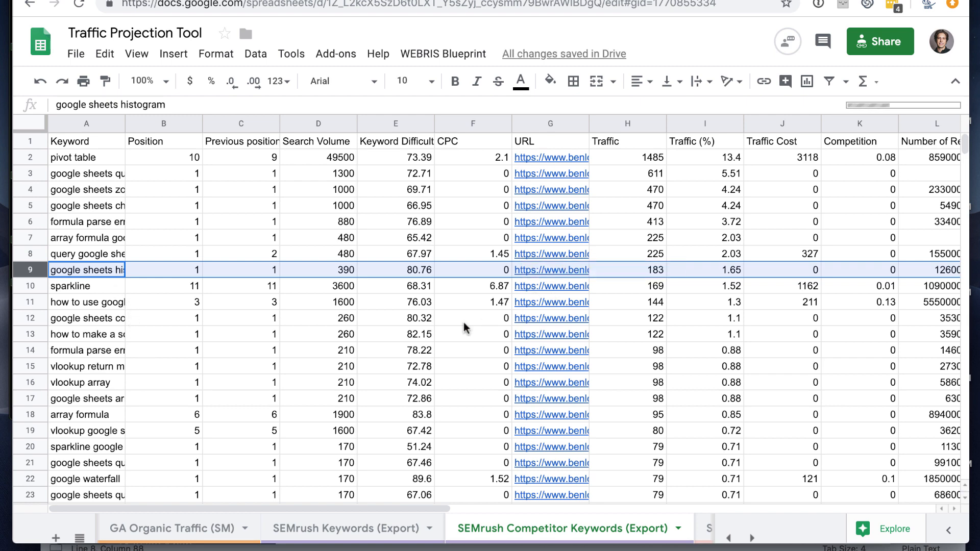
{"action": "scroll", "scroll_direction": "down", "scroll_amount": 3}
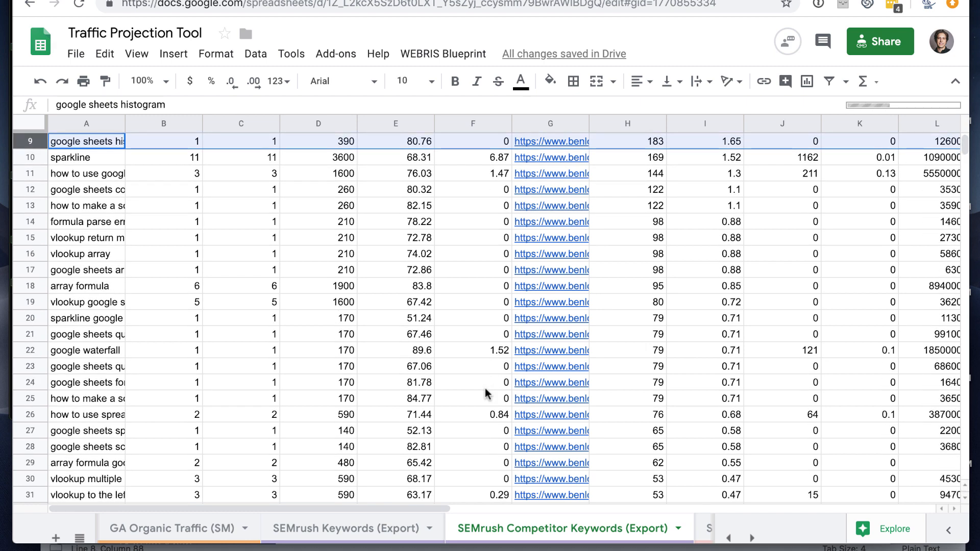
{"action": "mouse_move", "coordinate": [551, 334]}
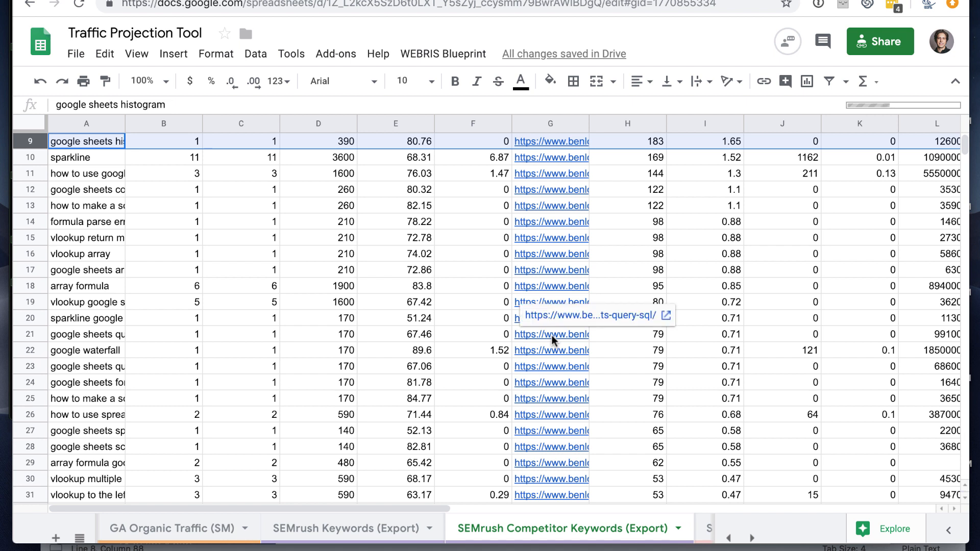
{"action": "mouse_move", "coordinate": [543, 238]}
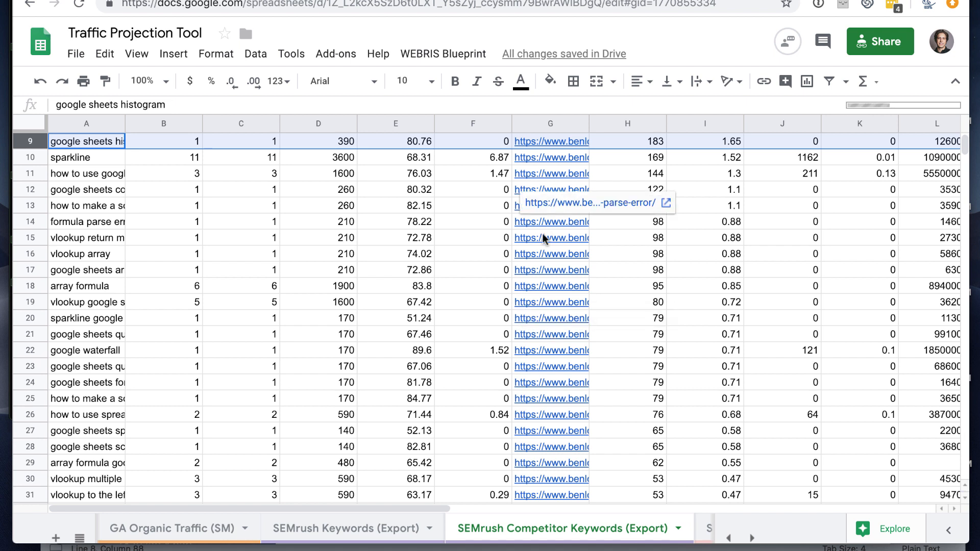
{"action": "mouse_move", "coordinate": [592, 479]}
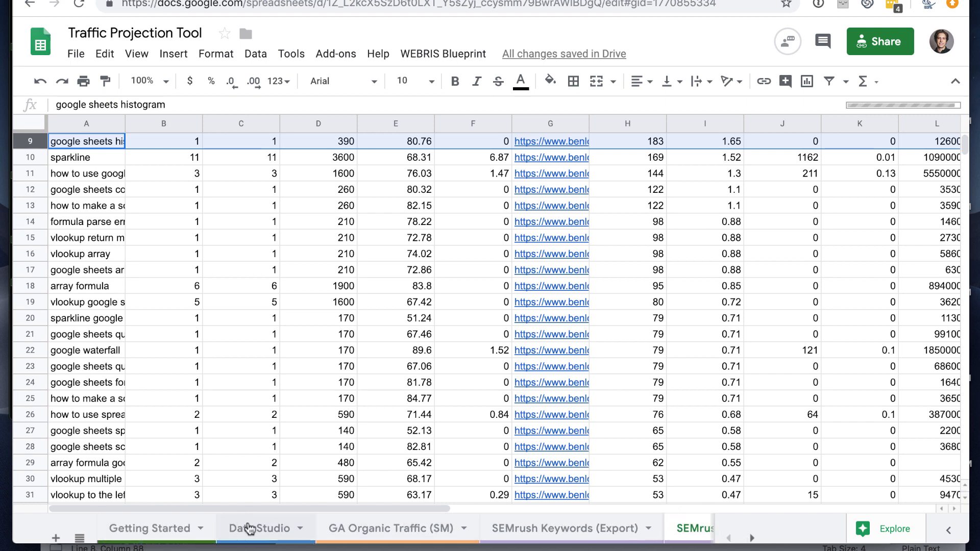
- Review competitor addressable traffic on the Data Studio sheet, then scroll to Getting Started's introduction
{"action": "left_click", "coordinate": [258, 529]}
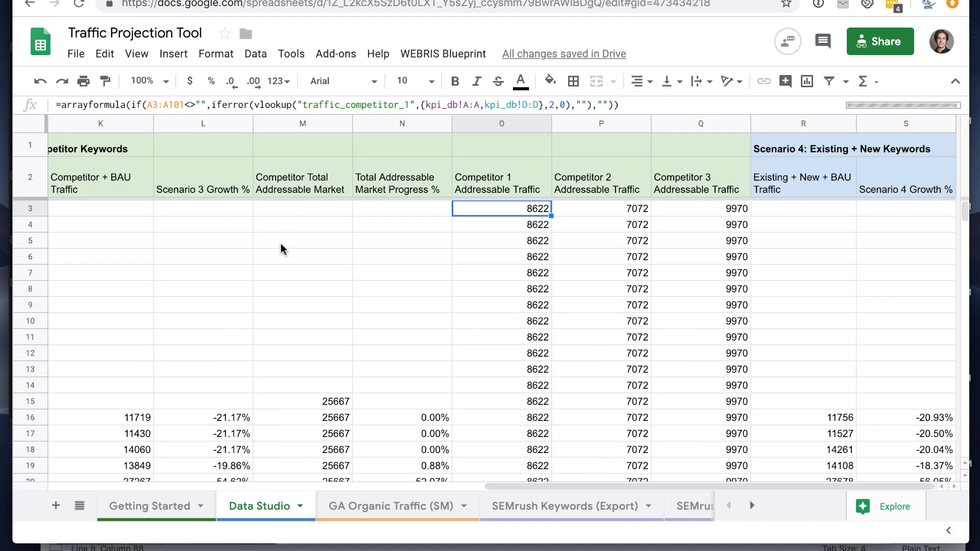
{"action": "mouse_move", "coordinate": [295, 233]}
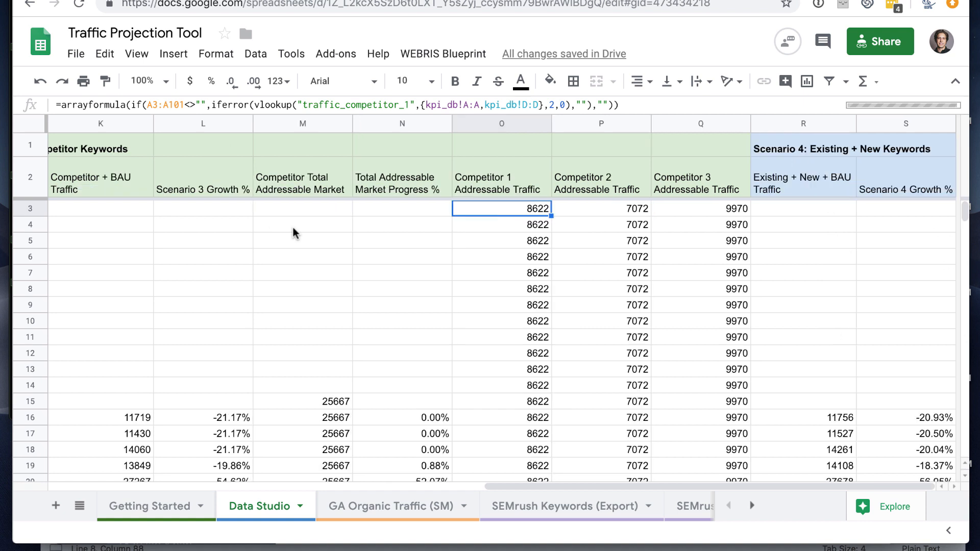
{"action": "mouse_move", "coordinate": [528, 289]}
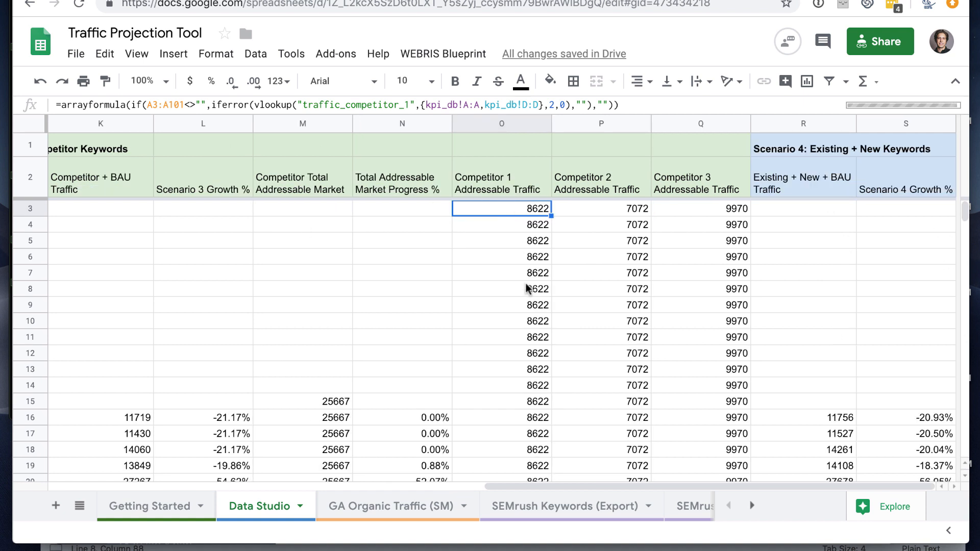
{"action": "scroll", "scroll_direction": "down", "scroll_amount": 3}
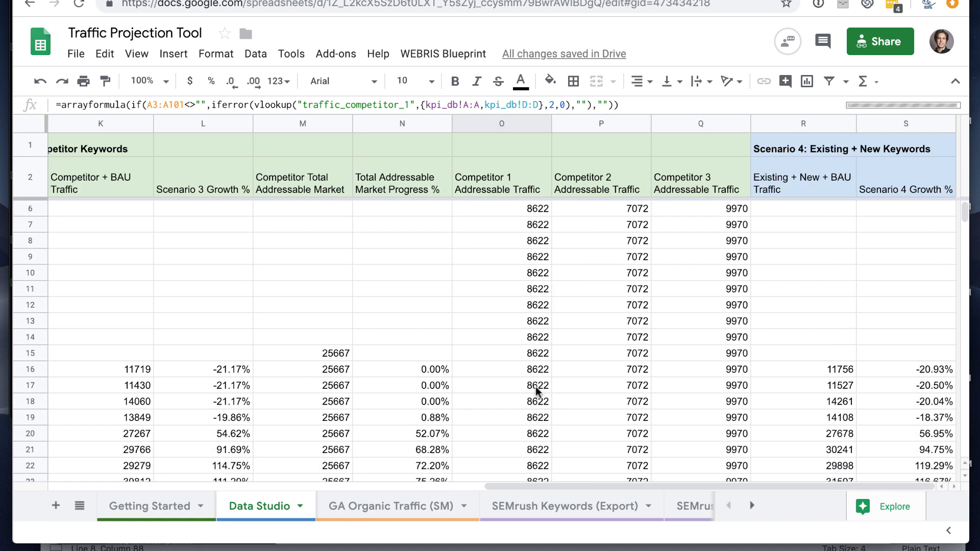
{"action": "scroll", "scroll_direction": "down", "scroll_amount": 3}
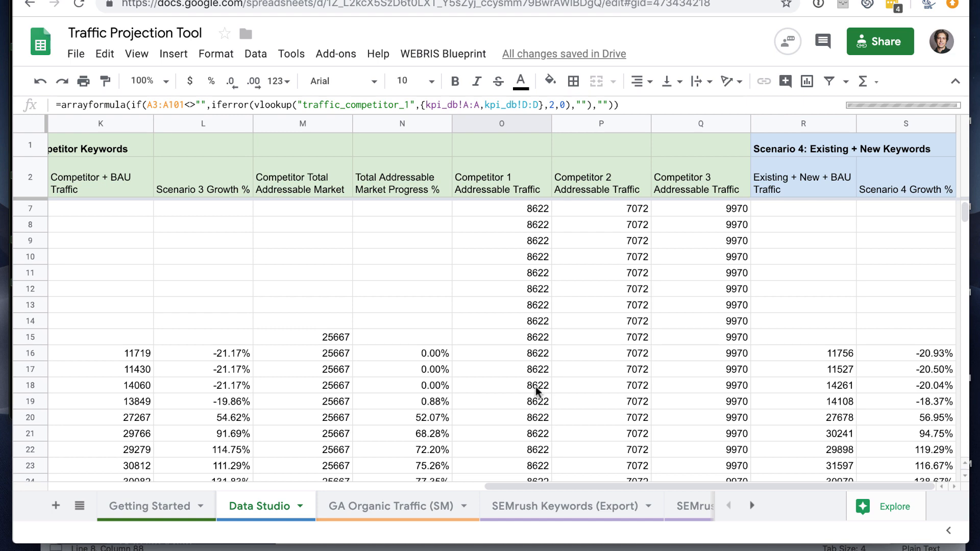
{"action": "left_click", "coordinate": [149, 506]}
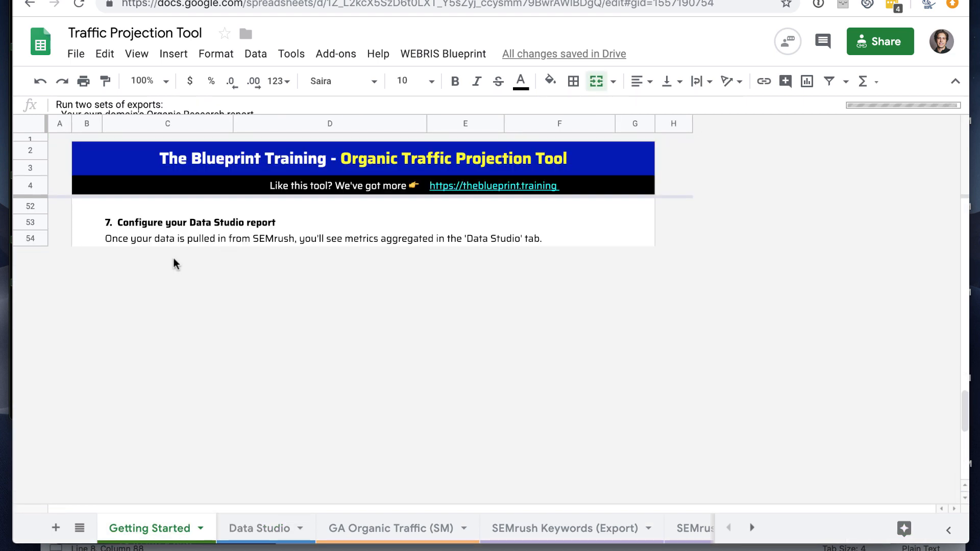
{"action": "mouse_move", "coordinate": [210, 243]}
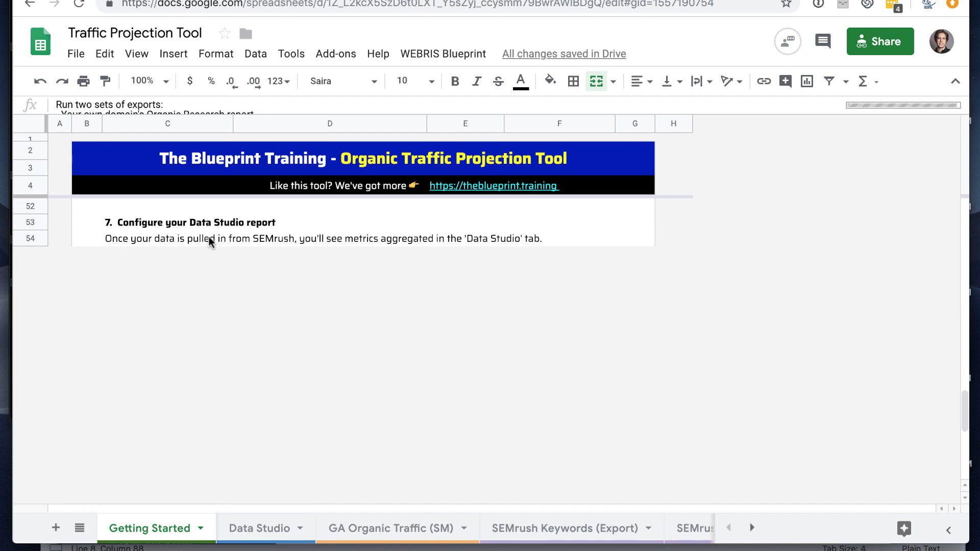
{"action": "scroll", "scroll_direction": "up", "scroll_amount": 3}
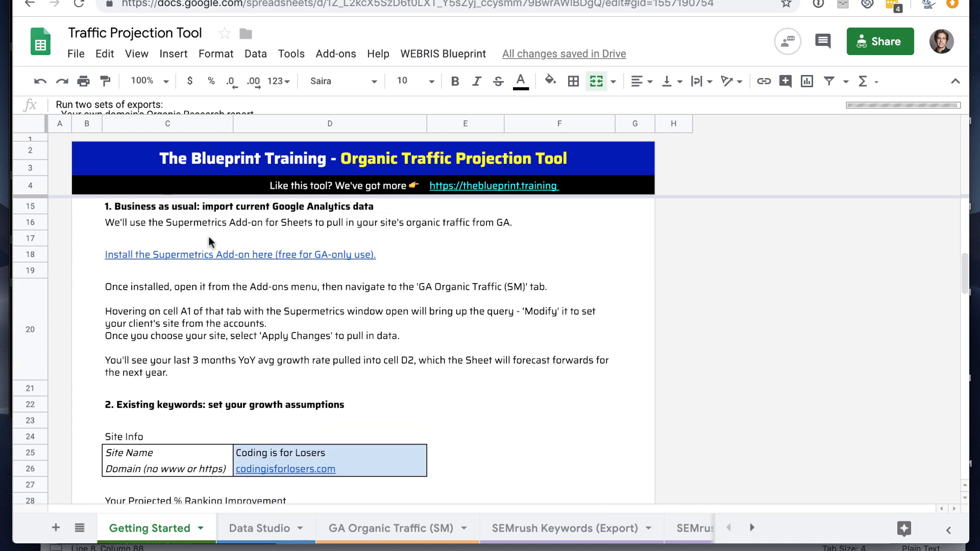
{"action": "scroll", "scroll_direction": "up", "scroll_amount": 3}
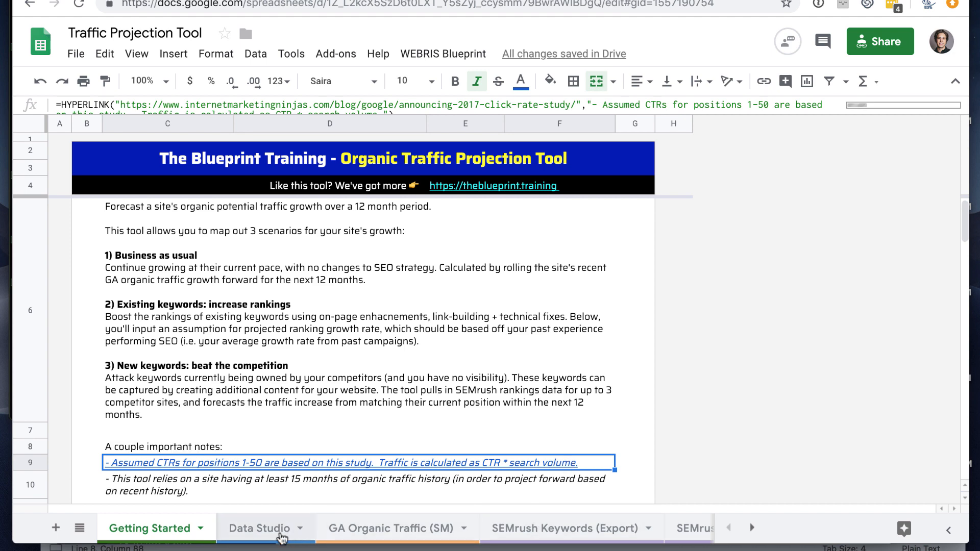
- Return from the Data Studio sheet to Getting Started and scroll to step 7's template links
{"action": "left_click", "coordinate": [259, 528]}
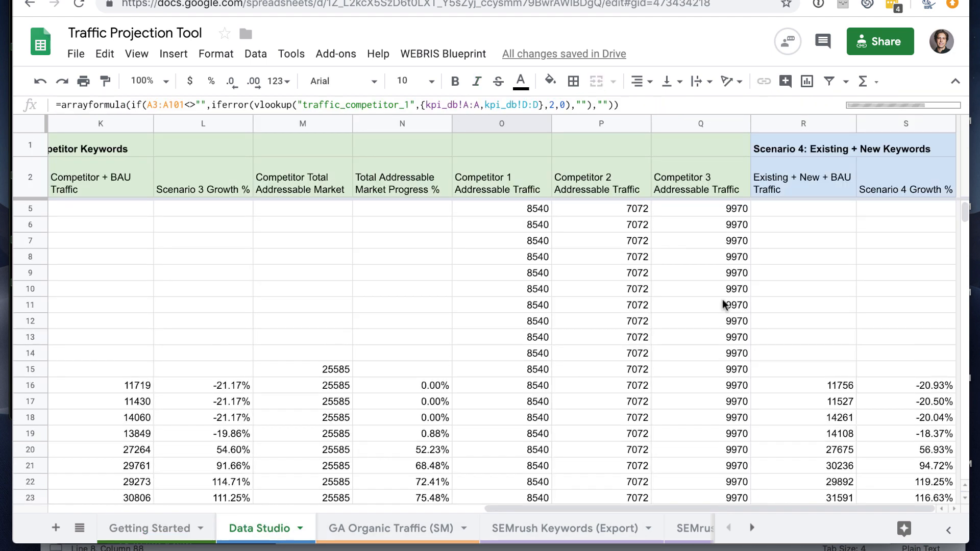
{"action": "mouse_move", "coordinate": [631, 348]}
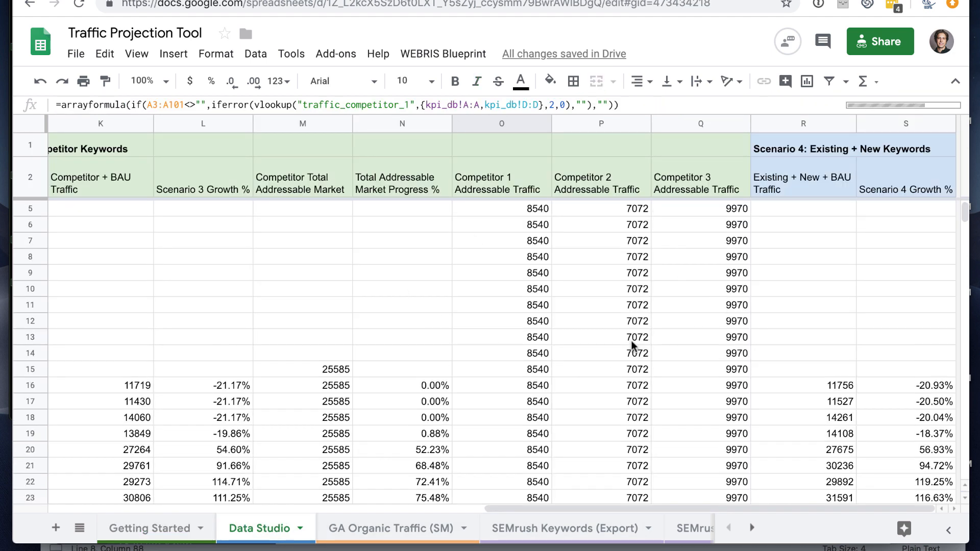
{"action": "mouse_move", "coordinate": [750, 441]}
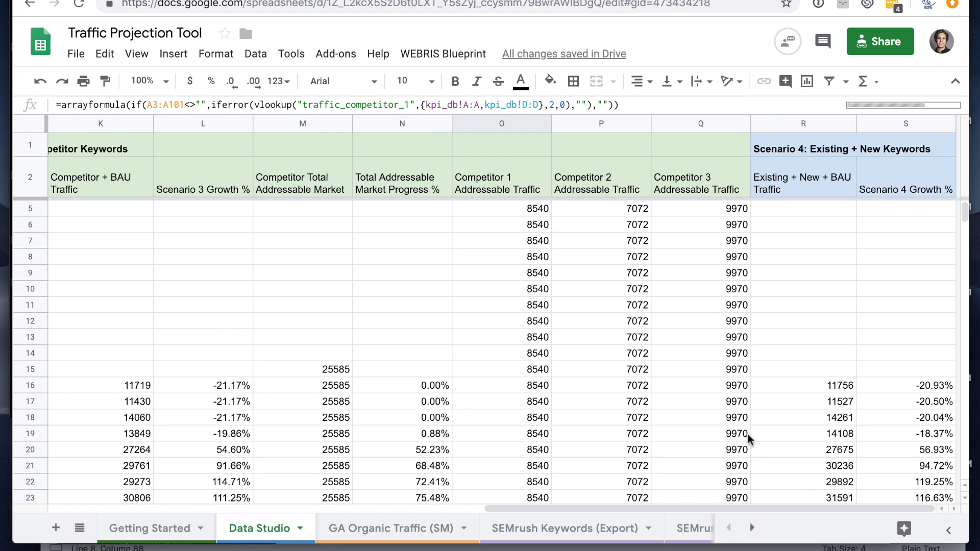
{"action": "left_click", "coordinate": [150, 529]}
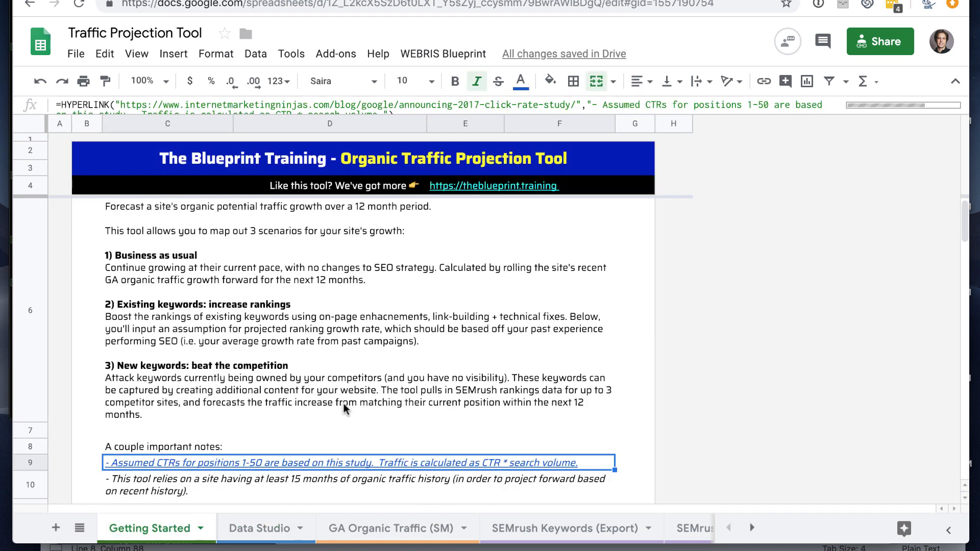
{"action": "scroll", "scroll_direction": "down", "scroll_amount": 3}
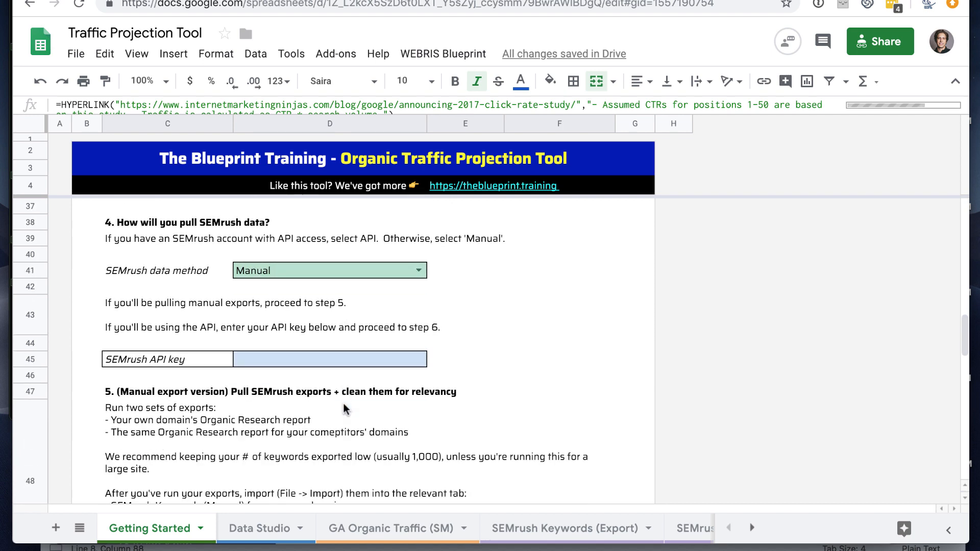
{"action": "scroll", "scroll_direction": "down", "scroll_amount": 3}
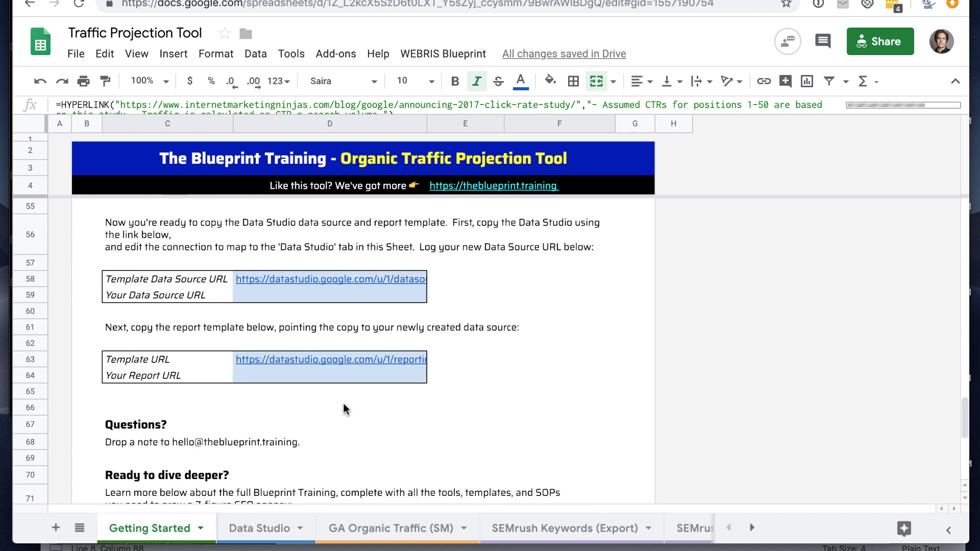
{"action": "scroll", "scroll_direction": "up", "scroll_amount": 3}
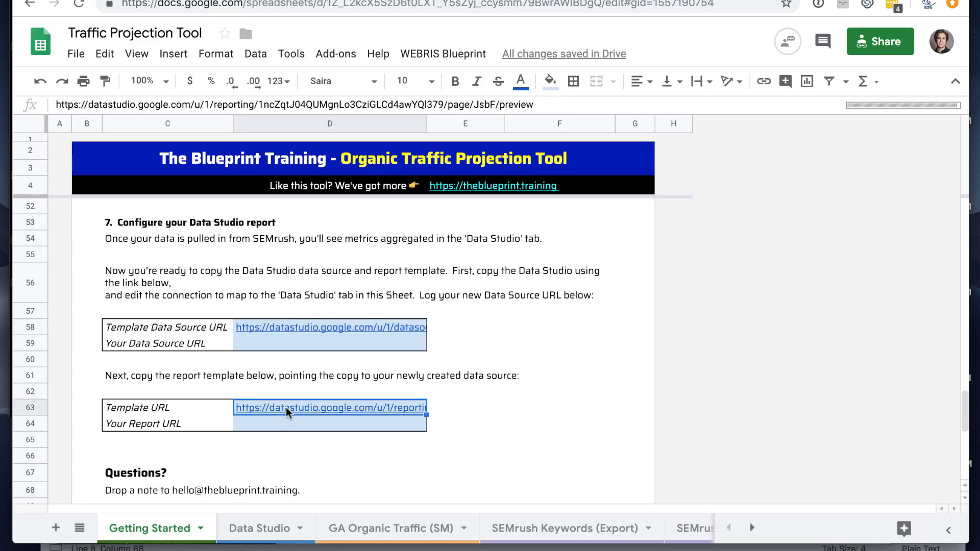
- Open the report template link and view the Summary page showing -21%, -1%, 271%, 291%
{"action": "left_click", "coordinate": [330, 408]}
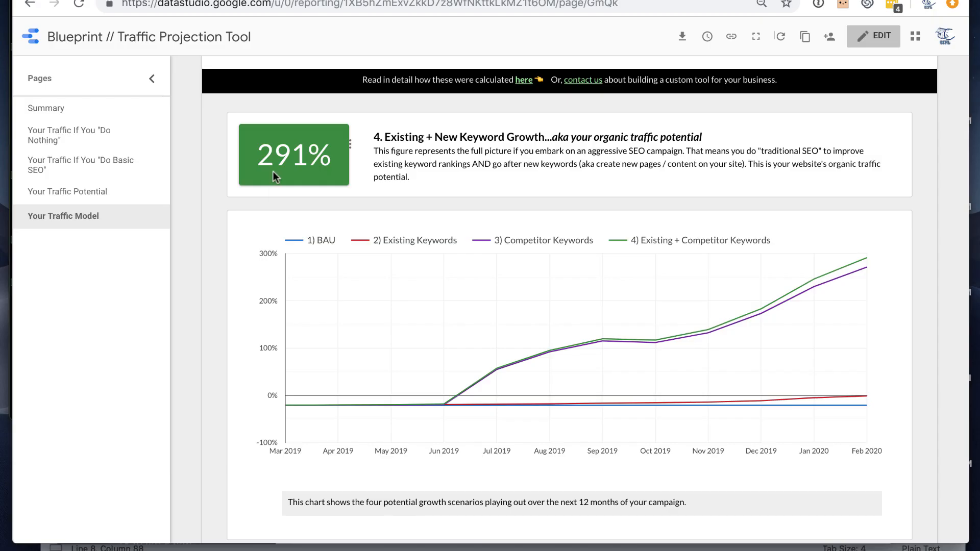
{"action": "scroll", "scroll_direction": "up", "scroll_amount": 3}
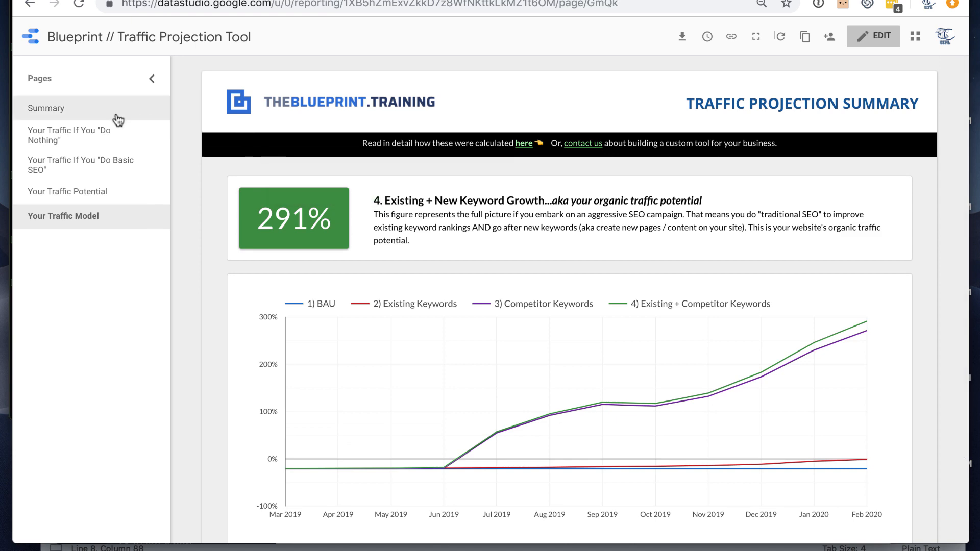
{"action": "left_click", "coordinate": [45, 107]}
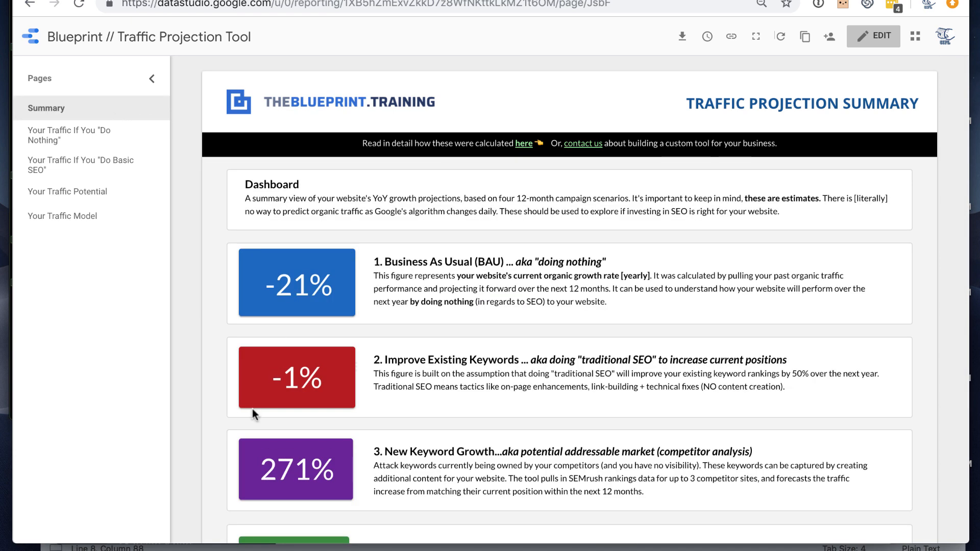
{"action": "scroll", "scroll_direction": "down", "scroll_amount": 3}
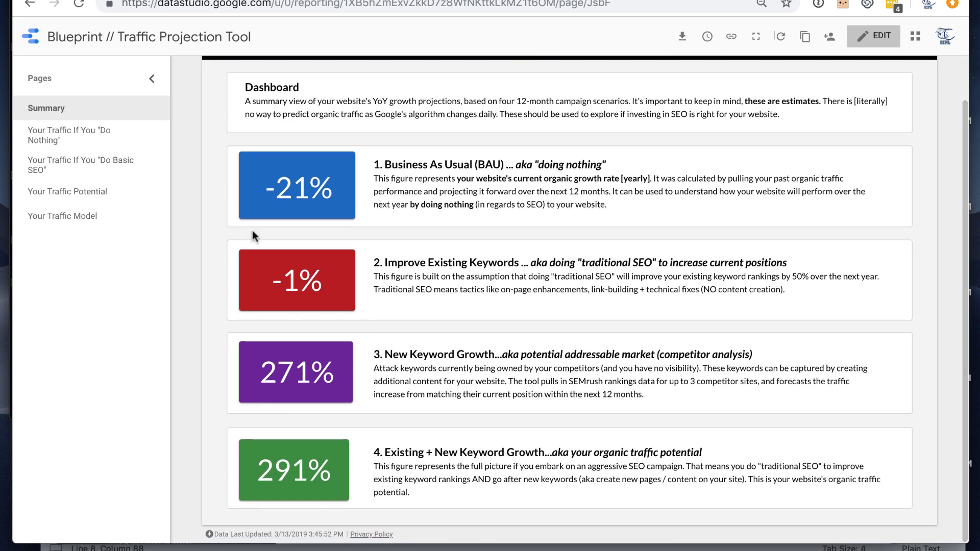
- Browse the Do Nothing, Do Basic SEO and Your Traffic Potential report pages
{"action": "left_click", "coordinate": [69, 135]}
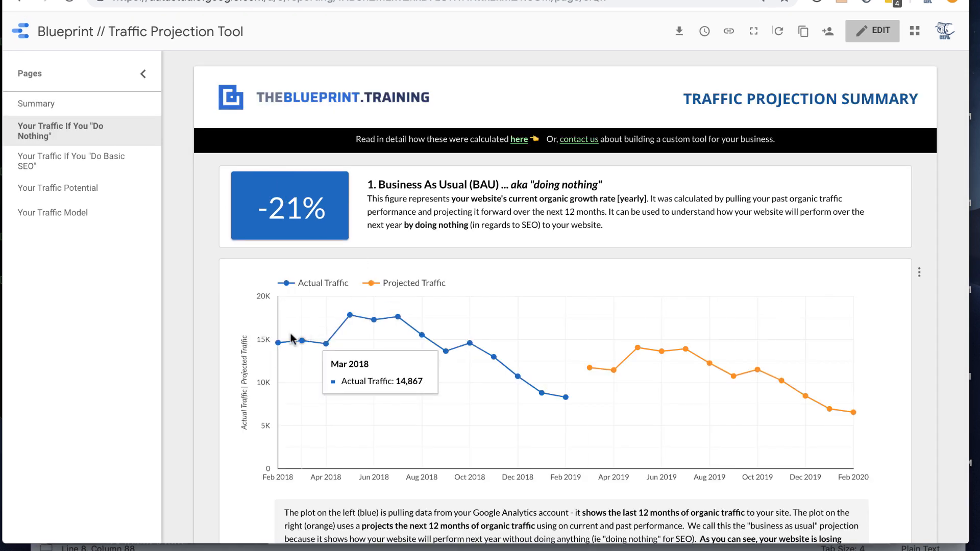
{"action": "mouse_move", "coordinate": [638, 336]}
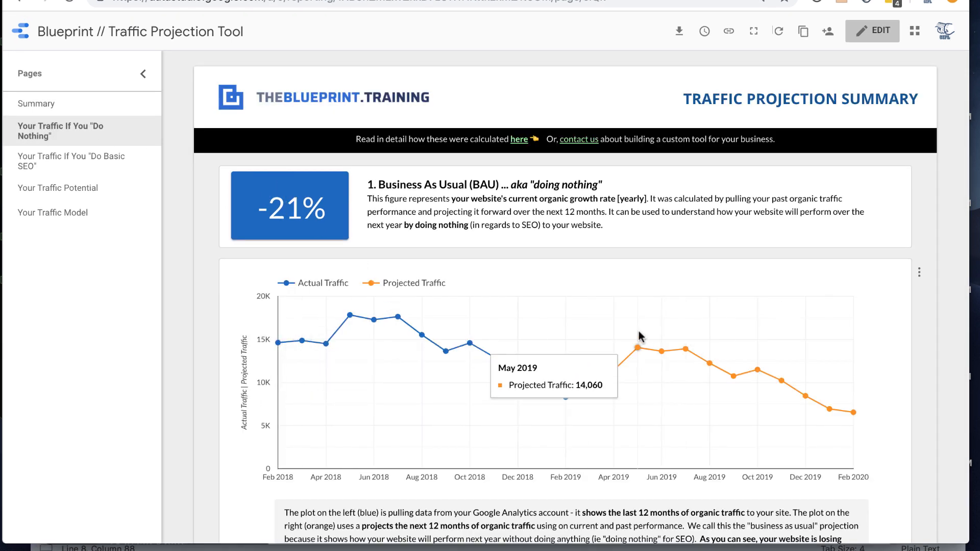
{"action": "left_click", "coordinate": [72, 161]}
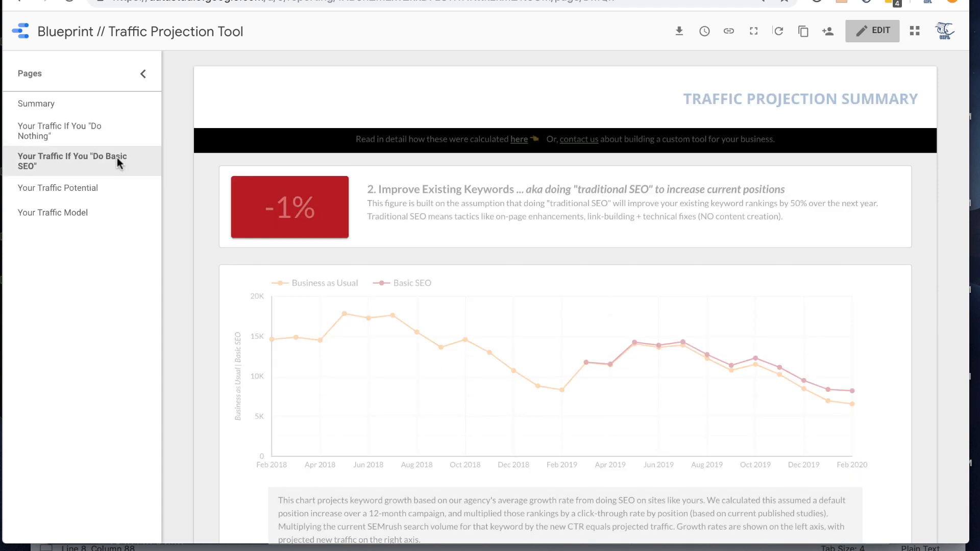
{"action": "mouse_move", "coordinate": [697, 369]}
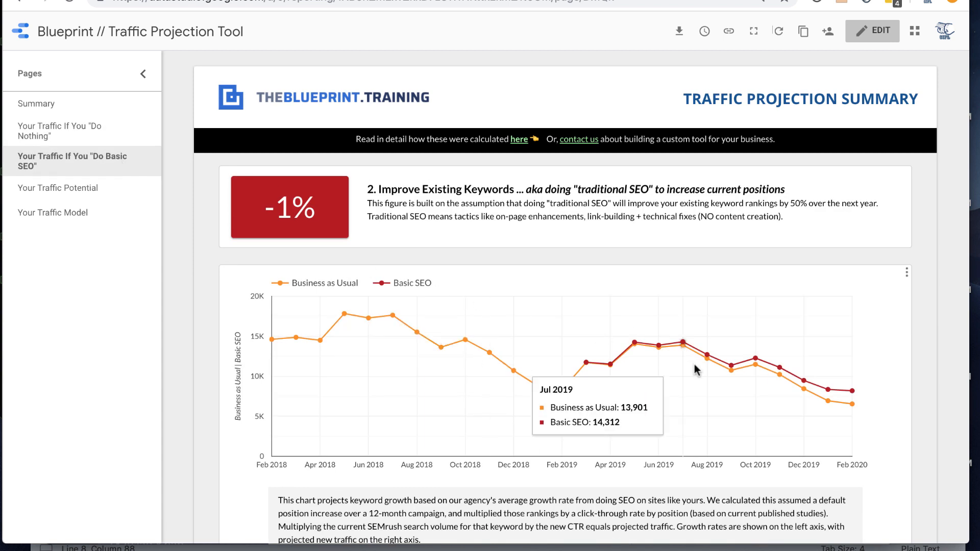
{"action": "mouse_move", "coordinate": [550, 296]}
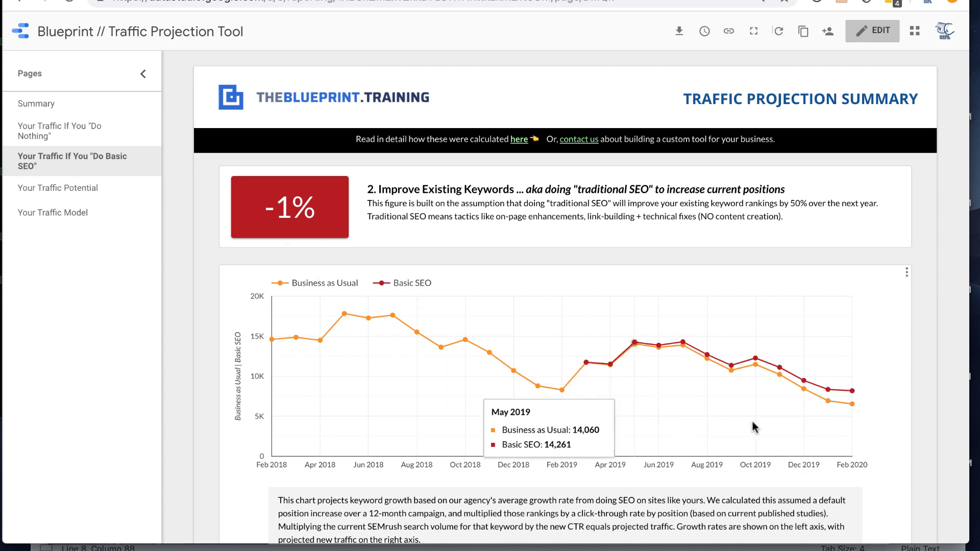
{"action": "mouse_move", "coordinate": [69, 191]}
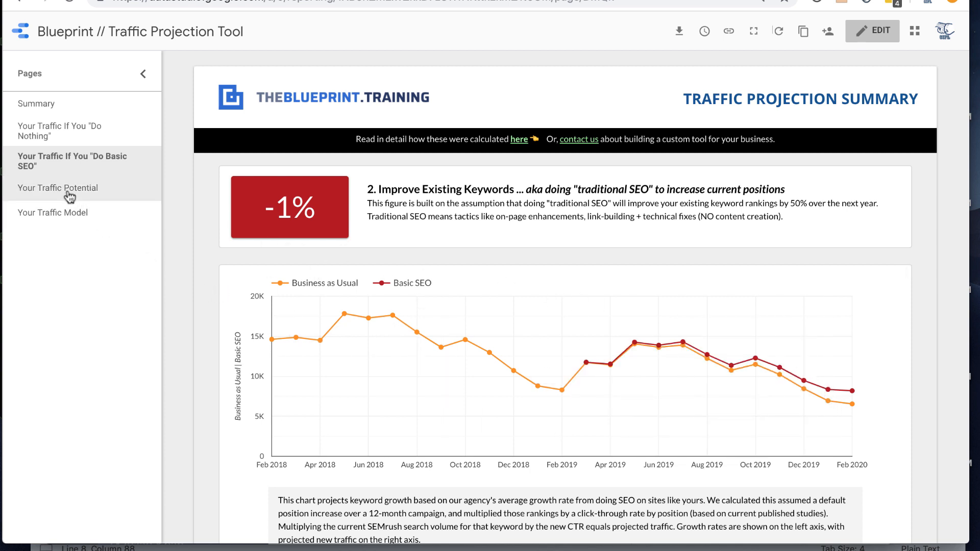
{"action": "left_click", "coordinate": [57, 187]}
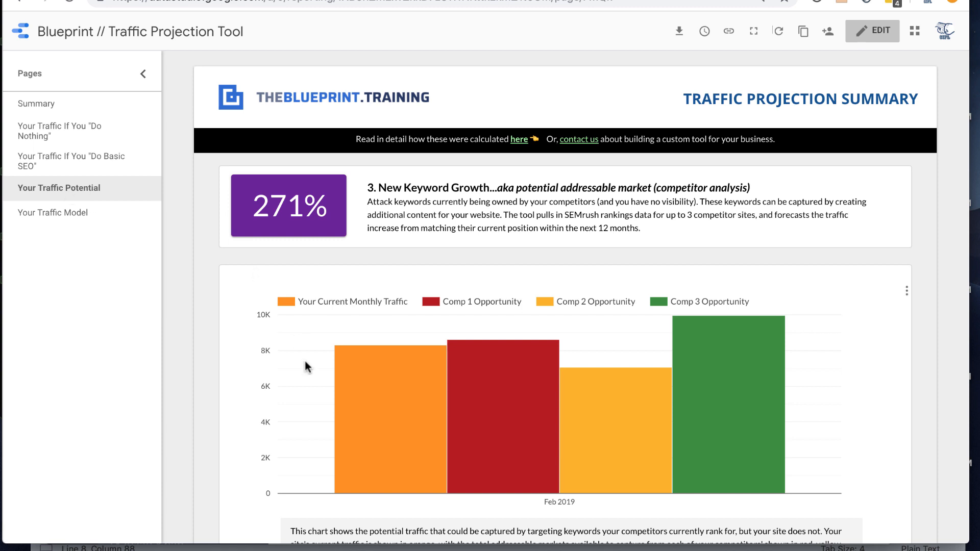
{"action": "mouse_move", "coordinate": [724, 410]}
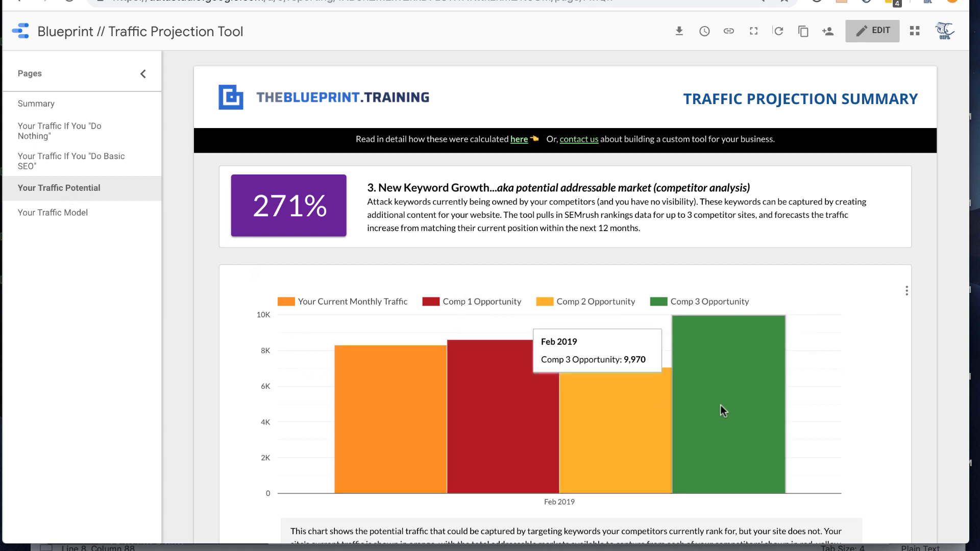
{"action": "mouse_move", "coordinate": [712, 407]}
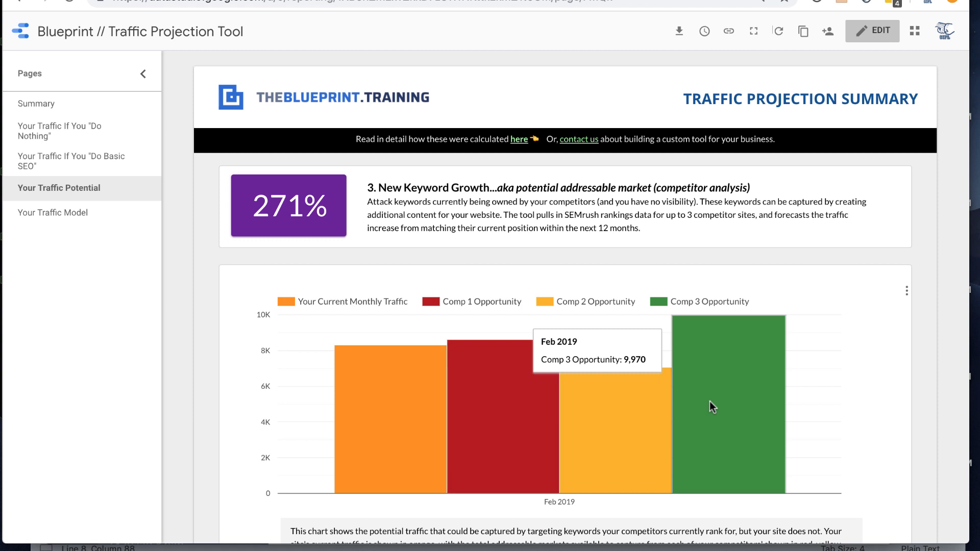
{"action": "mouse_move", "coordinate": [356, 196]}
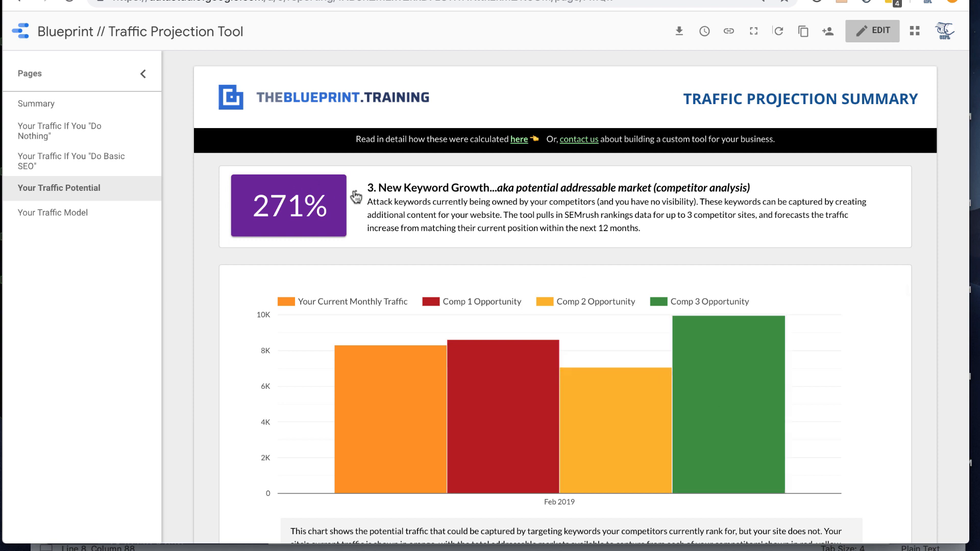
{"action": "mouse_move", "coordinate": [372, 187]}
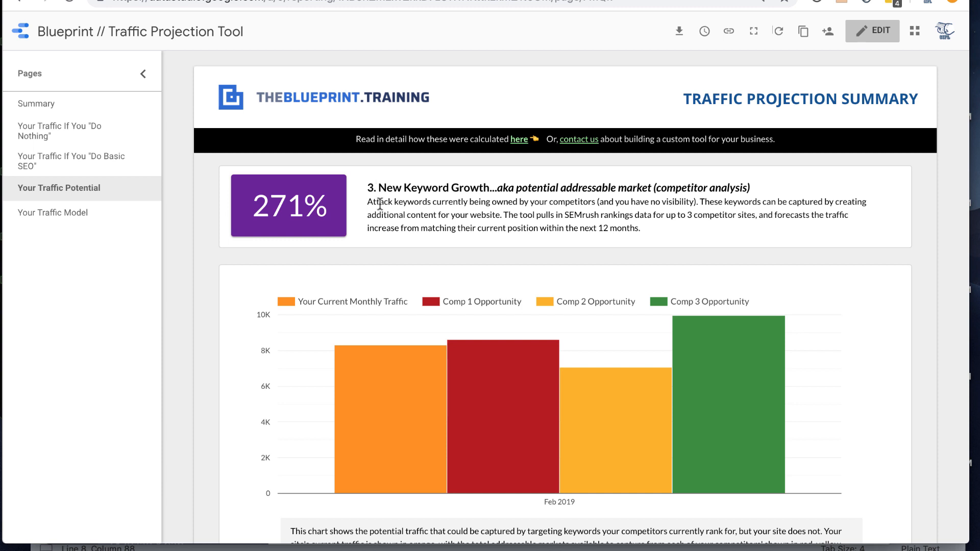
{"action": "mouse_move", "coordinate": [740, 410]}
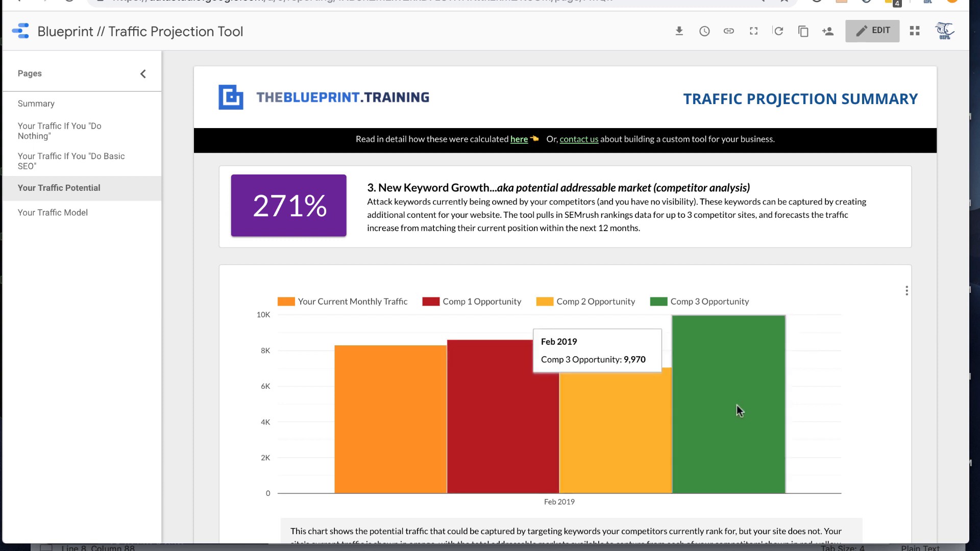
{"action": "mouse_move", "coordinate": [727, 399]}
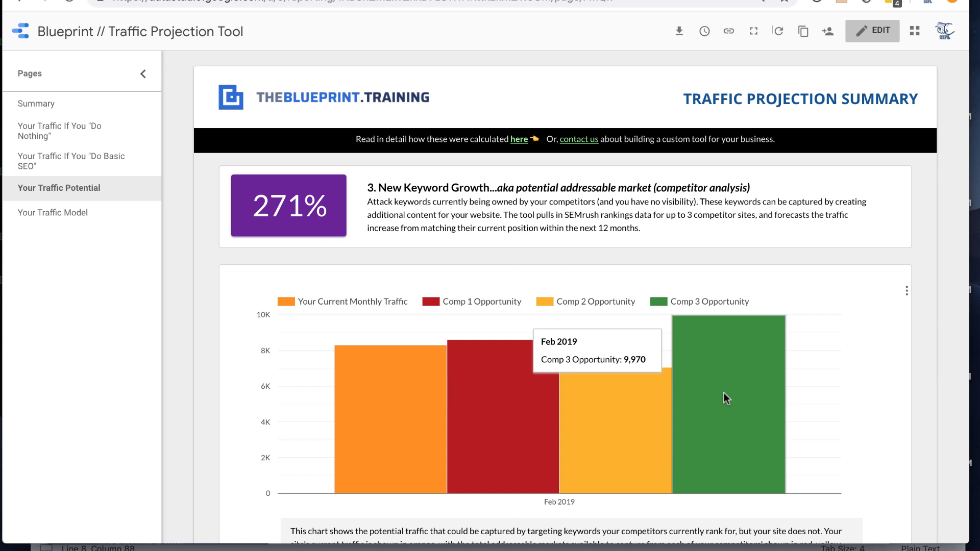
{"action": "mouse_move", "coordinate": [94, 225]}
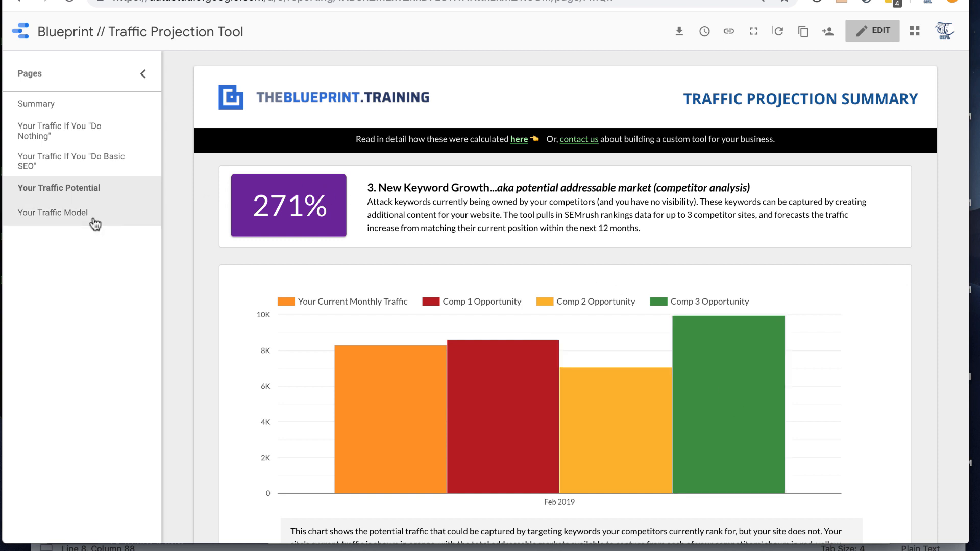
- View the Your Traffic Model page's 291% projection chart, then return to Summary
{"action": "left_click", "coordinate": [54, 213]}
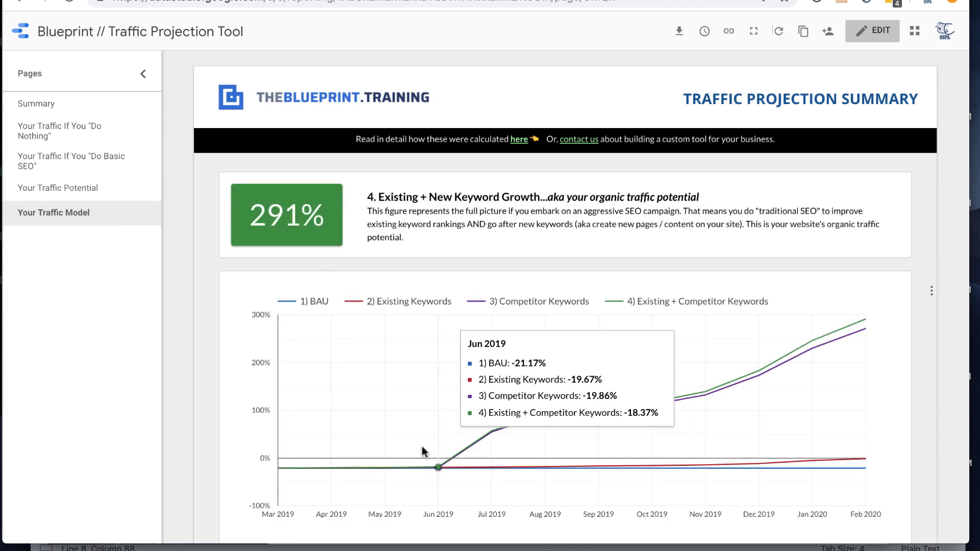
{"action": "mouse_move", "coordinate": [850, 332]}
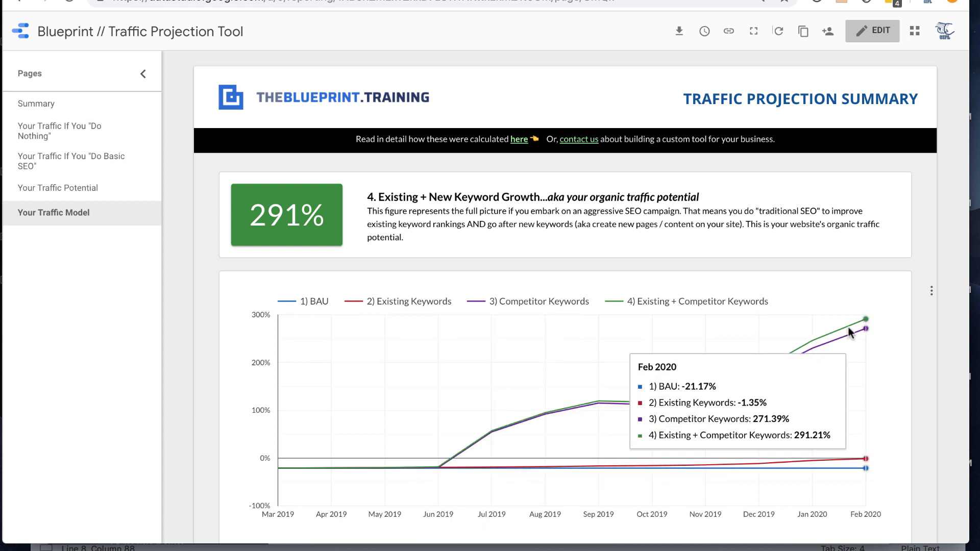
{"action": "mouse_move", "coordinate": [851, 323]}
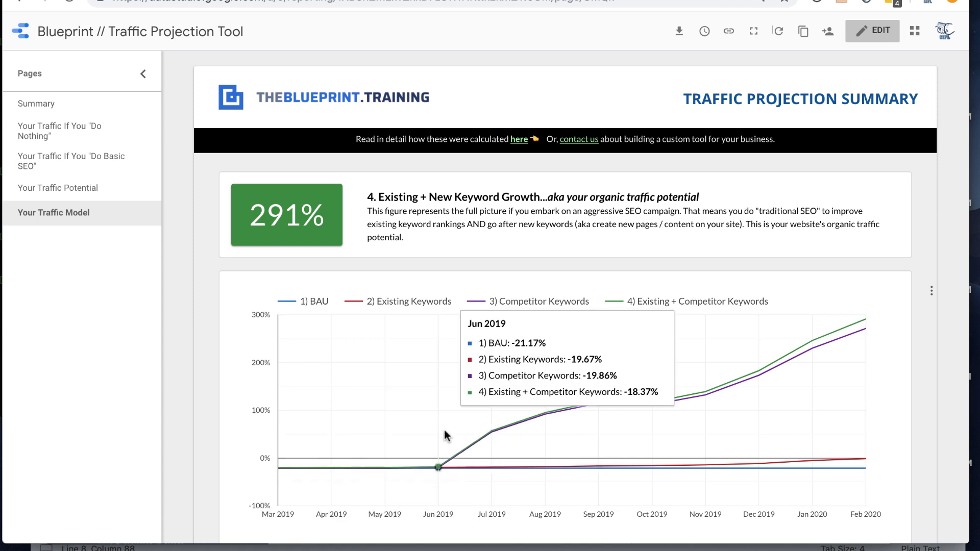
{"action": "mouse_move", "coordinate": [407, 180]}
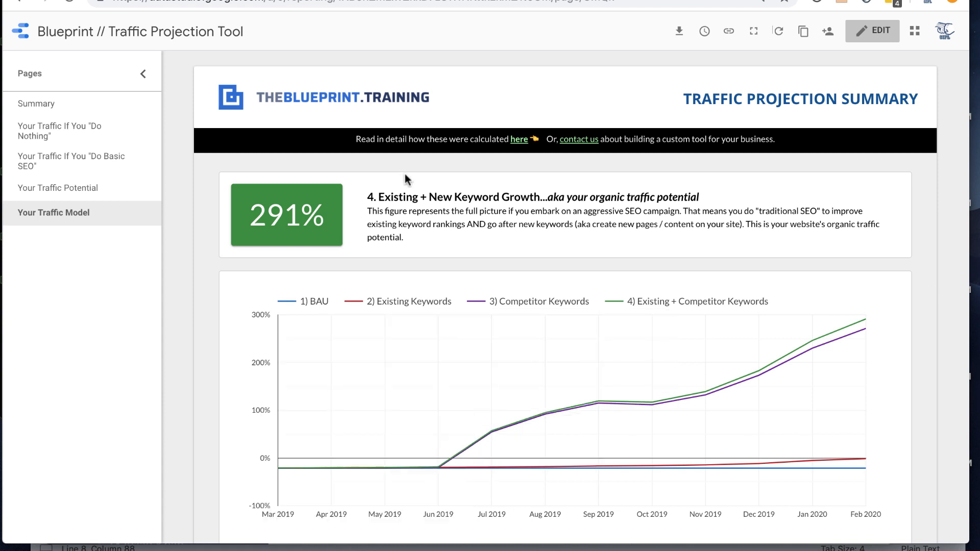
{"action": "mouse_move", "coordinate": [324, 67]}
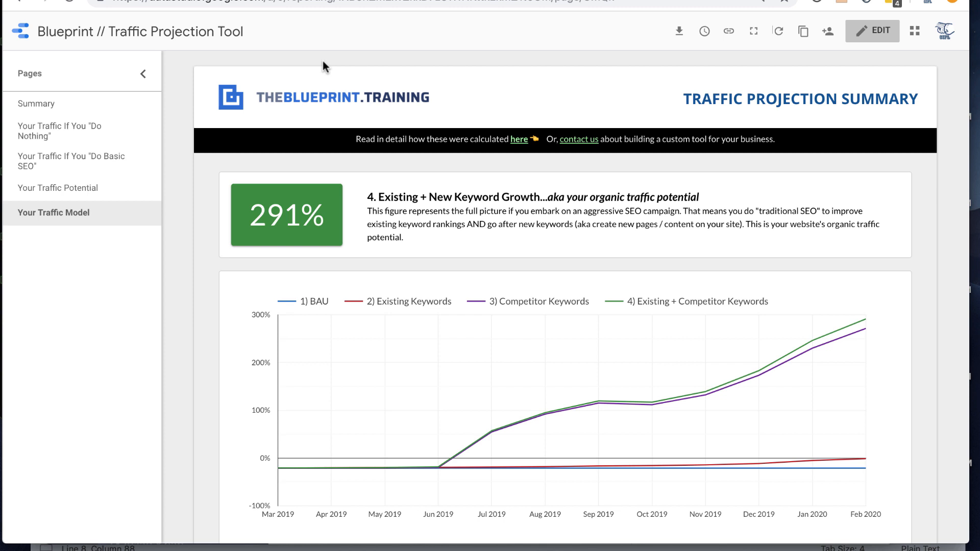
{"action": "left_click", "coordinate": [36, 104]}
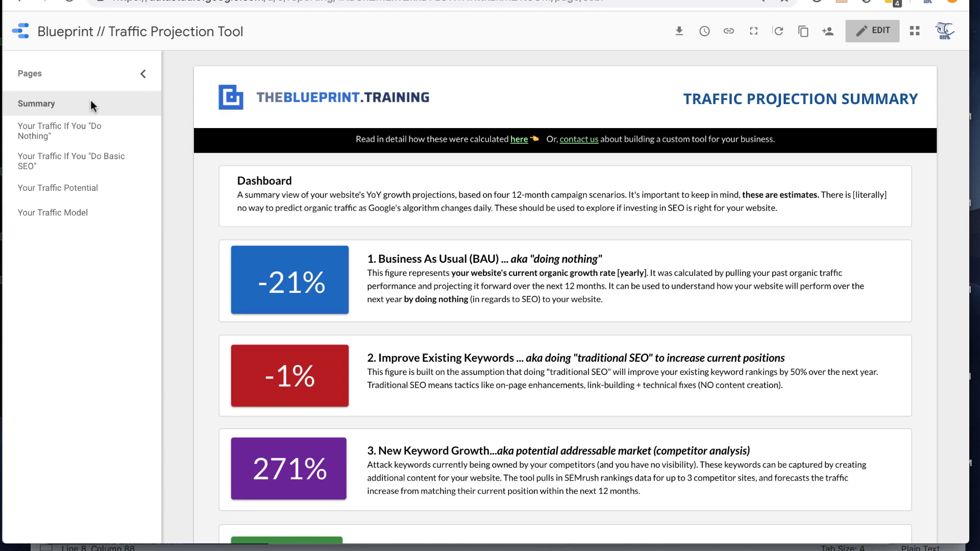
{"action": "scroll", "scroll_direction": "down", "scroll_amount": 3}
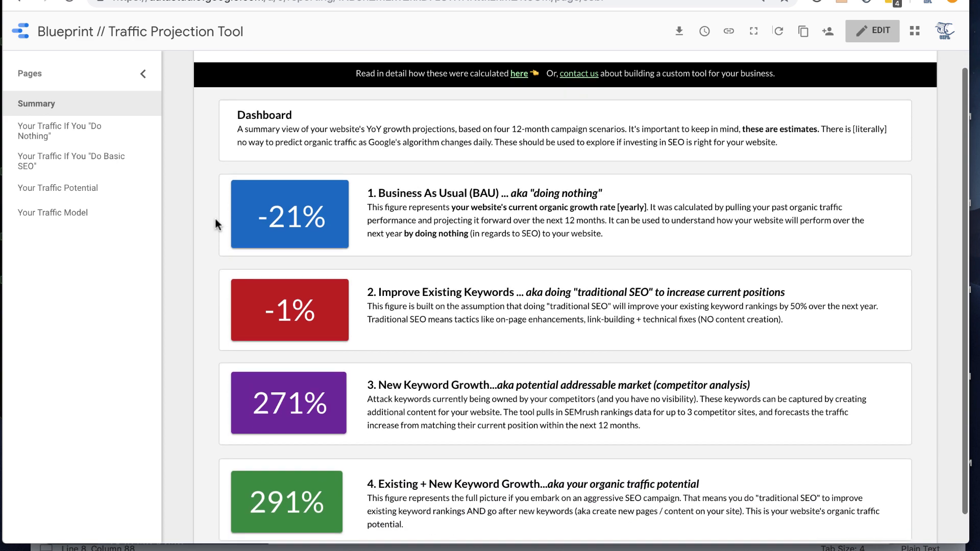
{"action": "scroll", "scroll_direction": "up", "scroll_amount": 3}
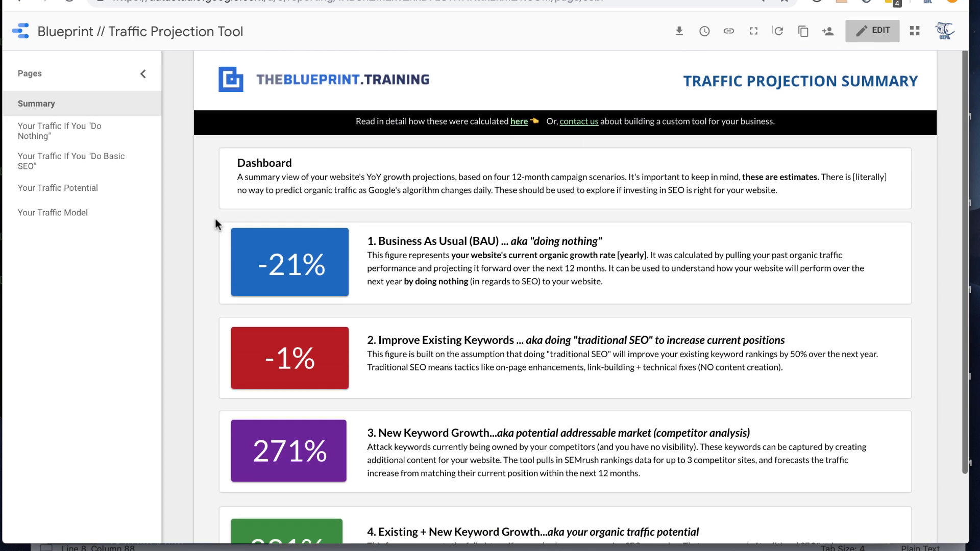